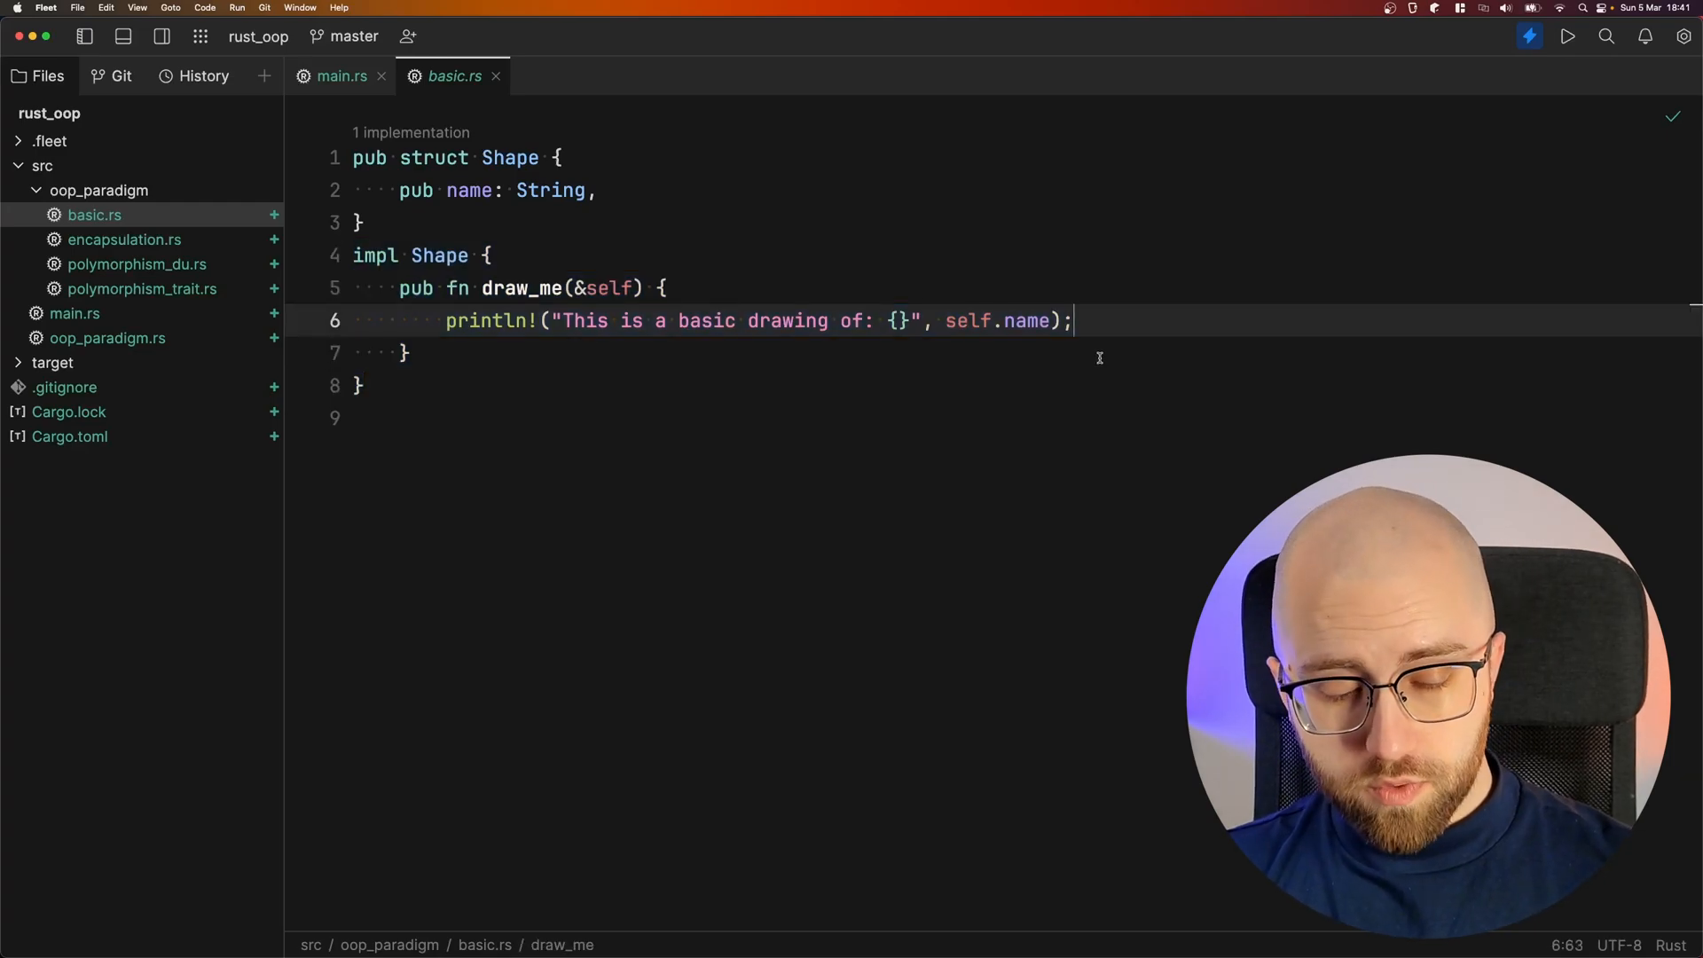
Run the 'run' configuration from main.rs and read the printed basic Circle drawing line
{"action": "left_click", "coordinate": [342, 76]}
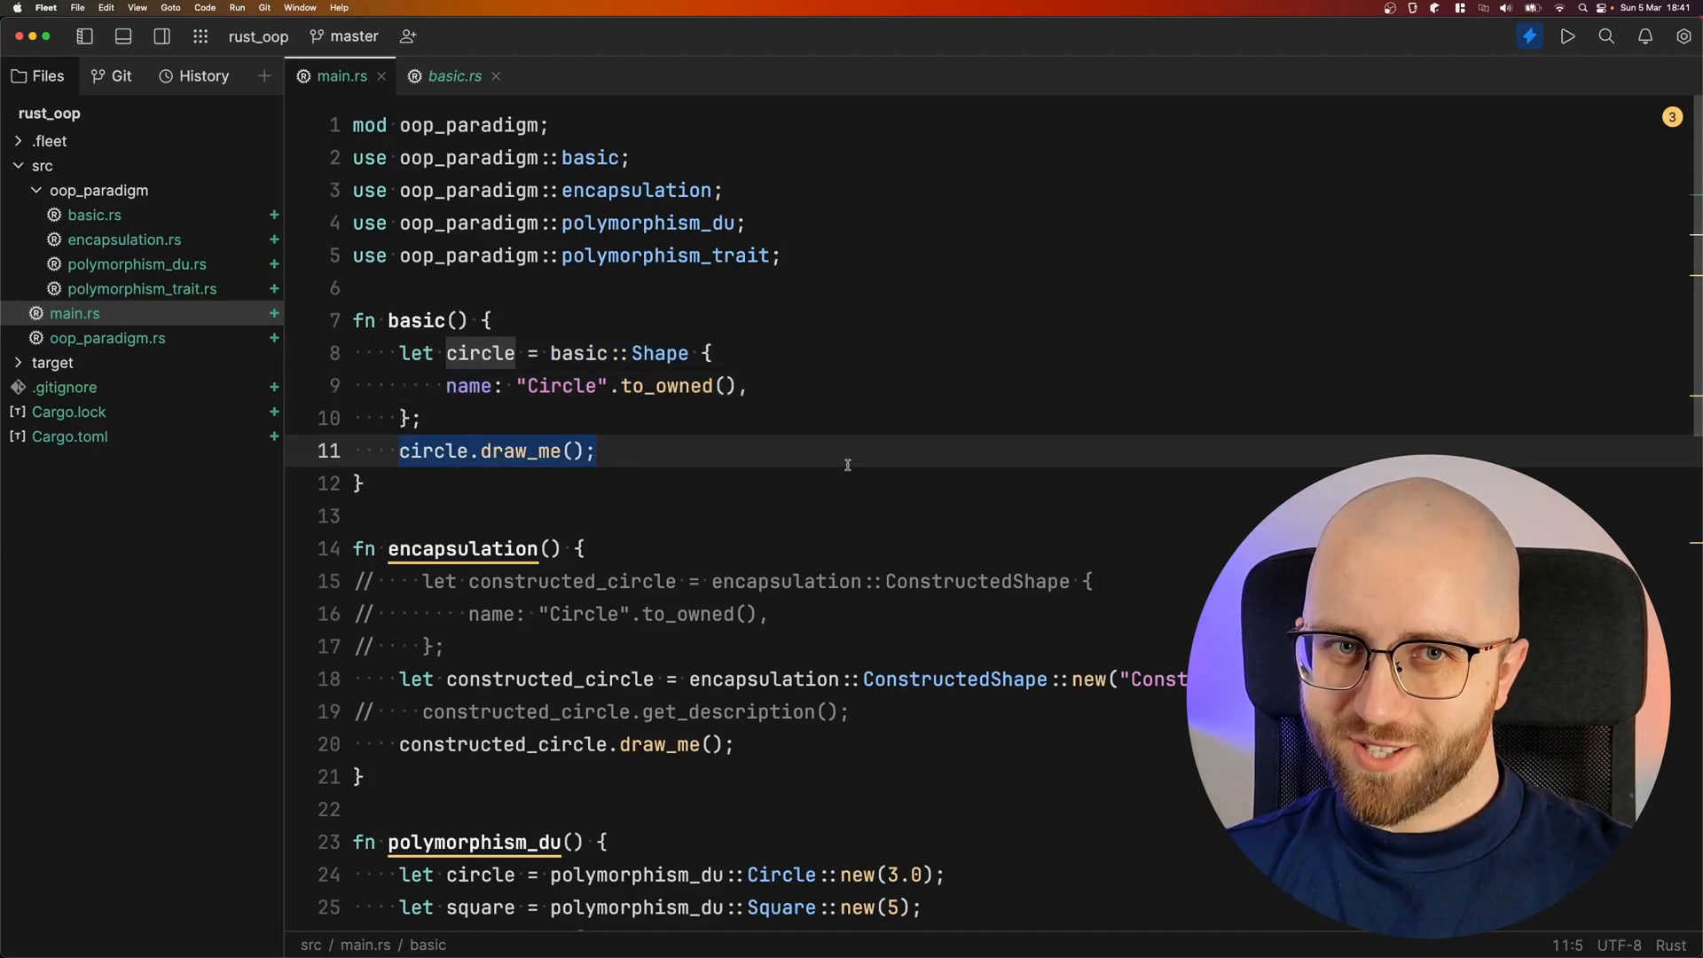
{"action": "key", "text": "cmd+r"}
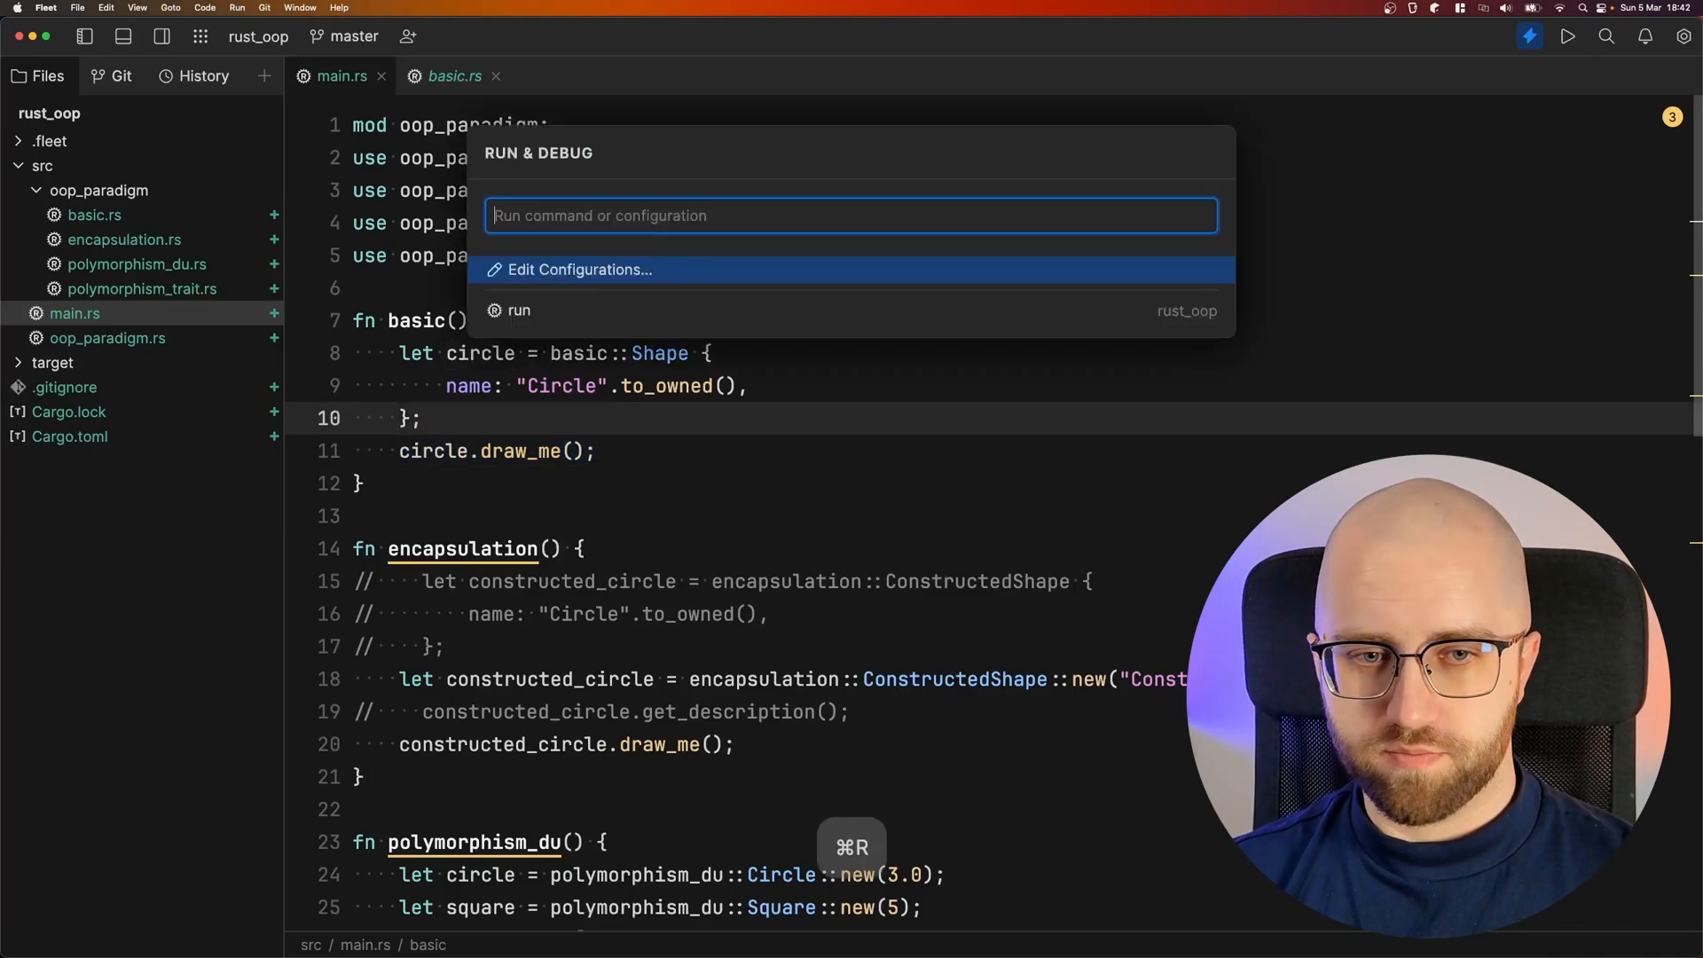
{"action": "left_click", "coordinate": [516, 311]}
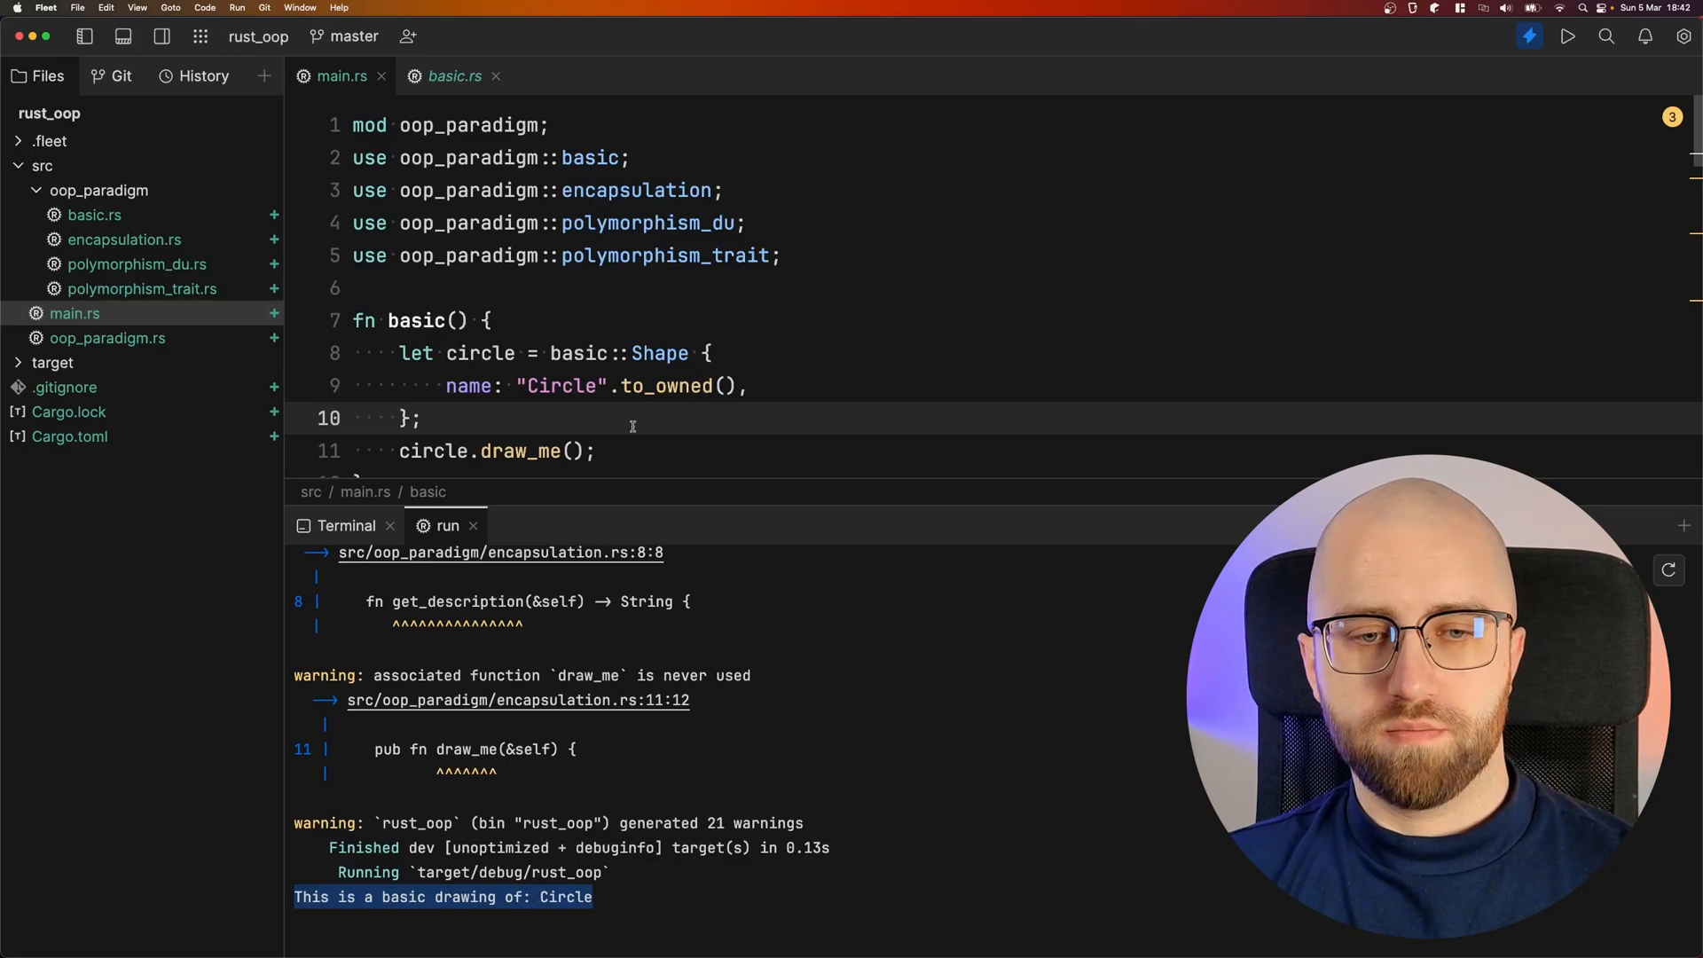
{"action": "double_click", "coordinate": [559, 385]}
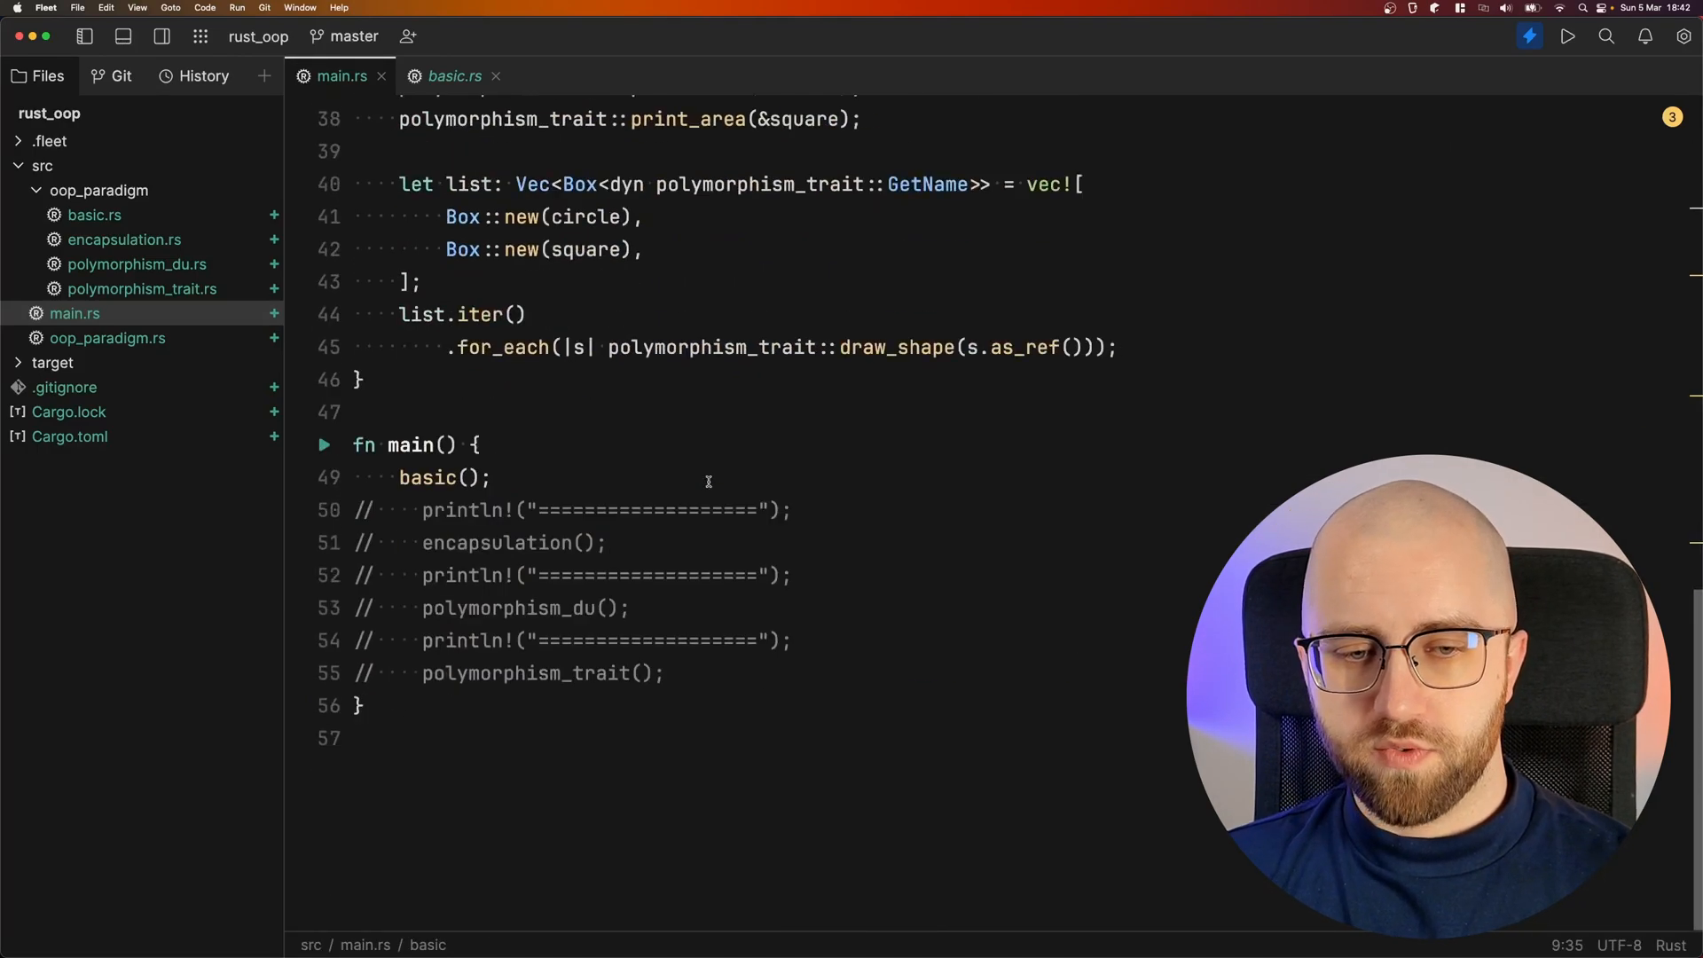
Comment out the struct literal, inspect ConstructedShape's private name field and new constructor, then return to main.rs
{"action": "key", "text": "cmd+/"}
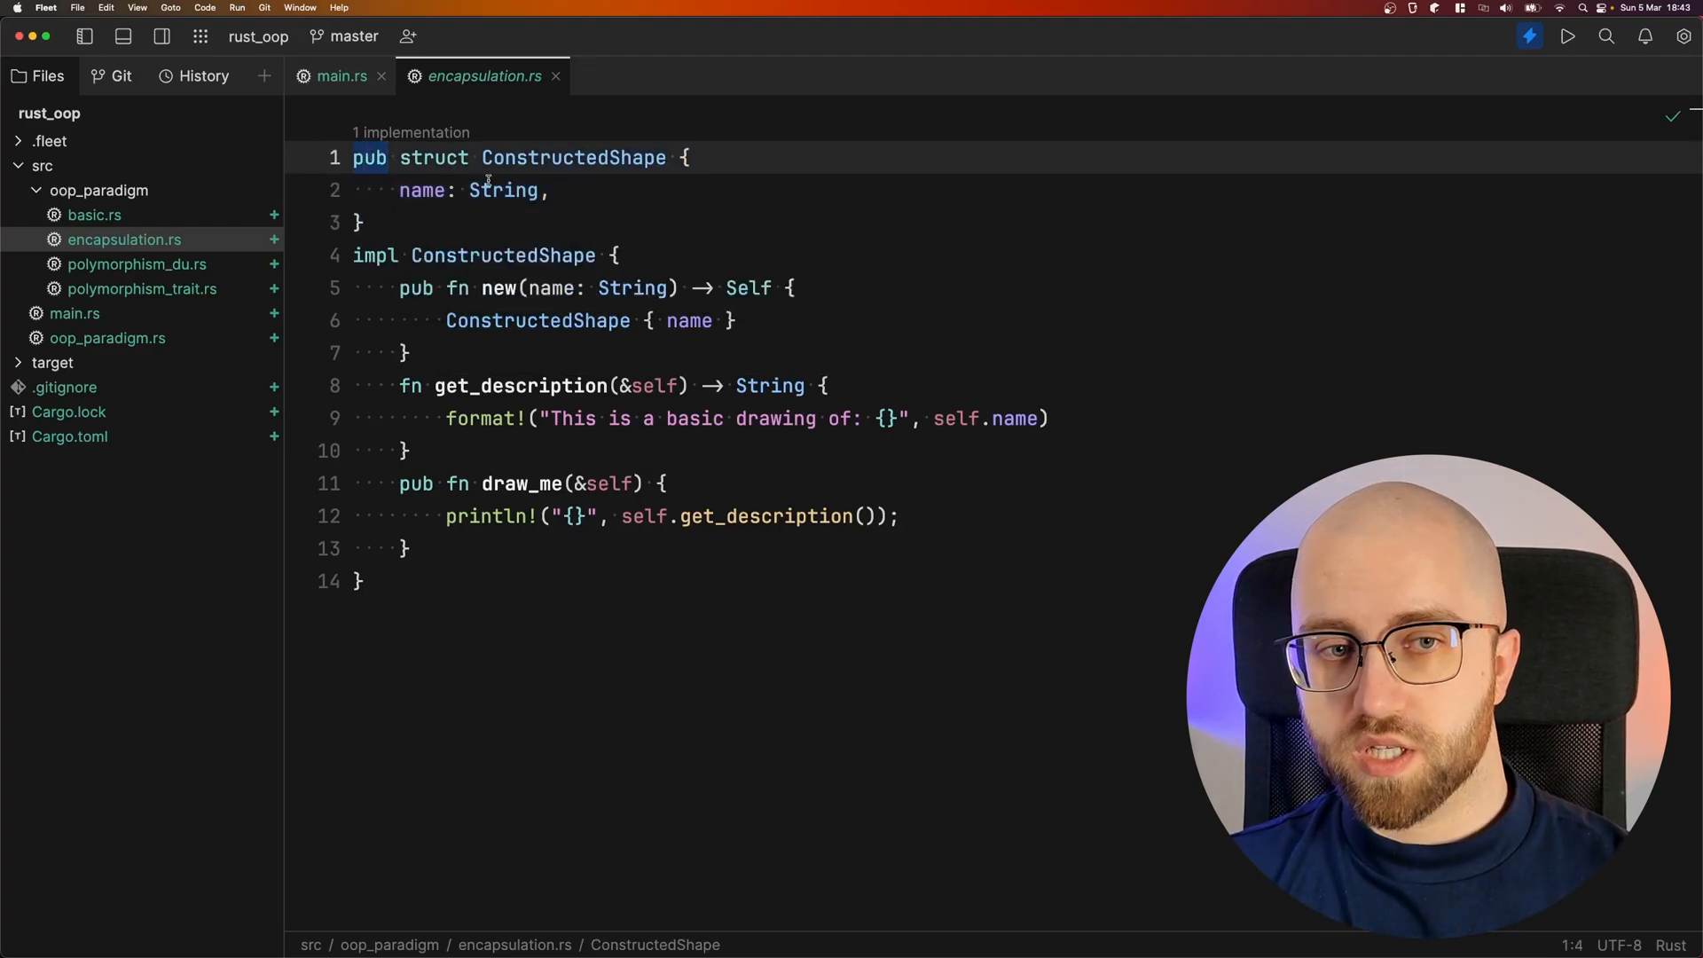
{"action": "left_click", "coordinate": [423, 190]}
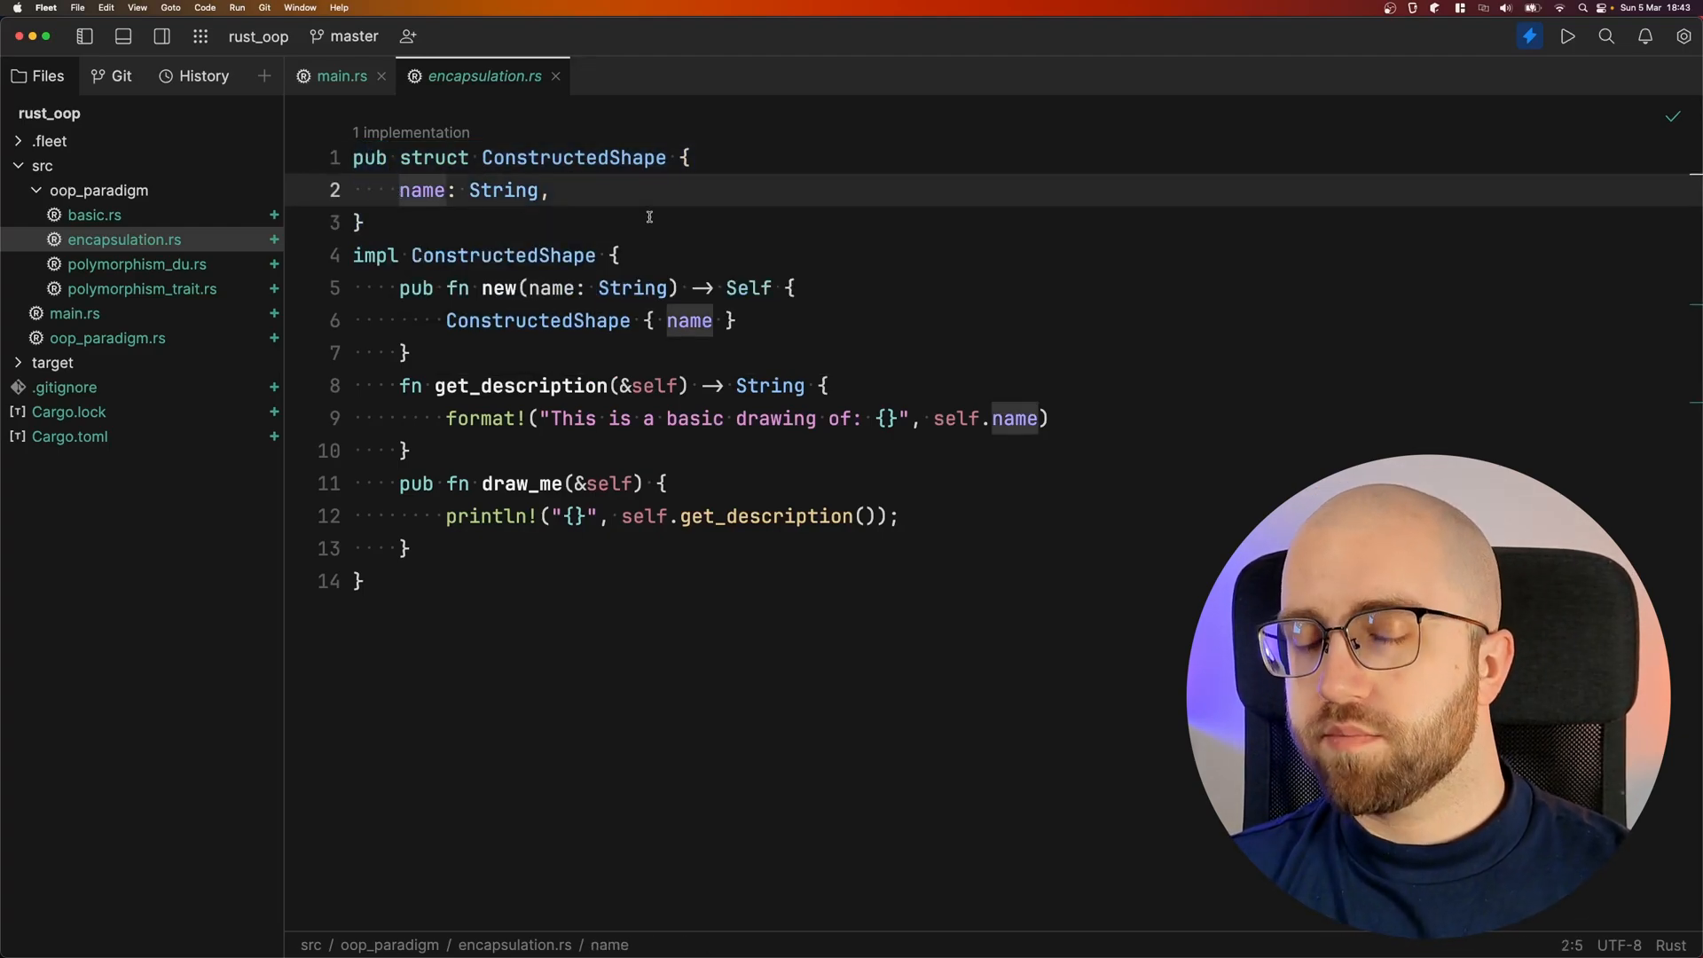
{"action": "left_click", "coordinate": [340, 76]}
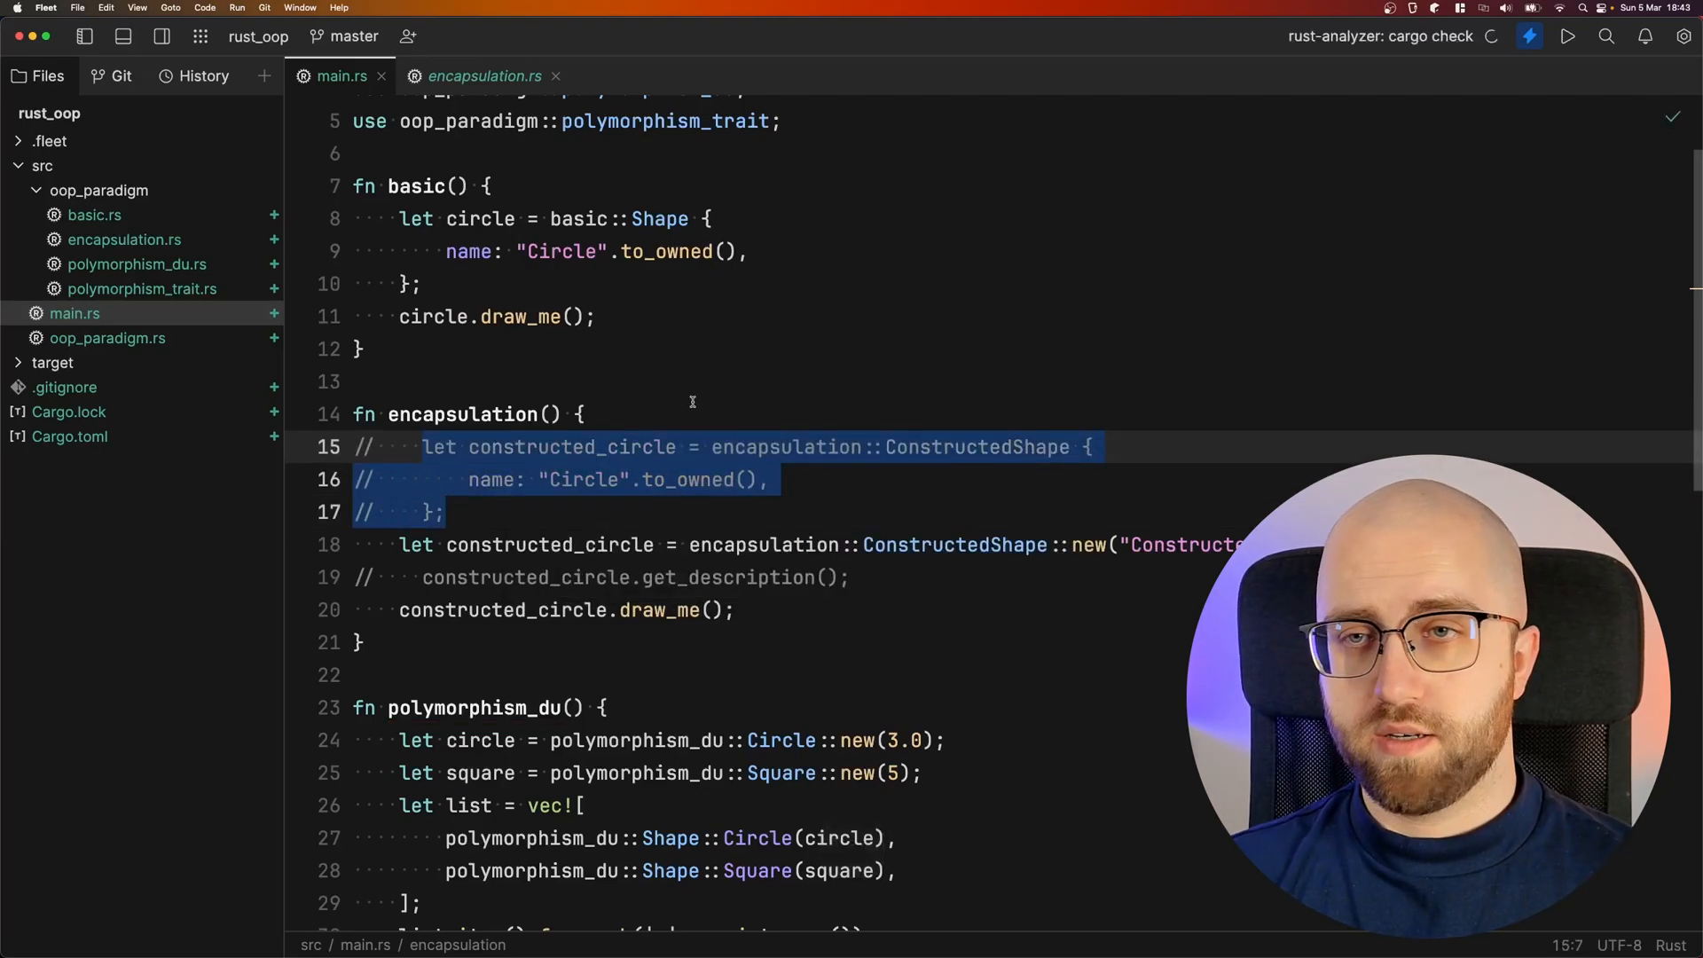
{"action": "left_click", "coordinate": [484, 76]}
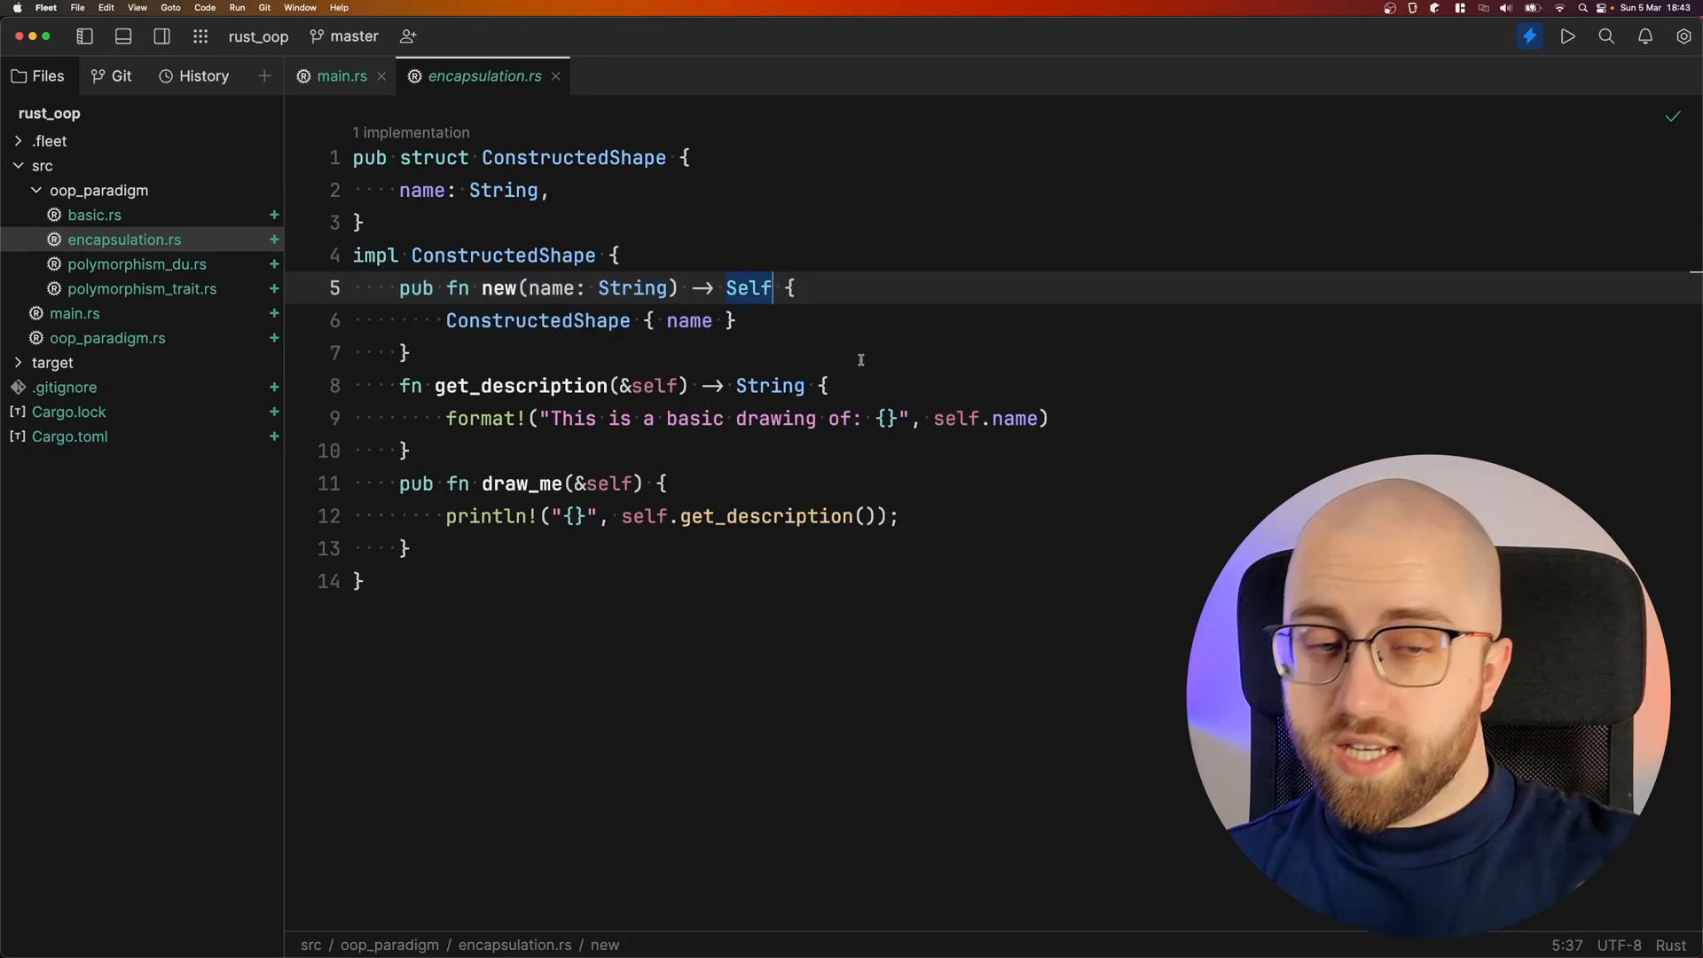
{"action": "mouse_move", "coordinate": [536, 321]}
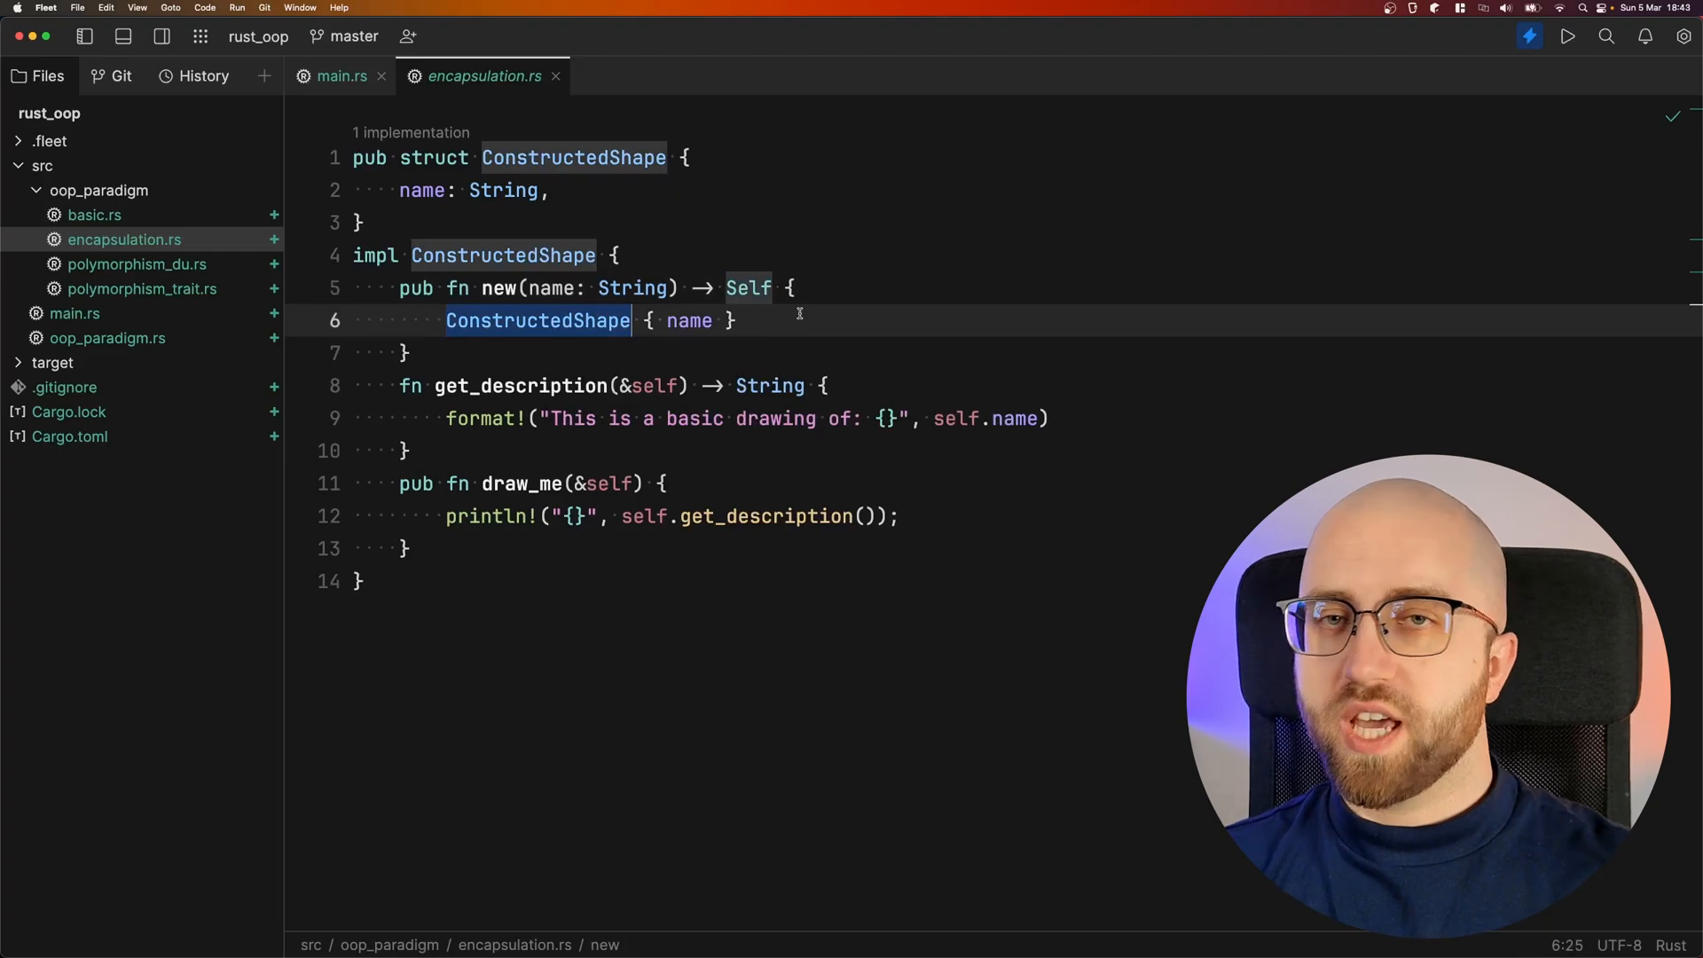
{"action": "left_click", "coordinate": [420, 190]}
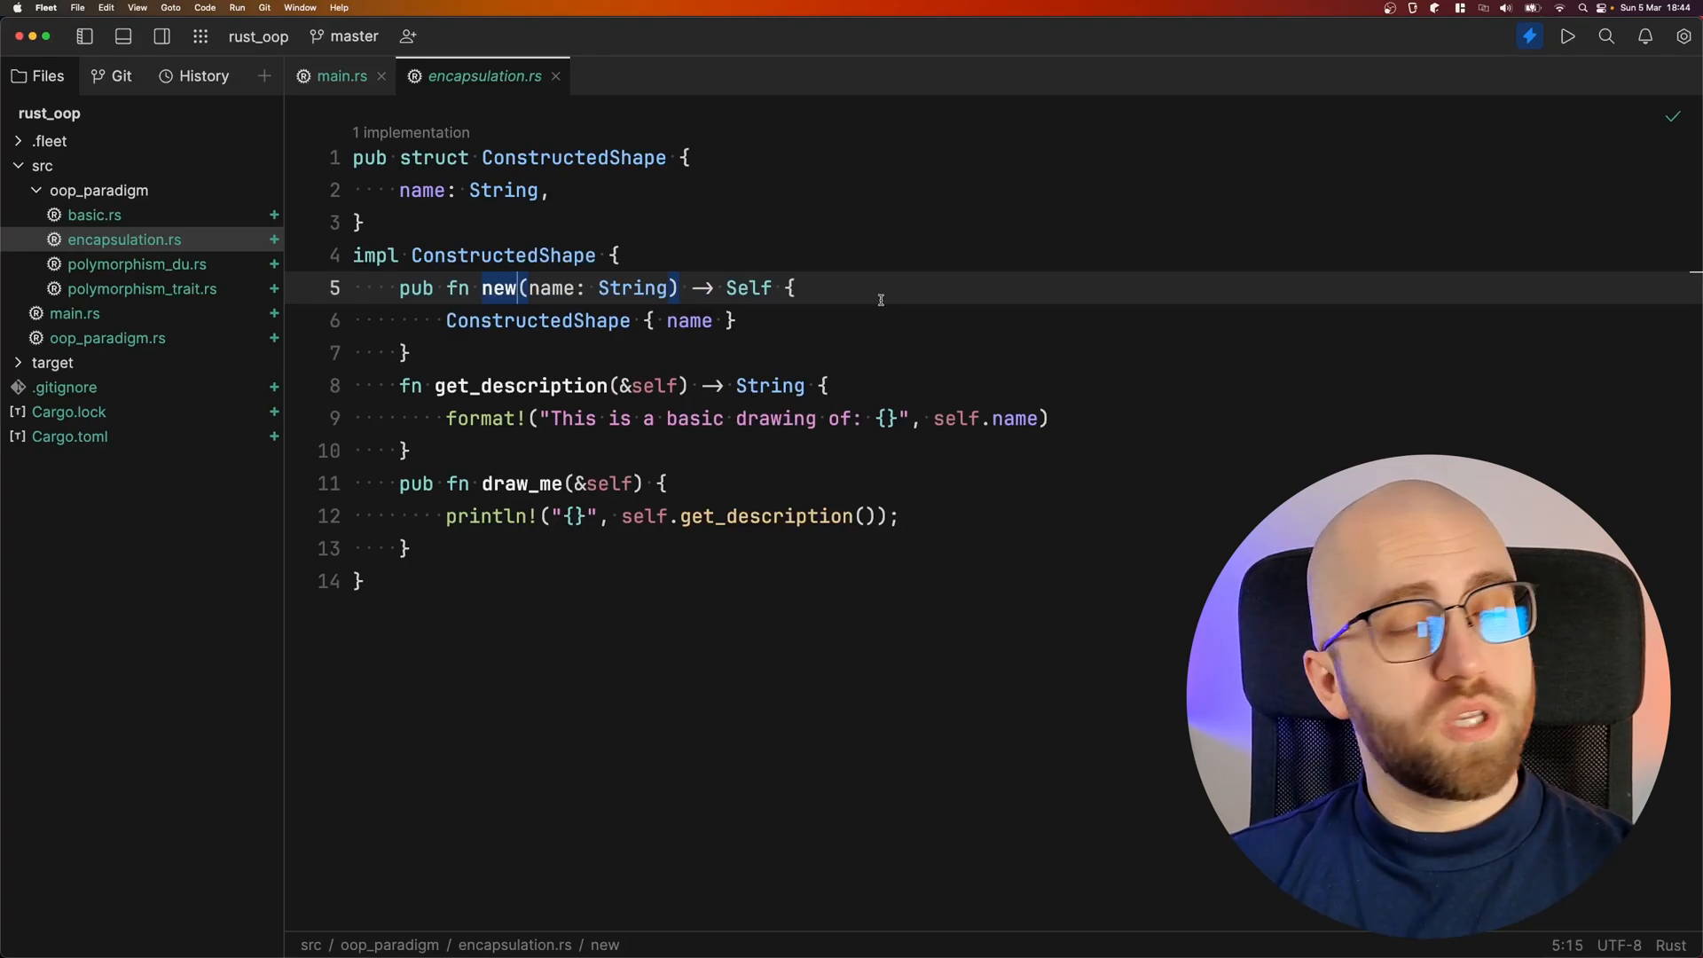
{"action": "mouse_move", "coordinate": [901, 324]}
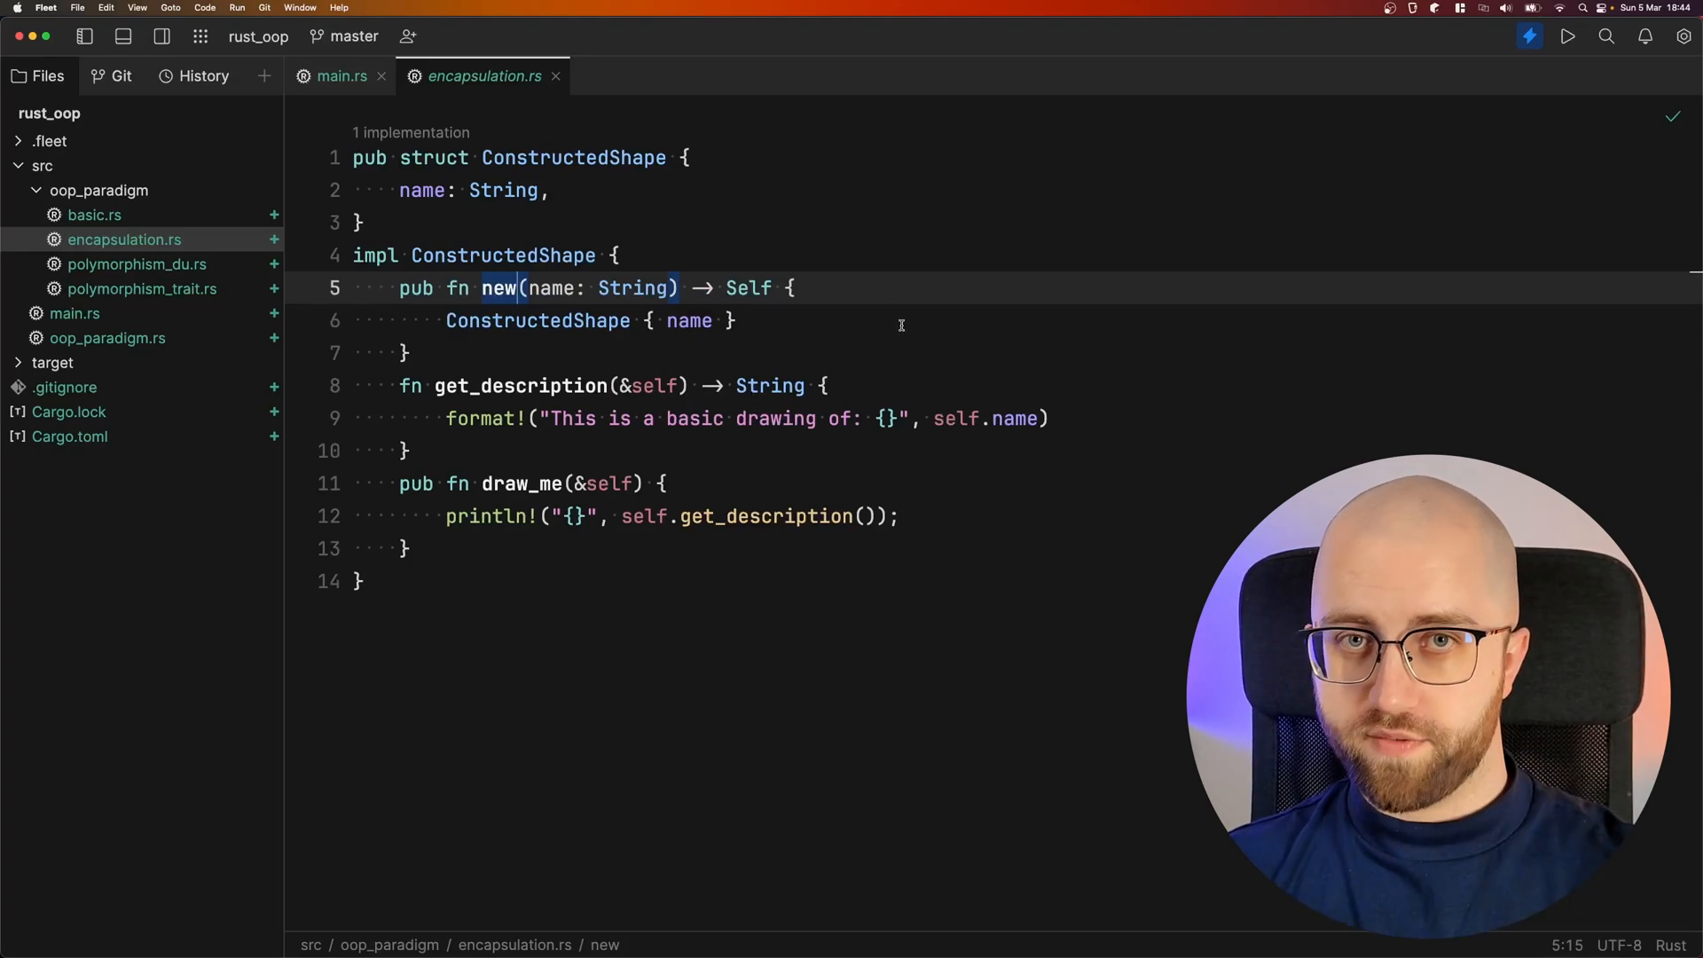
{"action": "left_click", "coordinate": [408, 351]}
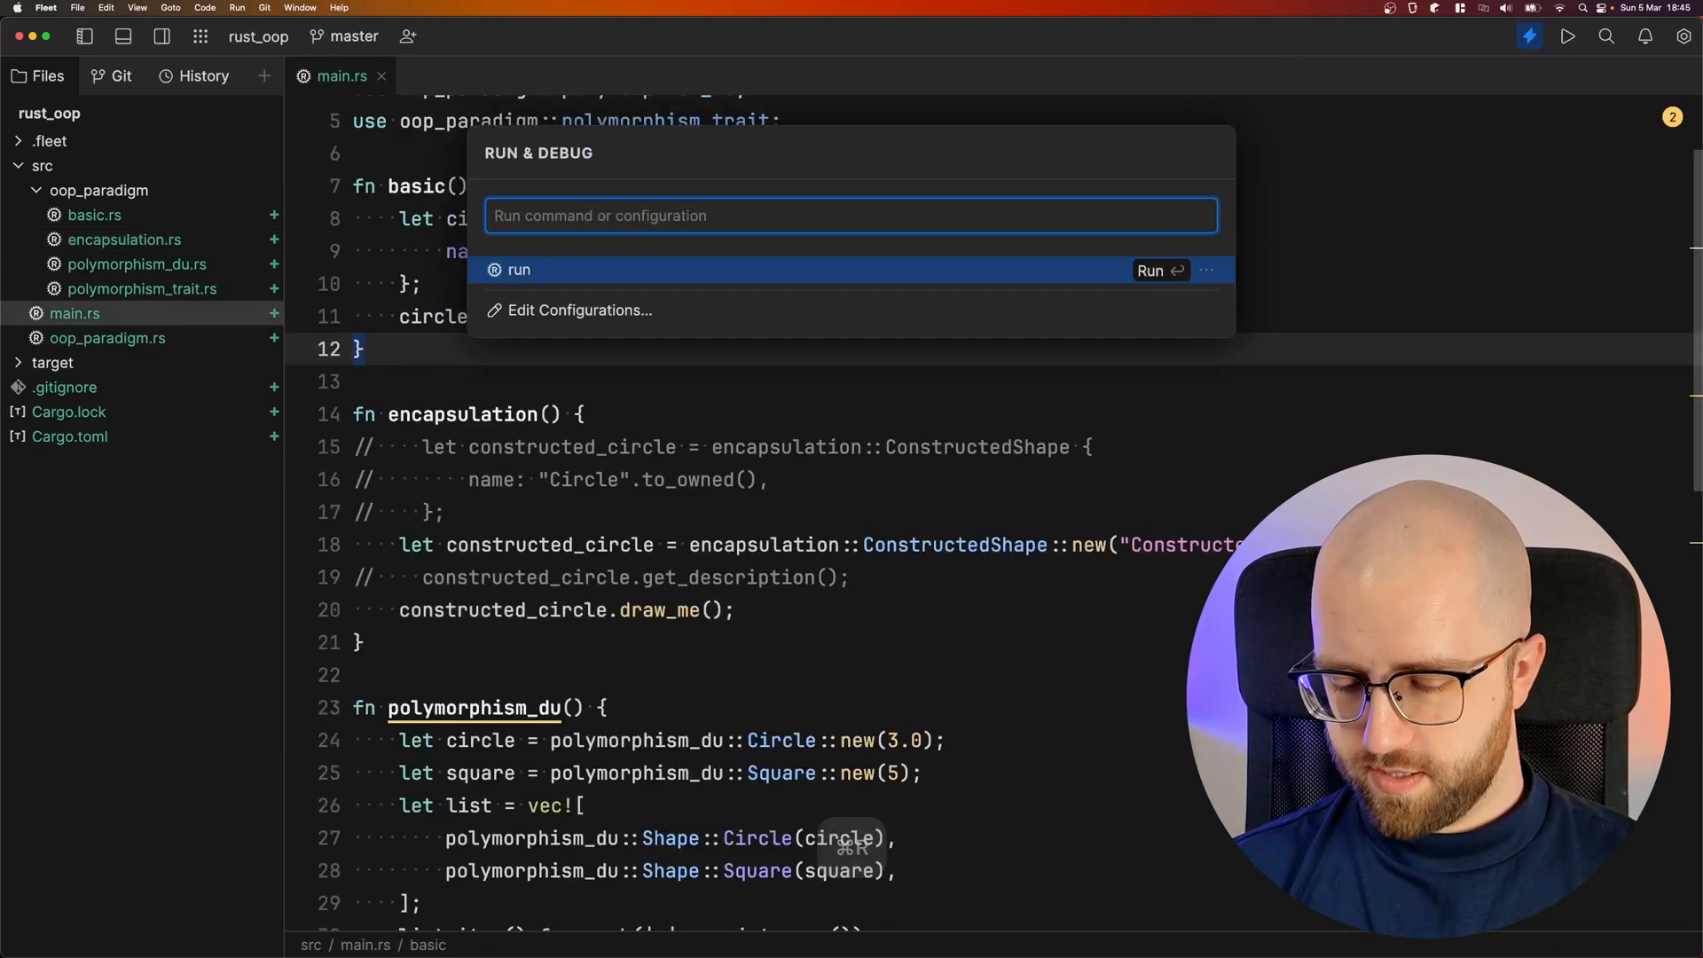
Run the project to print the Constructed Circle drawing, then scroll to polymorphism_du()
{"action": "left_click", "coordinate": [1158, 270]}
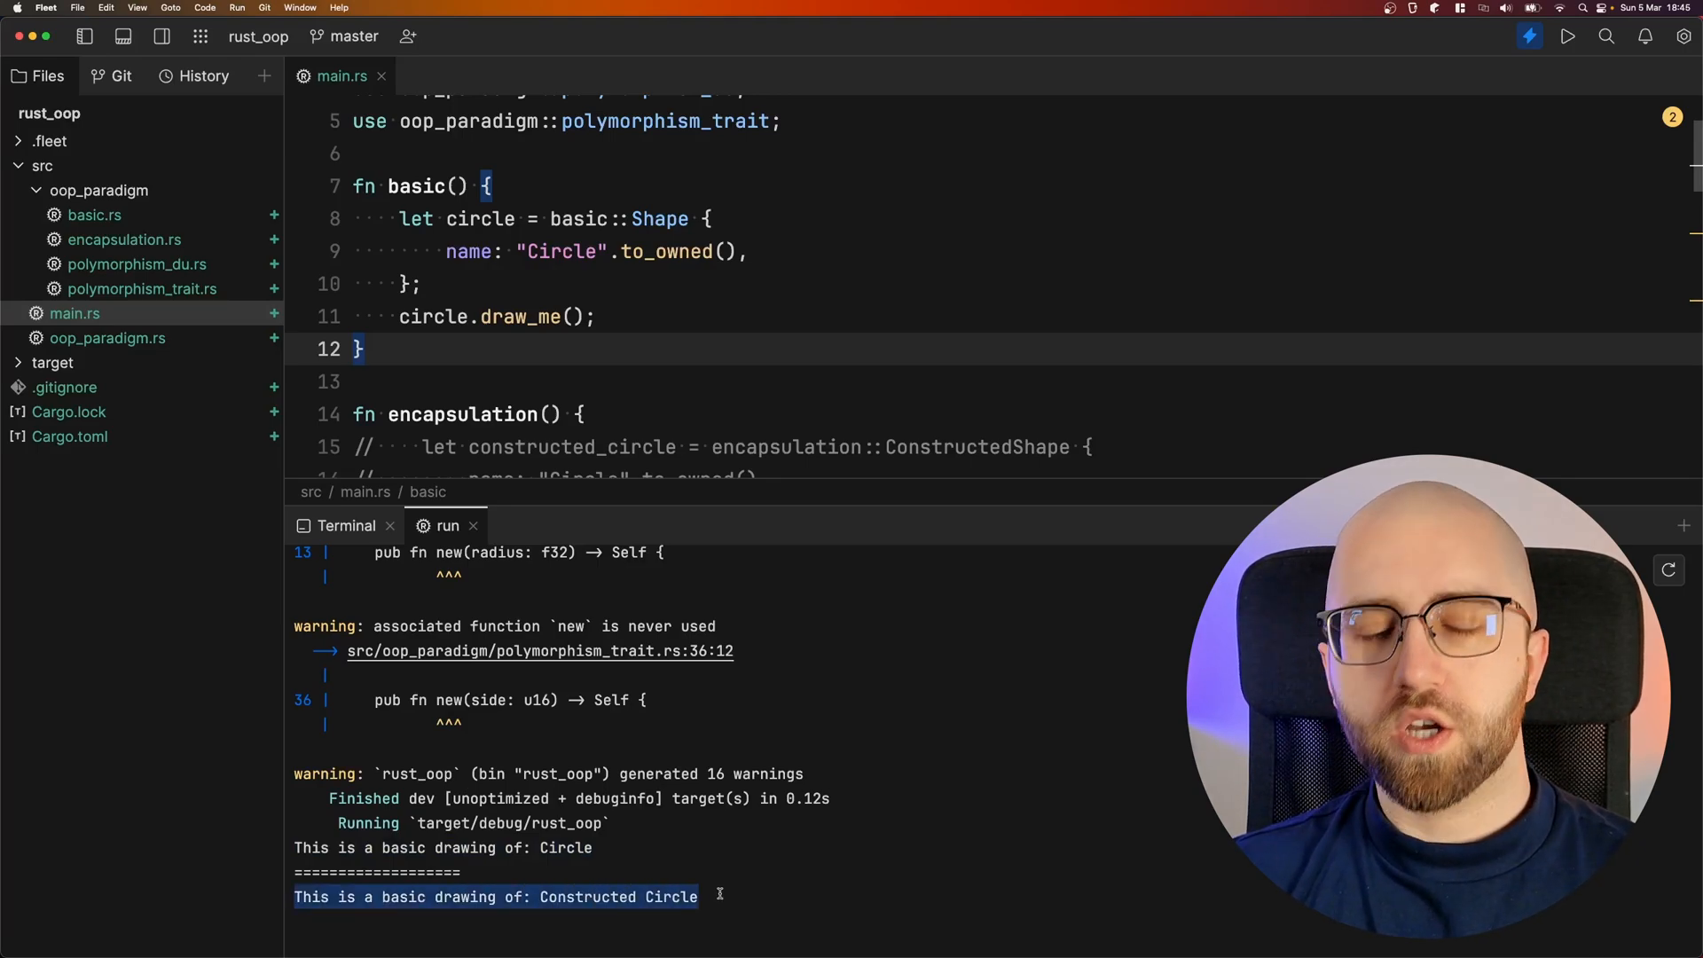
{"action": "scroll", "scroll_direction": "down", "scroll_amount": 3}
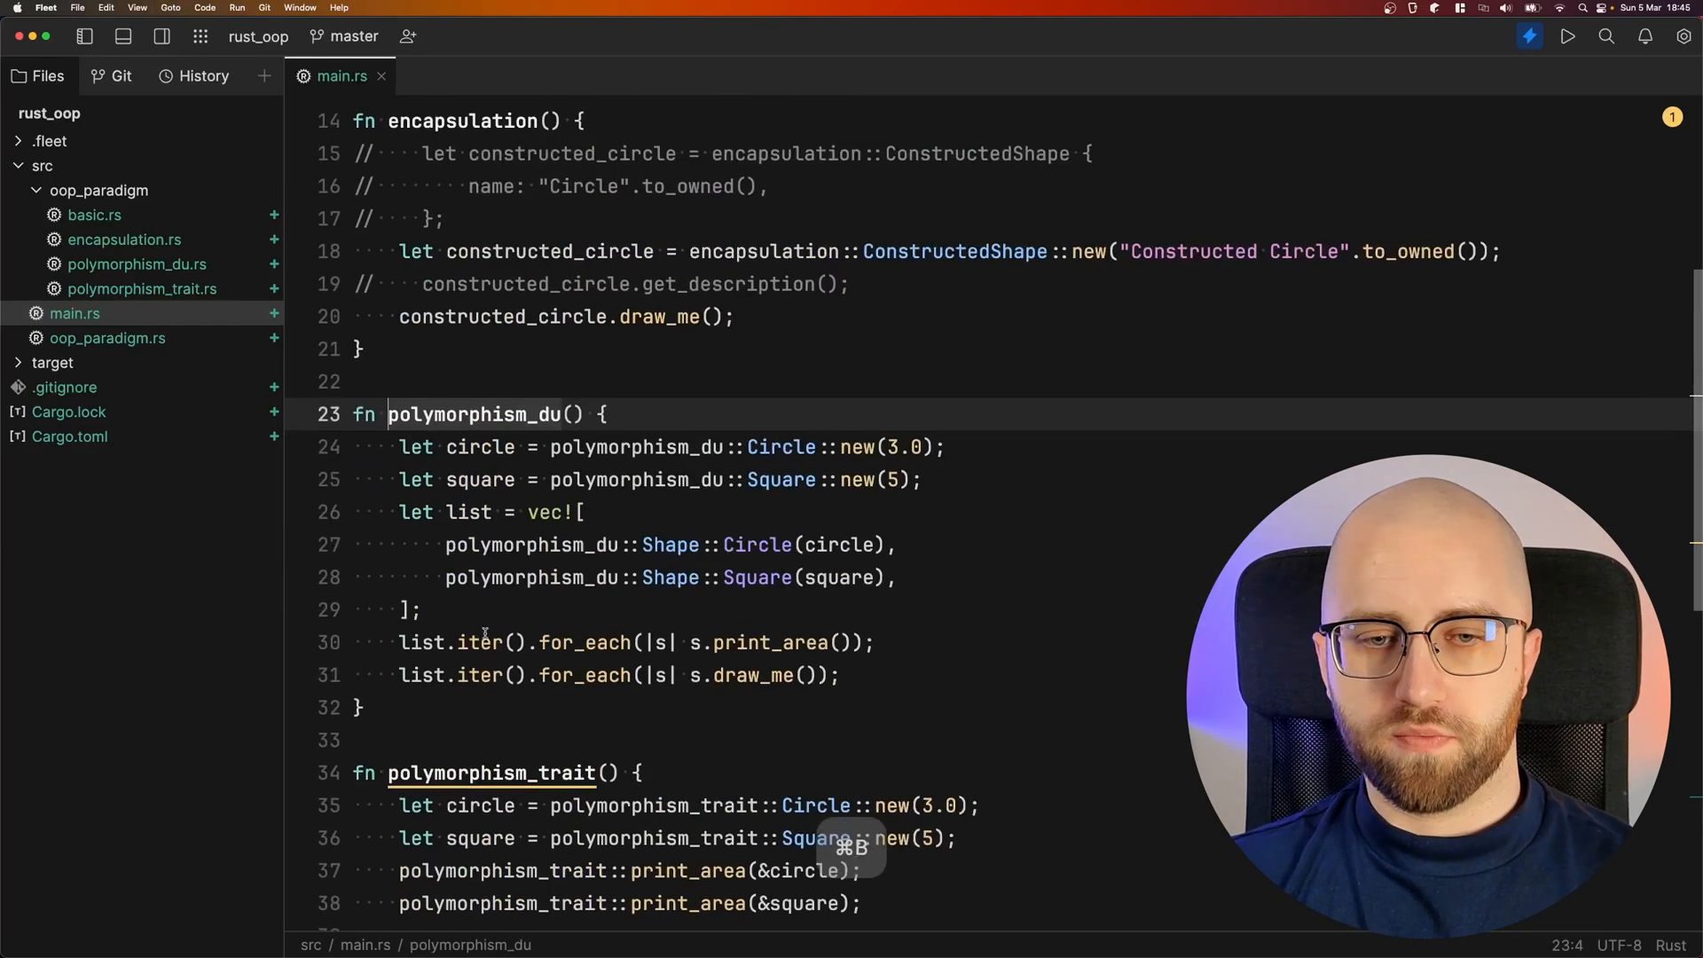
{"action": "mouse_move", "coordinate": [1002, 492]}
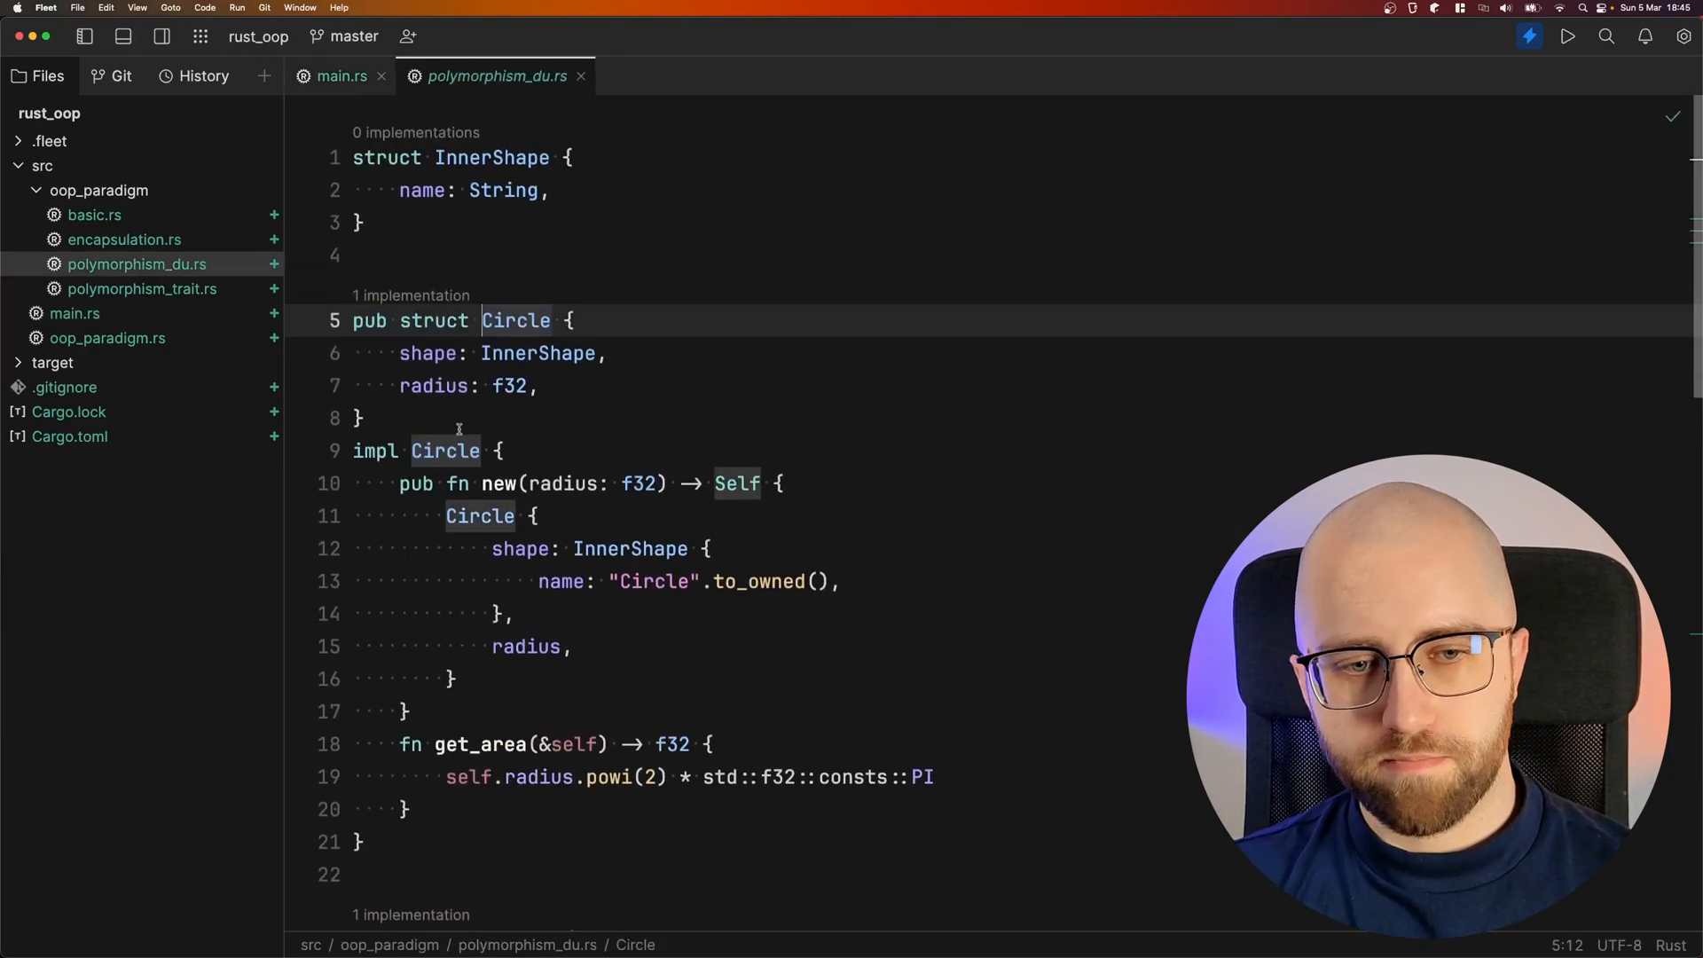
Read the InnerShape struct, the Circle struct and Circle::get_area in polymorphism_du.rs
{"action": "left_click", "coordinate": [362, 419]}
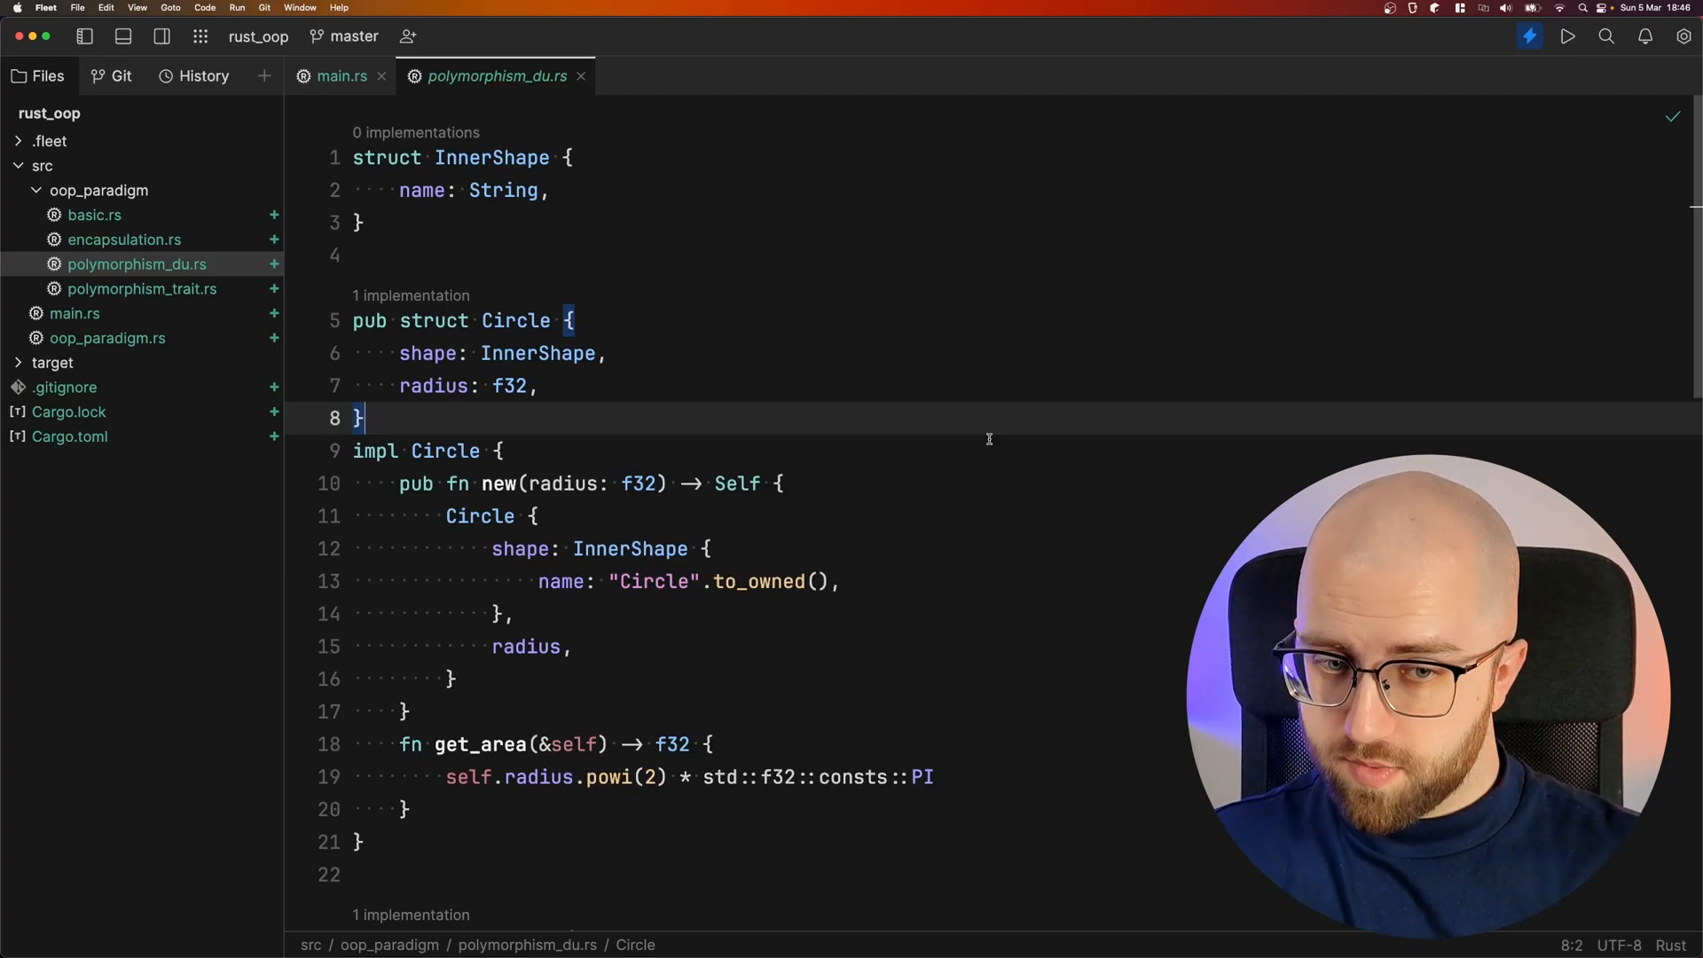
{"action": "mouse_move", "coordinate": [451, 179]}
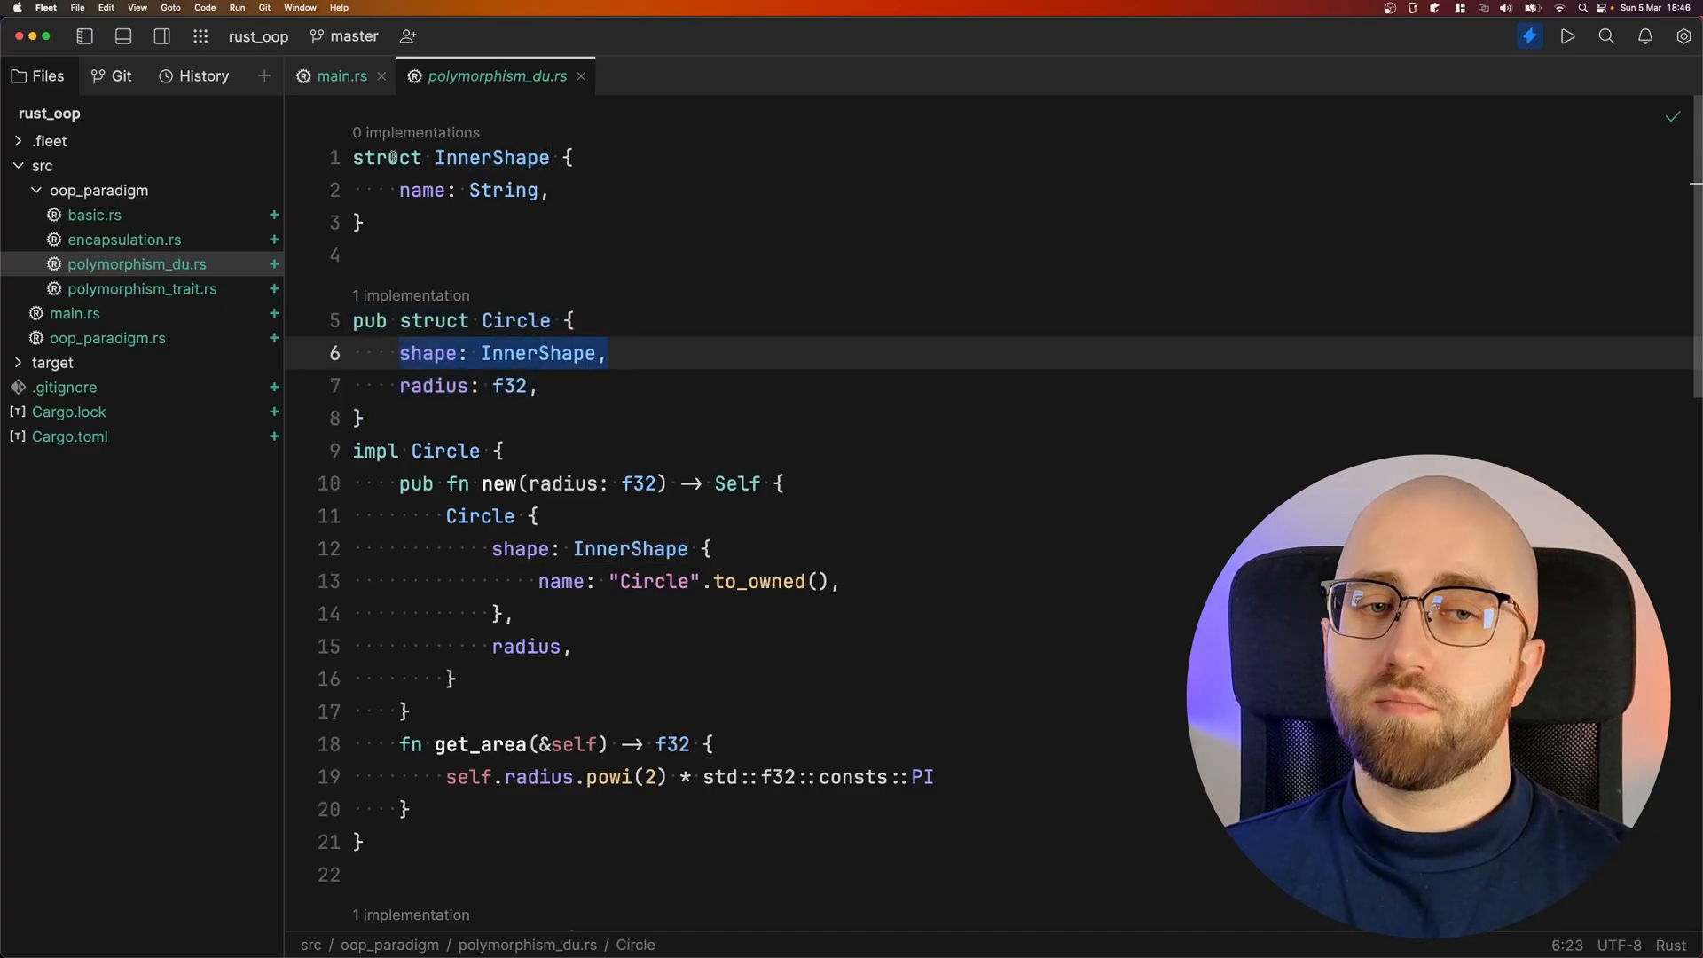
{"action": "left_click", "coordinate": [492, 158]}
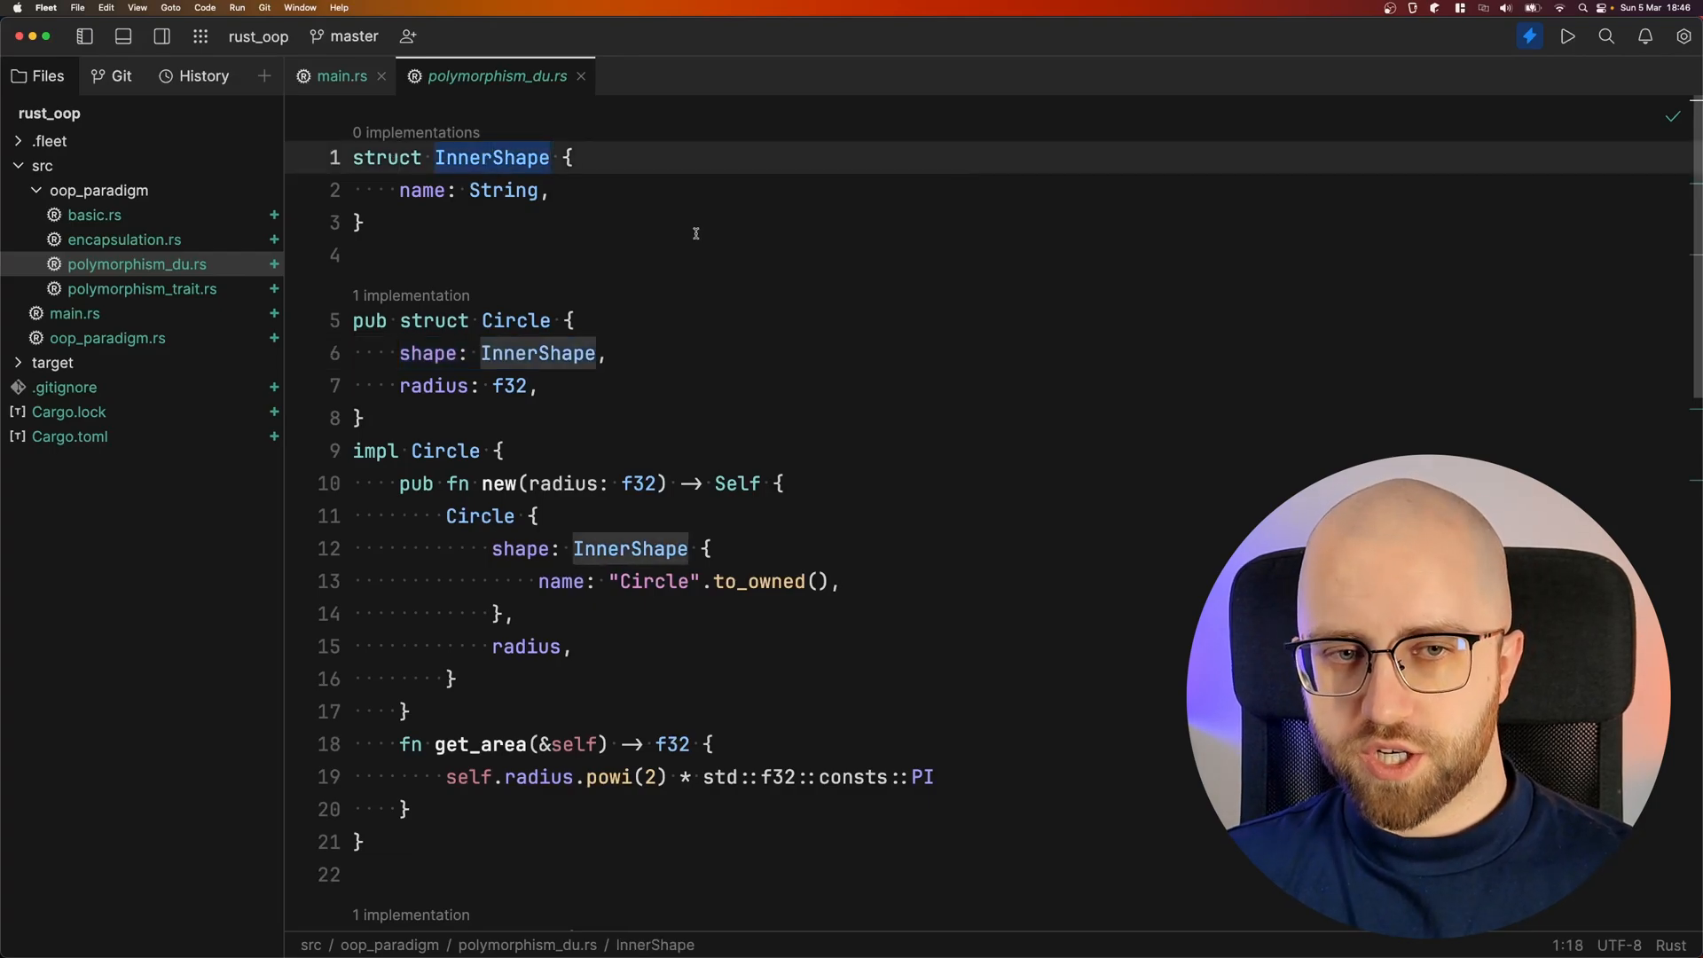
{"action": "left_click", "coordinate": [472, 189]}
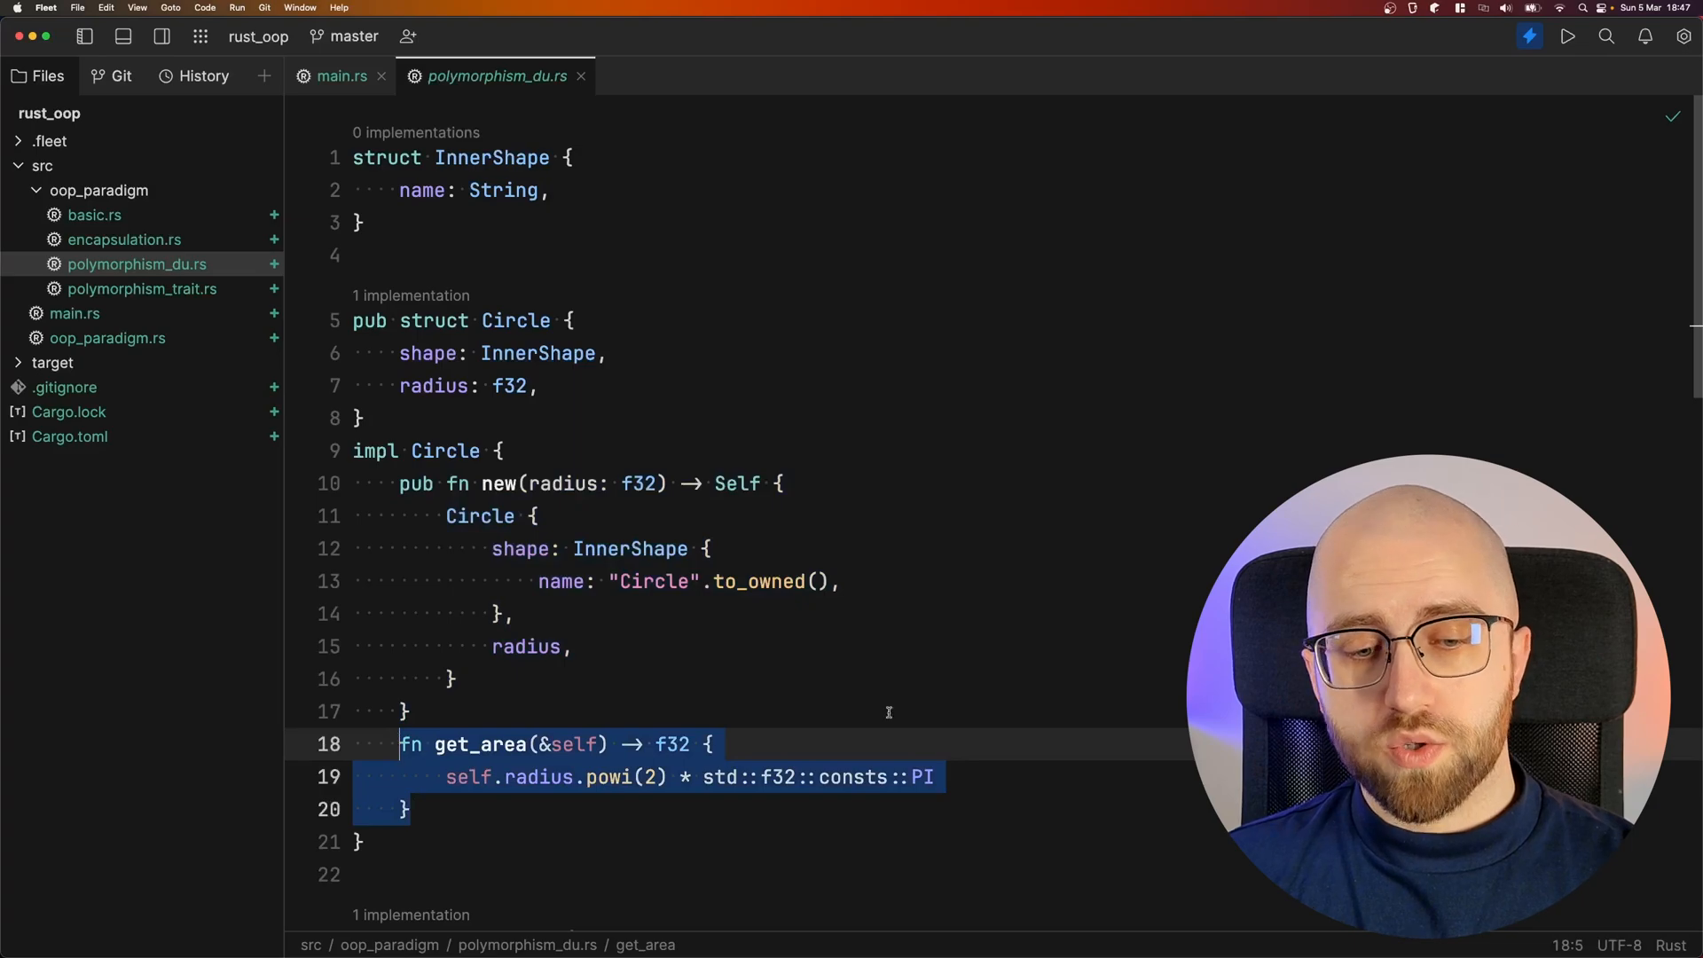
{"action": "mouse_move", "coordinate": [999, 664]}
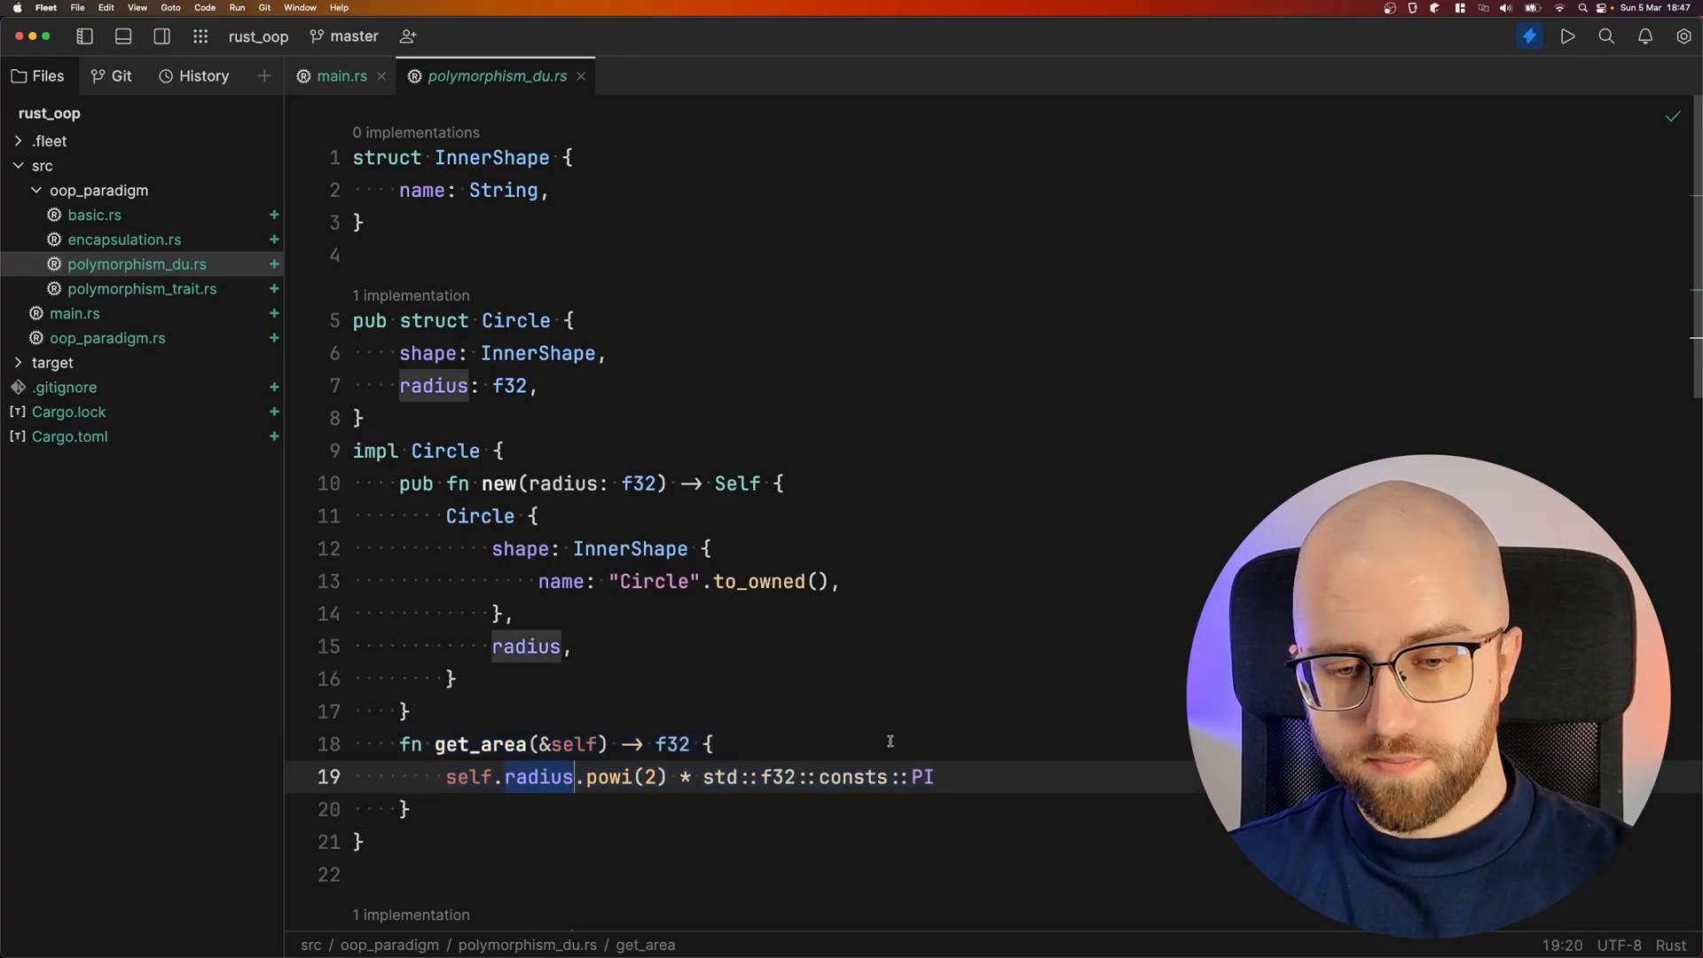
{"action": "scroll", "scroll_direction": "down", "scroll_amount": 3}
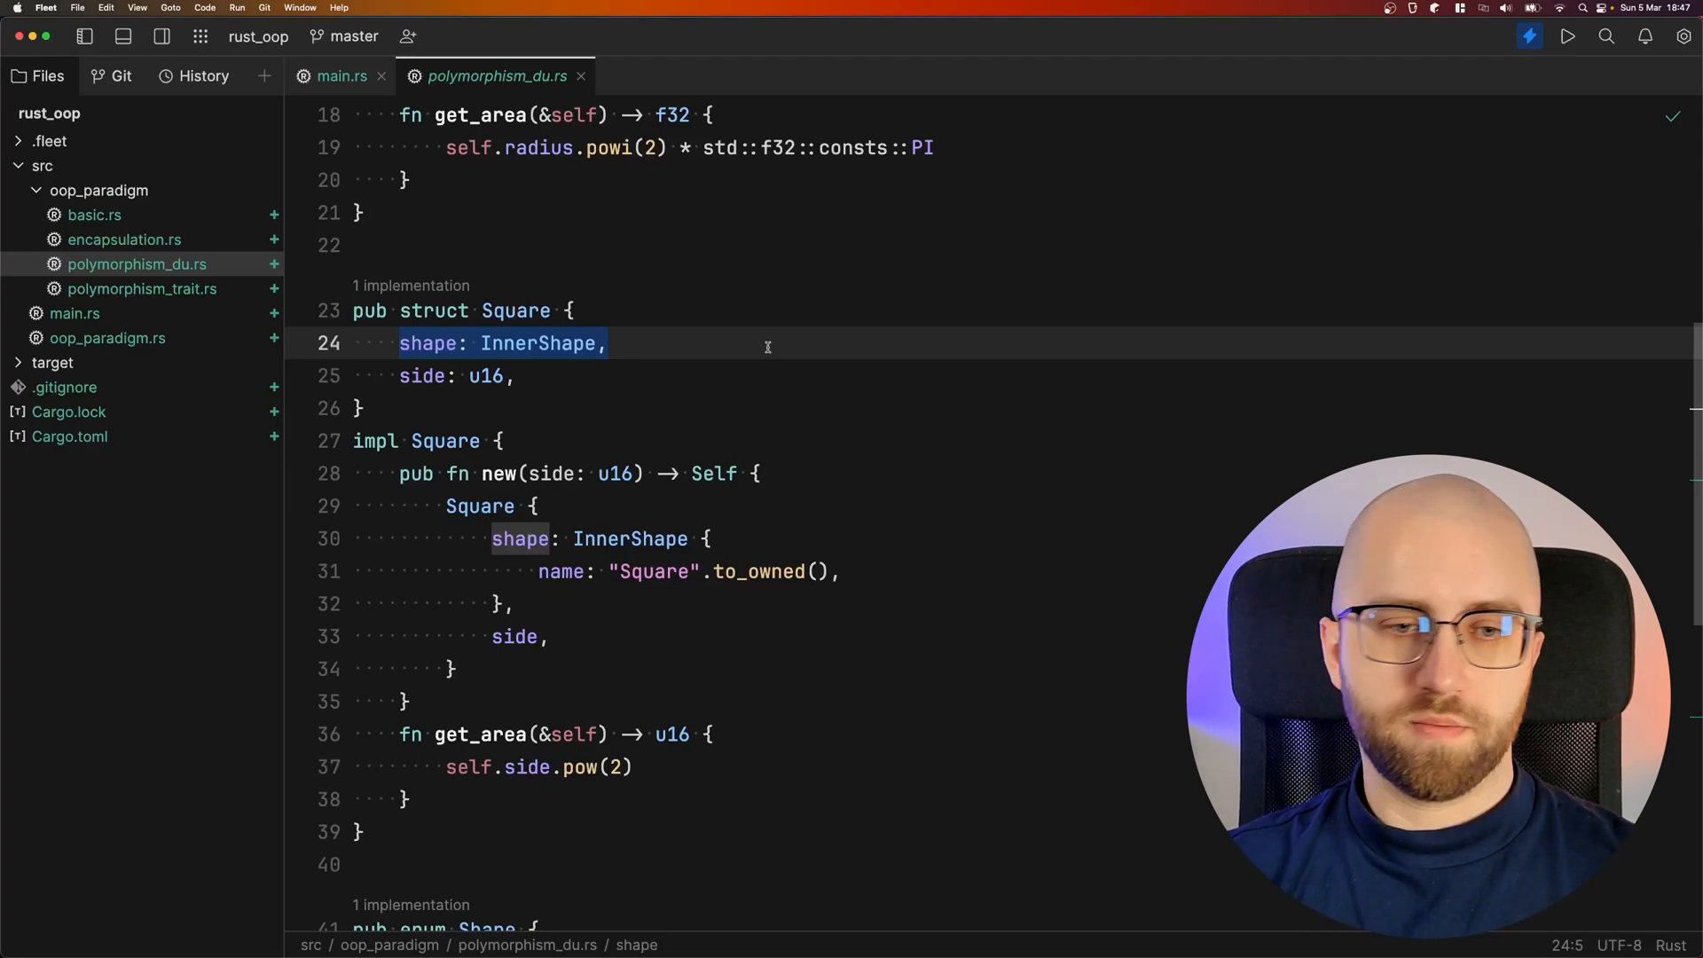
Scroll through Square's InnerShape field, constructor and u16 area method to the Shape enum
{"action": "left_click", "coordinate": [507, 376]}
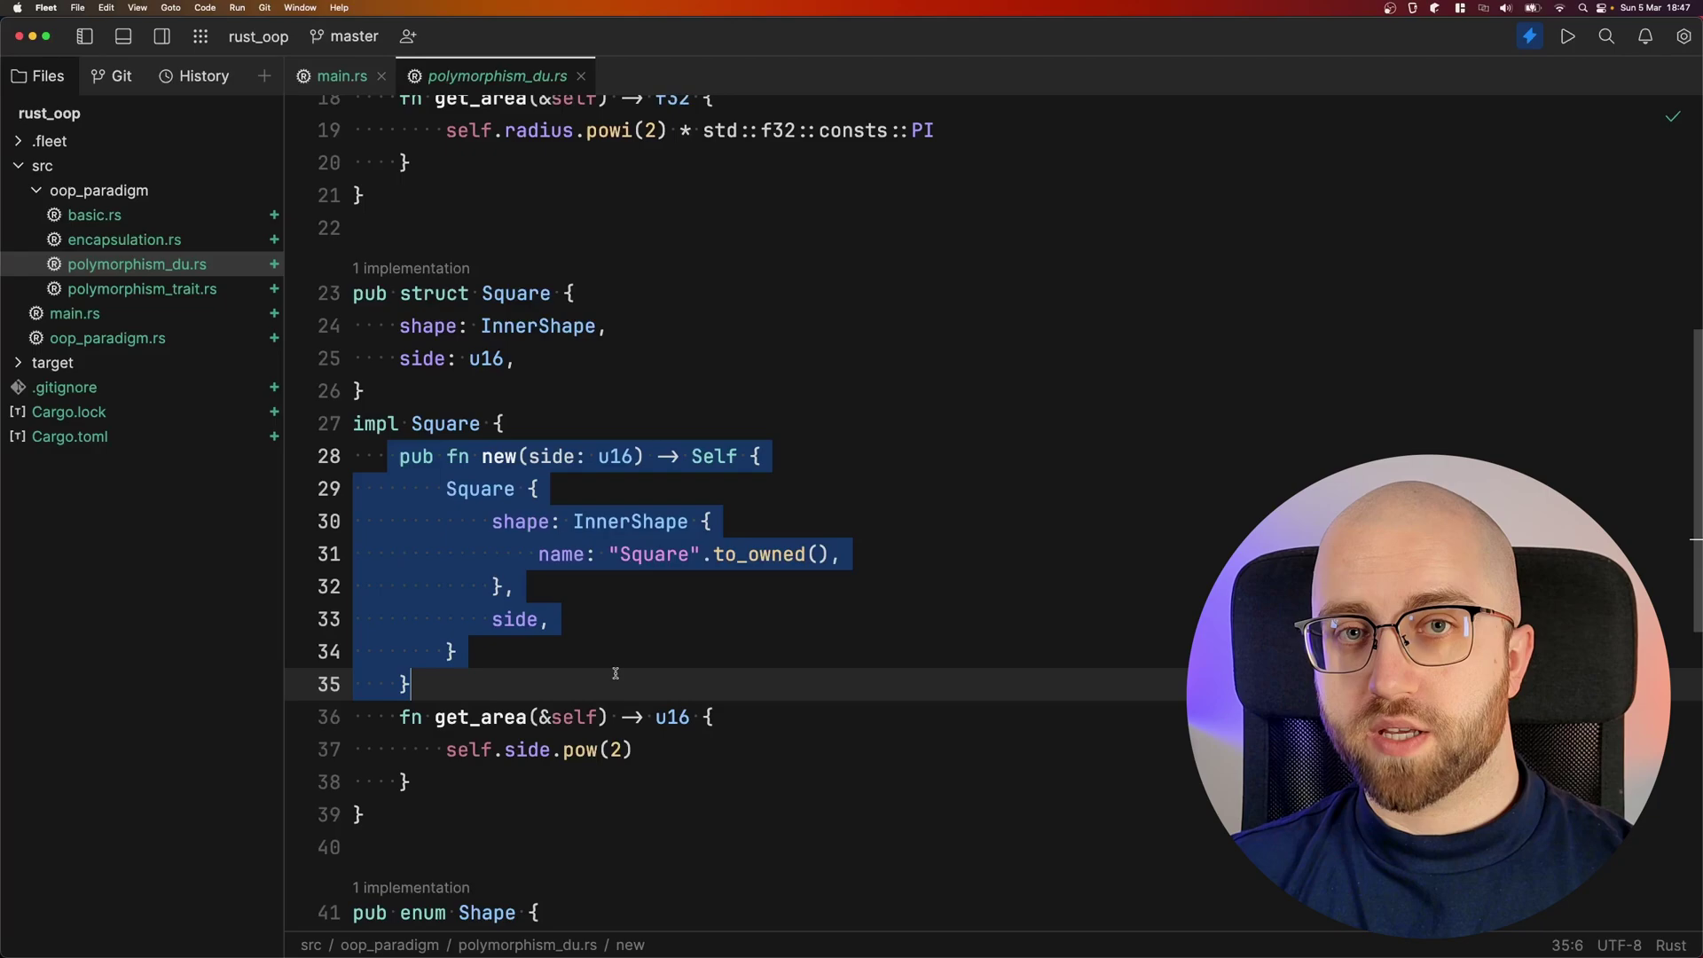
{"action": "scroll", "scroll_direction": "down", "scroll_amount": 3}
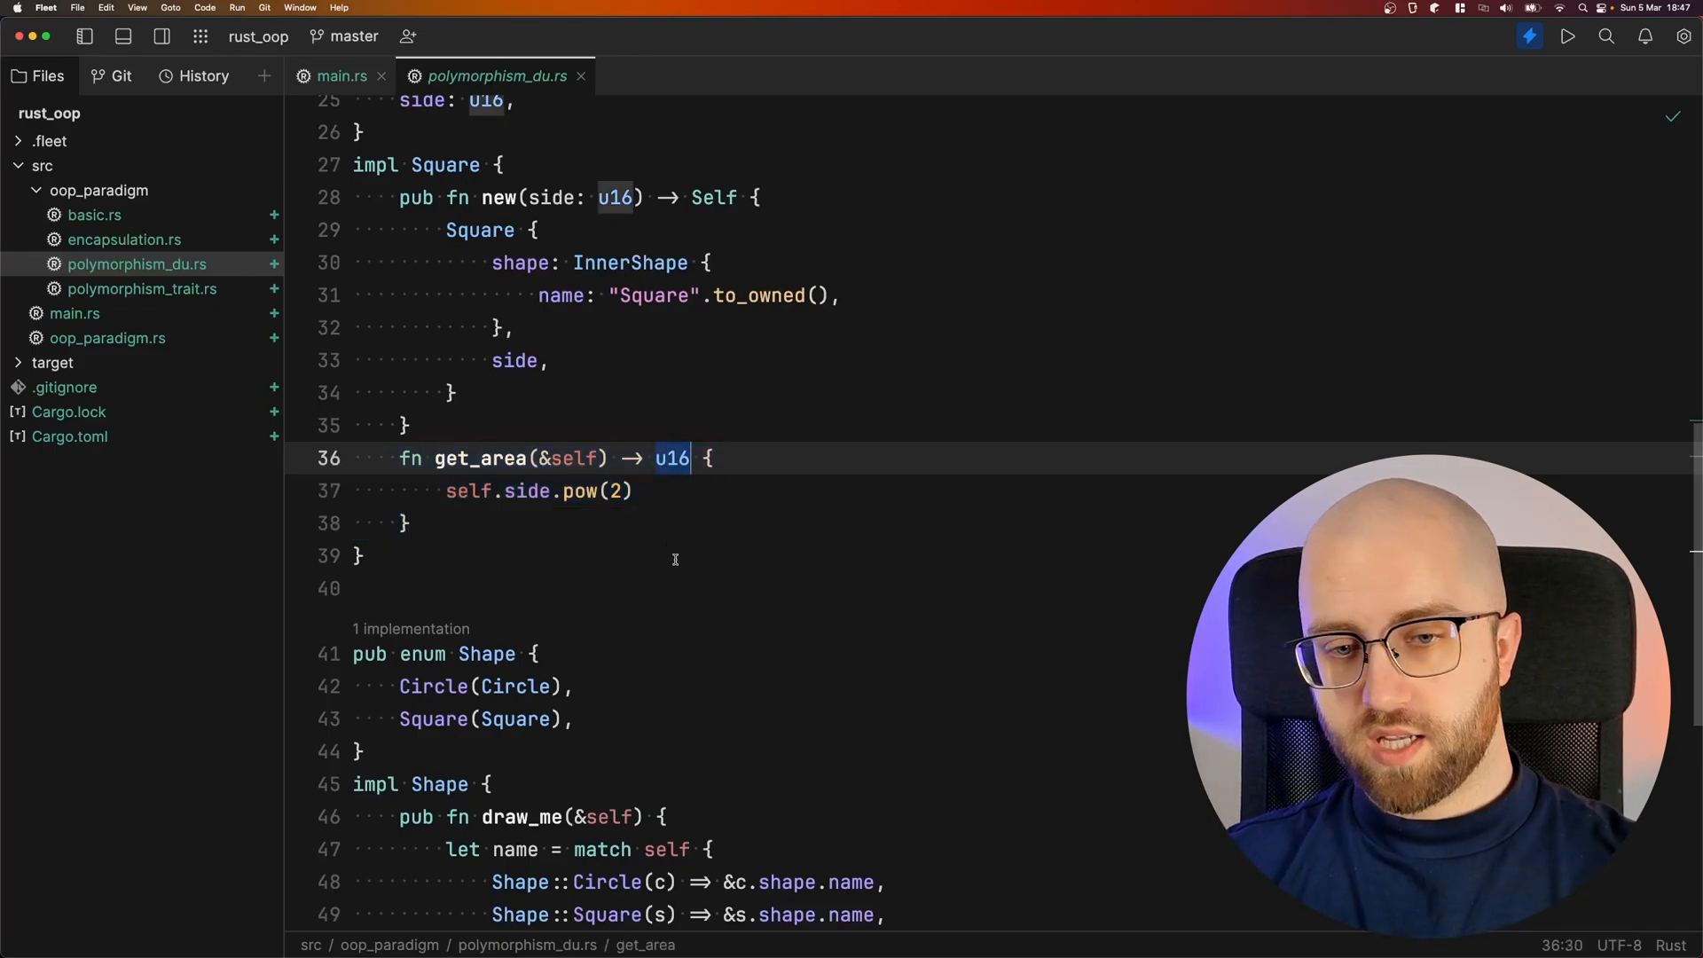
{"action": "scroll", "scroll_direction": "up", "scroll_amount": 3}
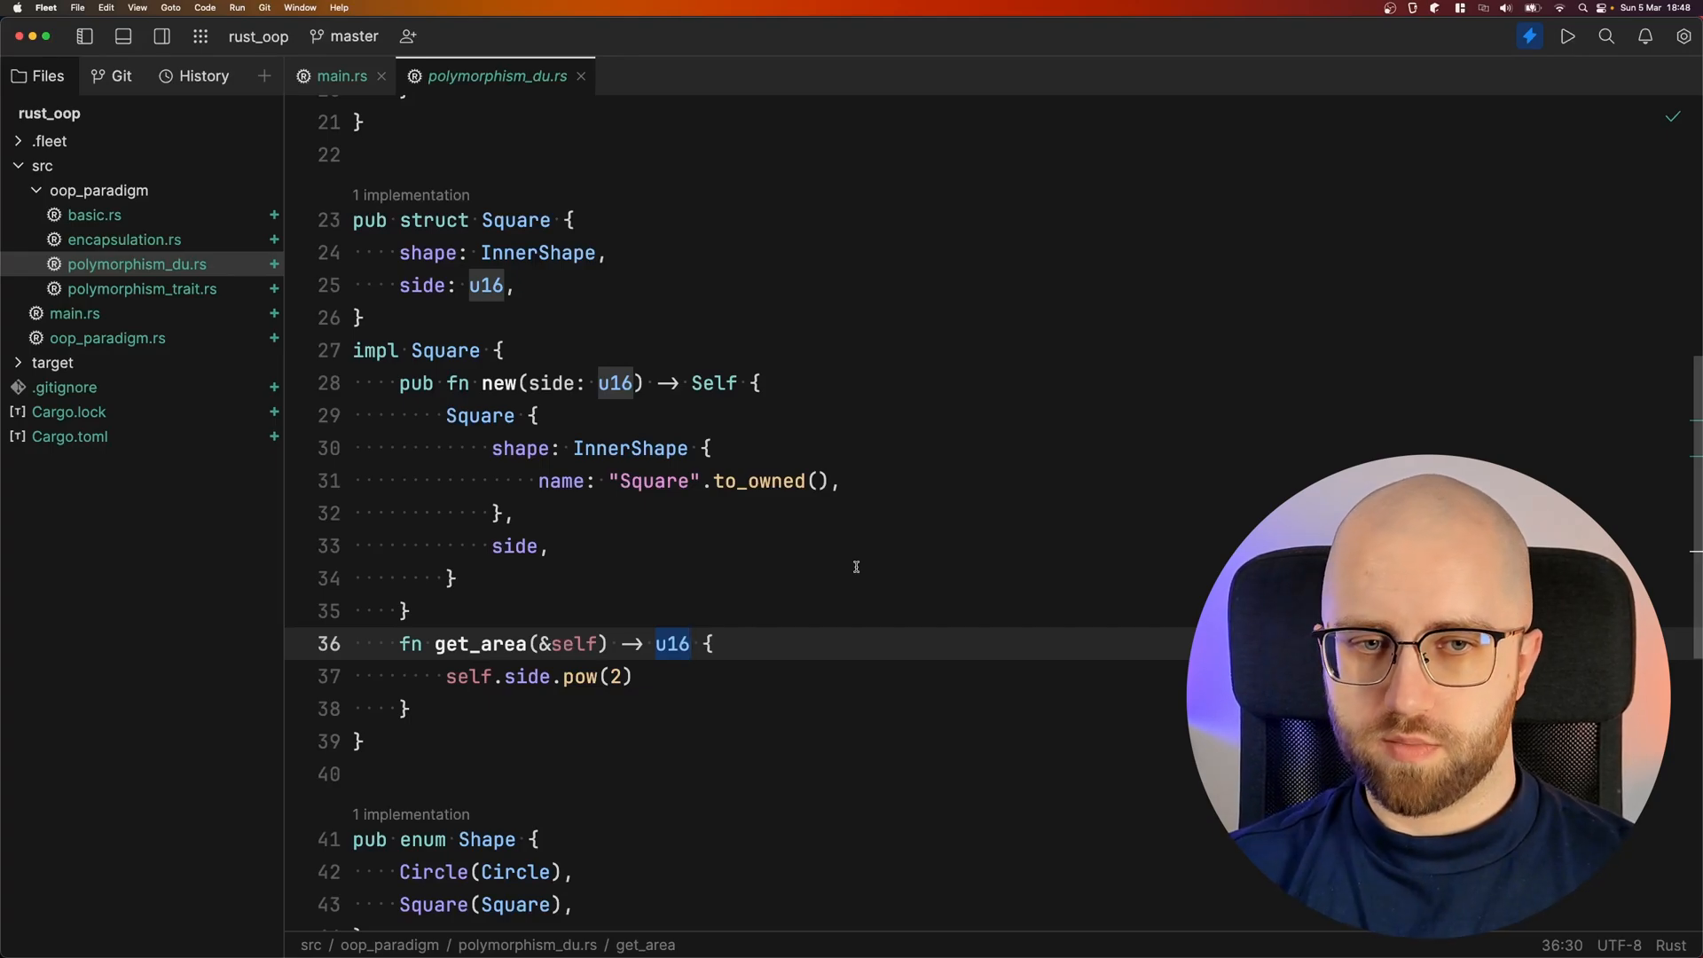
{"action": "scroll", "scroll_direction": "down", "scroll_amount": 3}
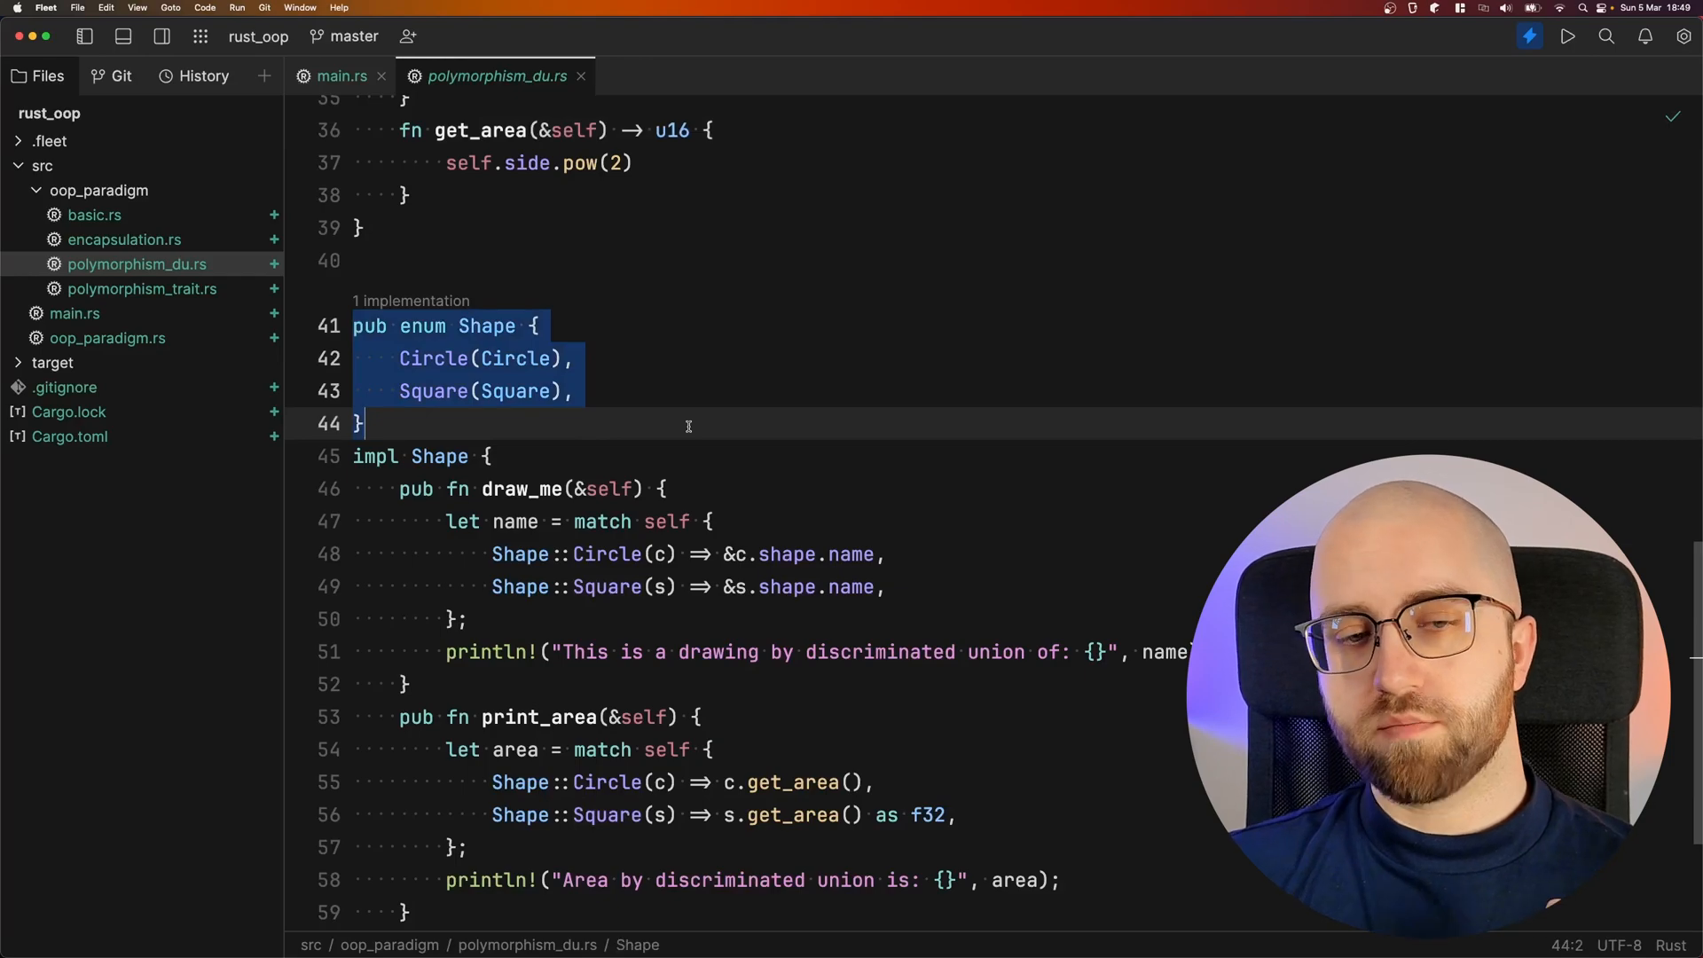
Review the Shape enum and its draw_me match arms, then start a Rectangle struct above the enum
{"action": "left_click", "coordinate": [435, 359]}
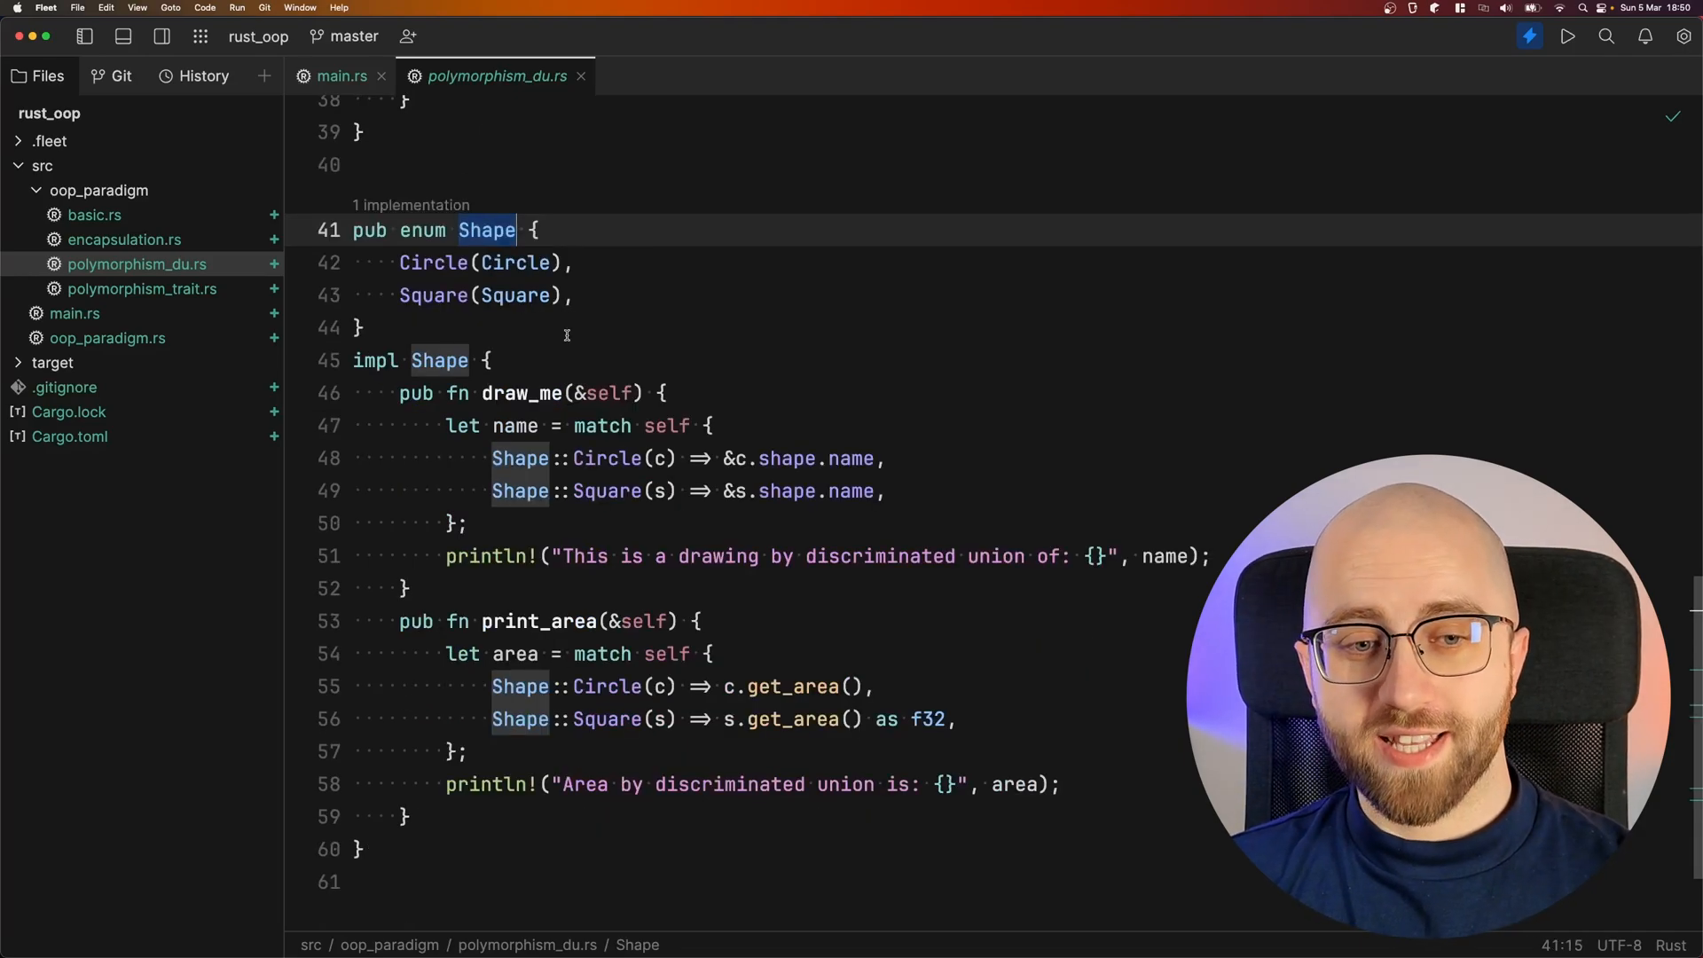
{"action": "left_click", "coordinate": [355, 360]}
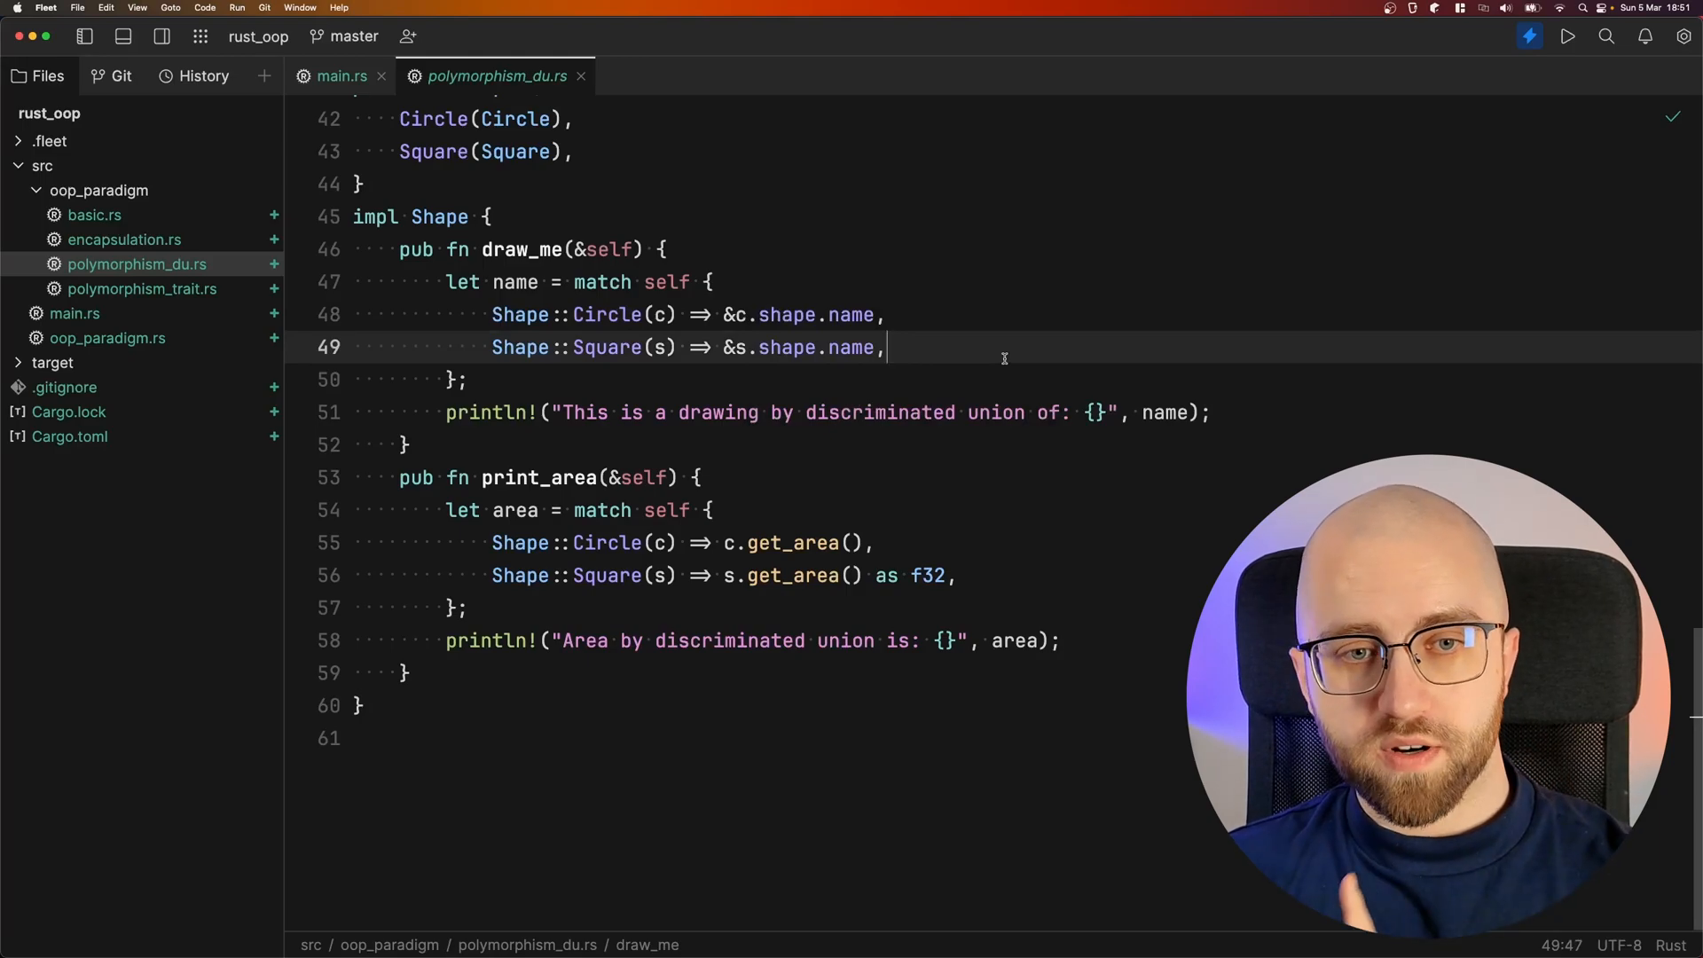
{"action": "scroll", "scroll_direction": "up", "scroll_amount": 3}
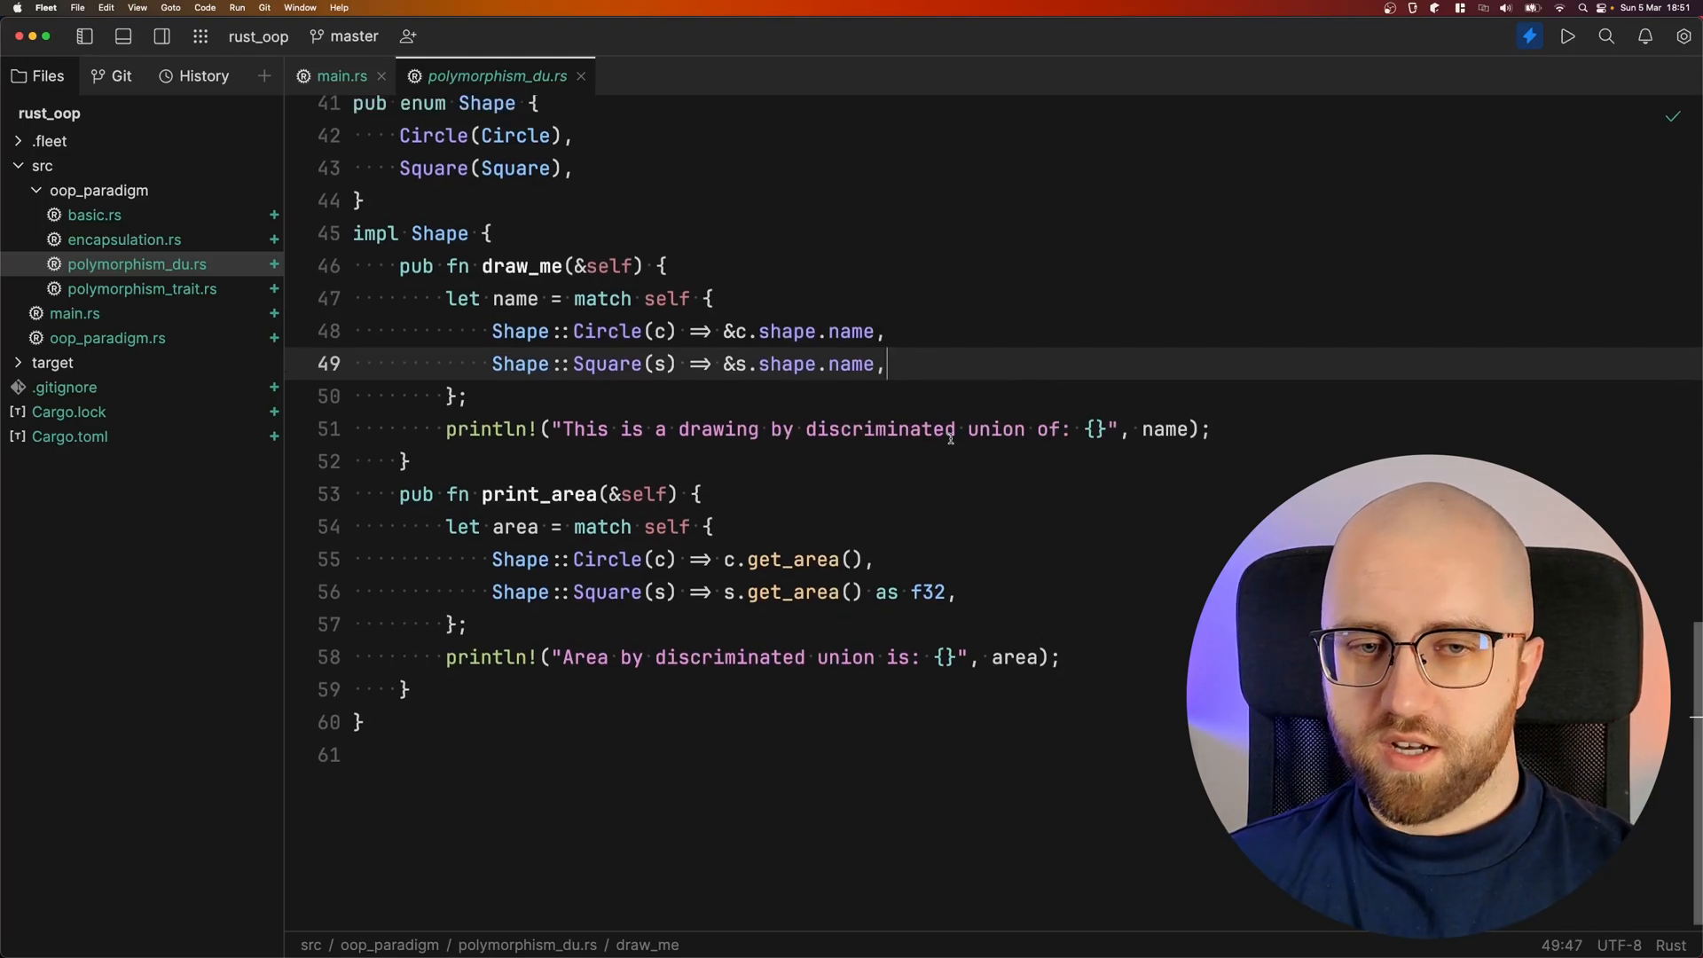
{"action": "scroll", "scroll_direction": "up", "scroll_amount": 3}
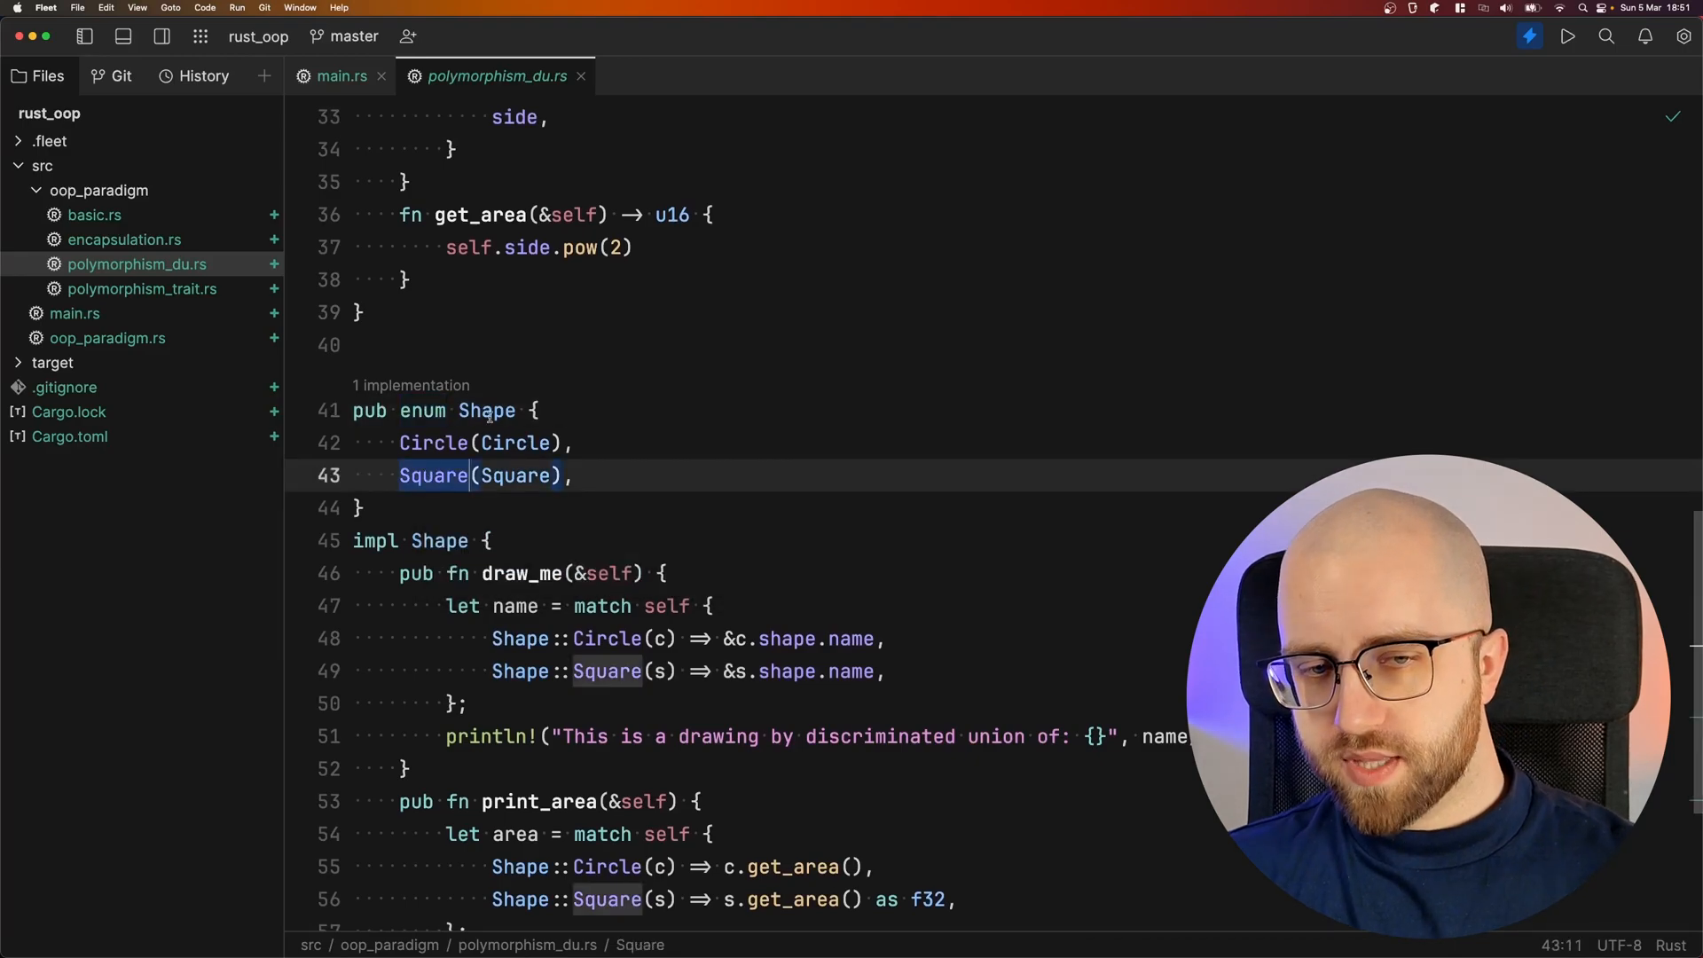
{"action": "left_click", "coordinate": [486, 410]}
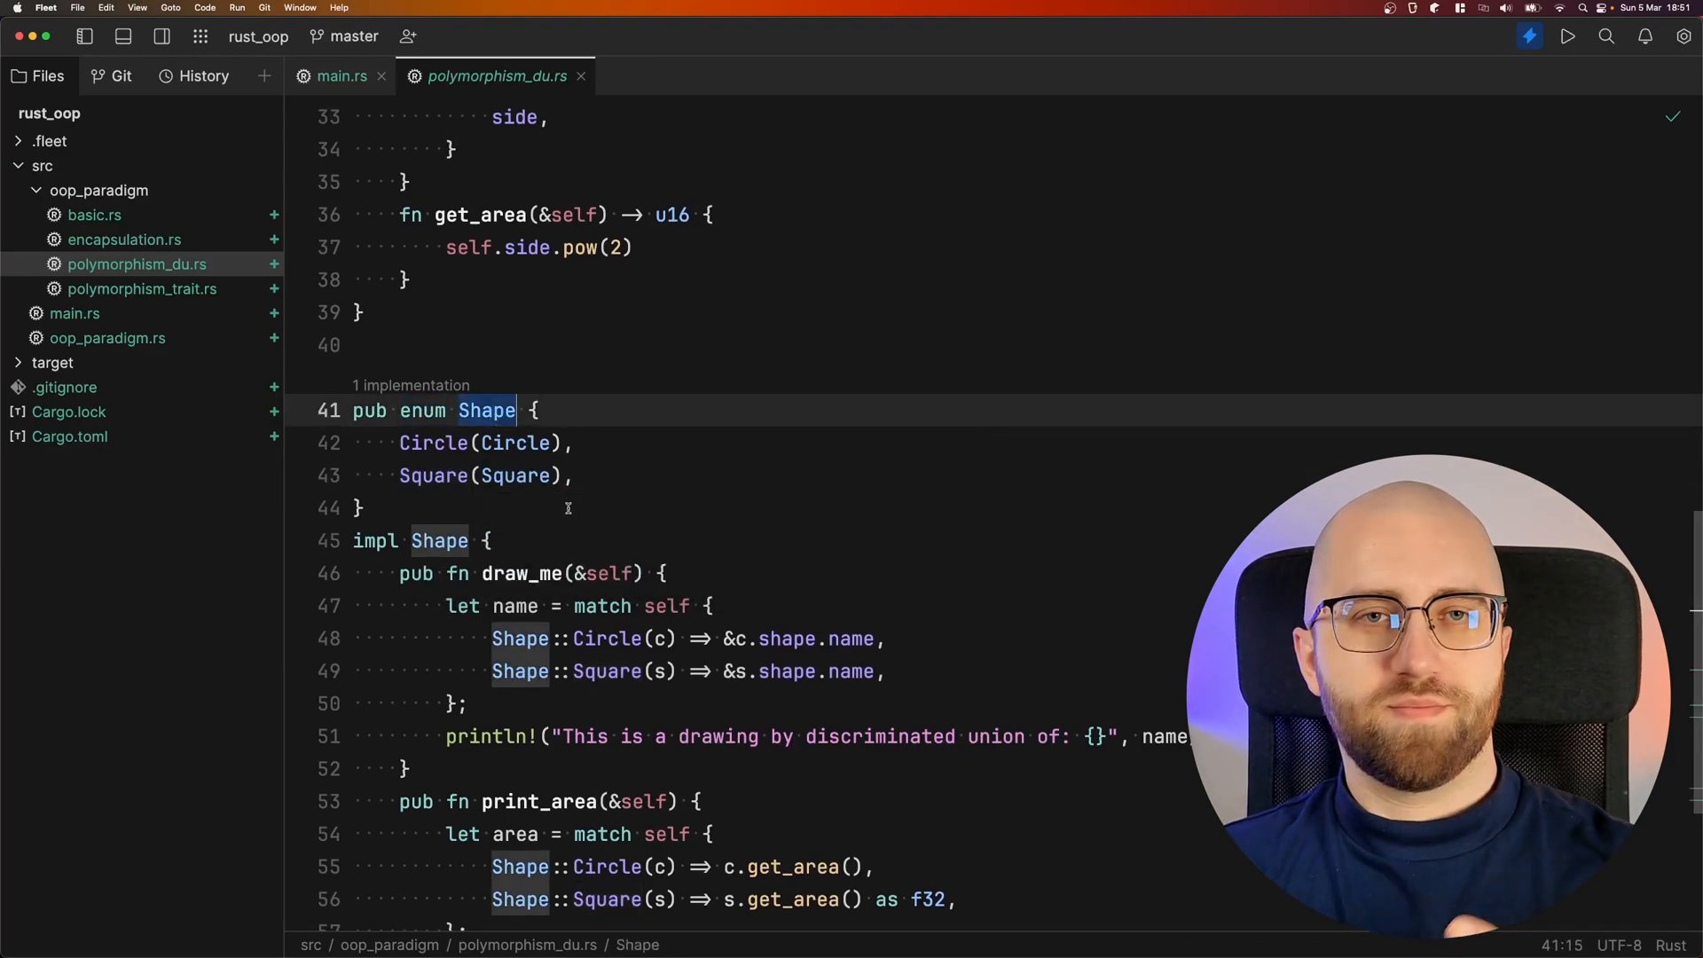
{"action": "scroll", "scroll_direction": "up", "scroll_amount": 3}
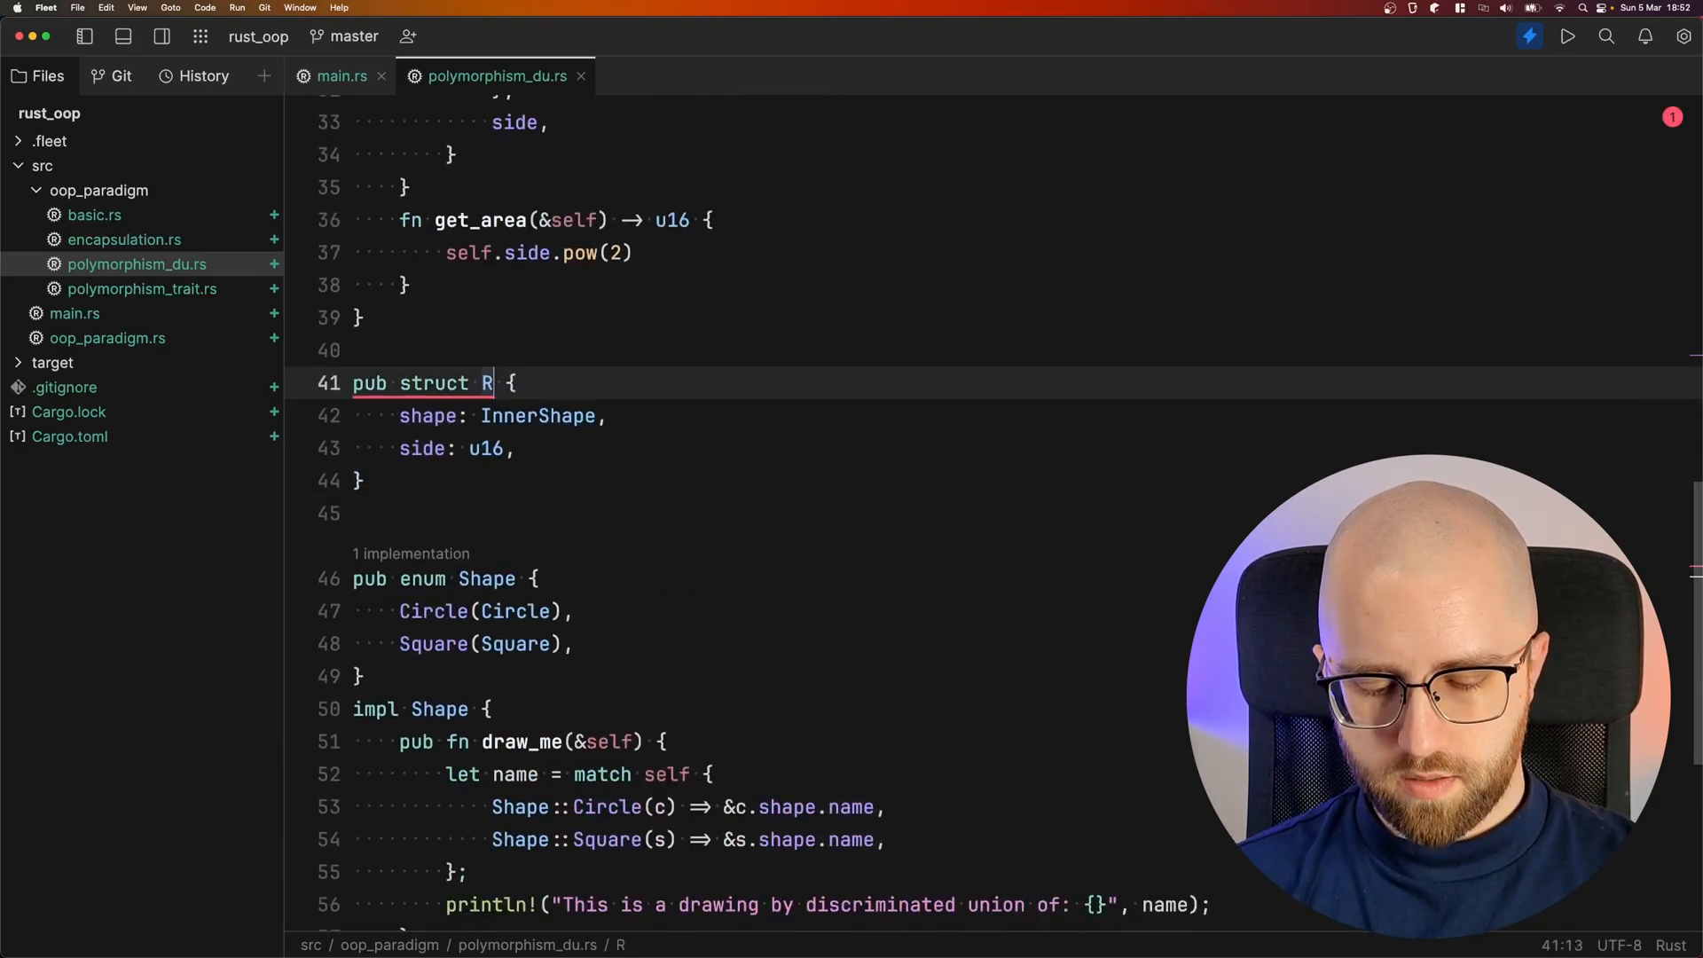
{"action": "type", "text": "ectangle"}
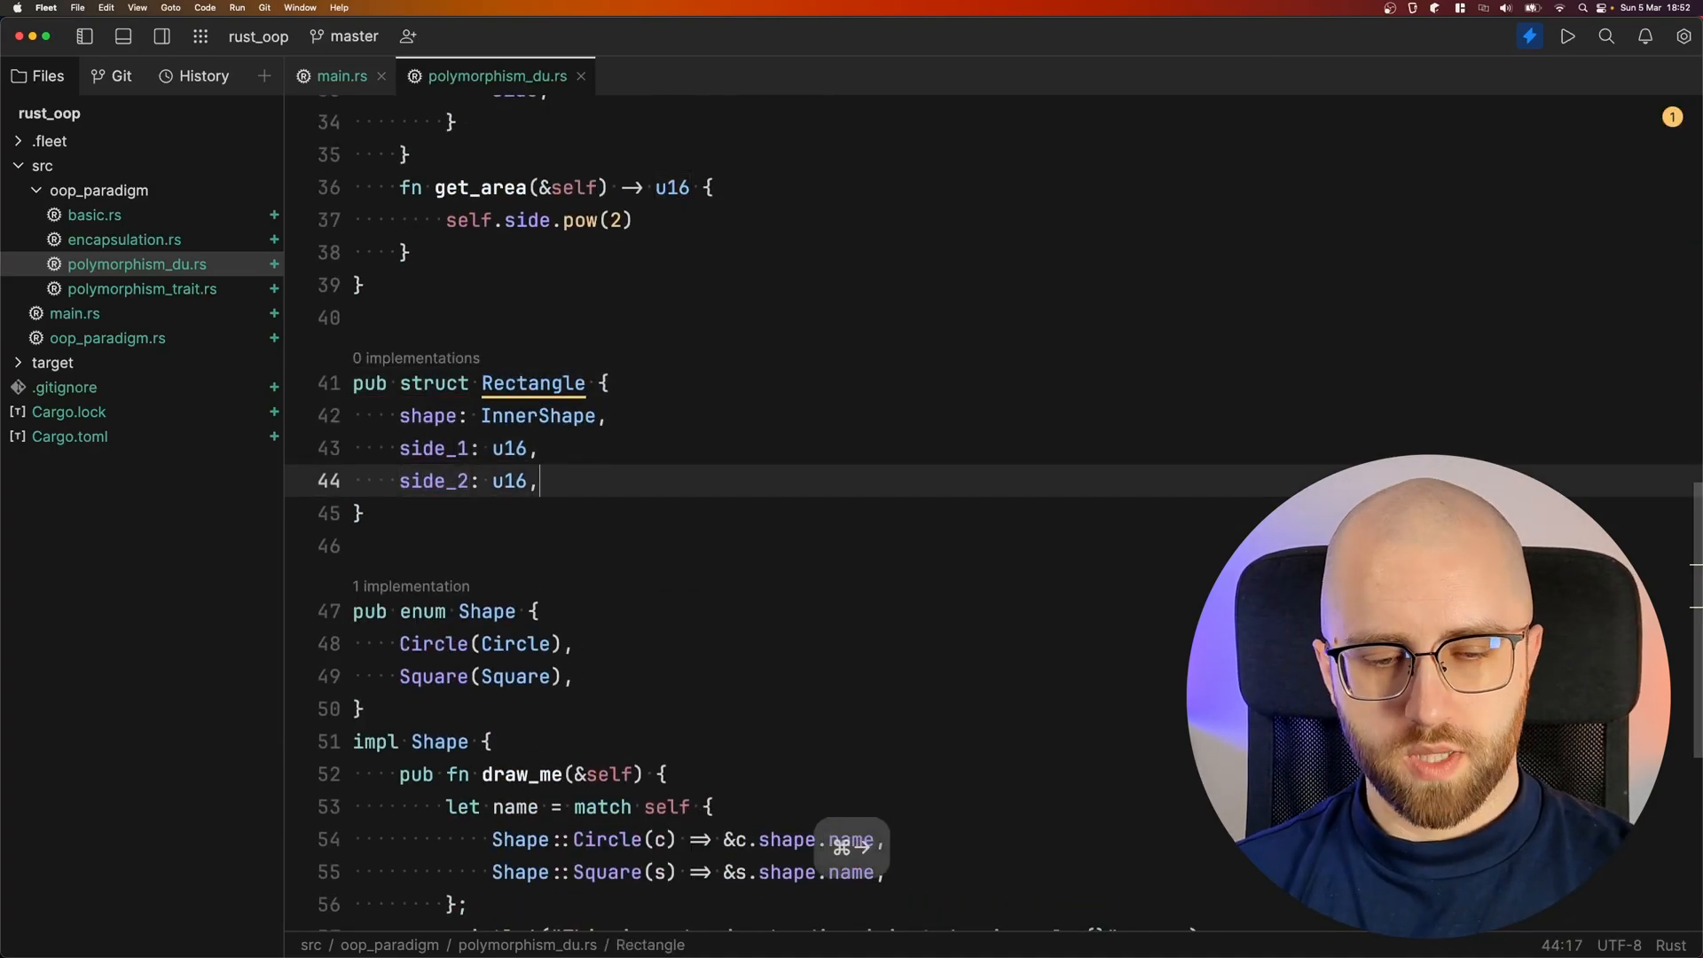
Delete the Rectangle struct and its variant, leaving Shape with Circle and Square only
{"action": "scroll", "scroll_direction": "down", "scroll_amount": 3}
{"action": "type", "text": "Rectangle(Rectangle),"}
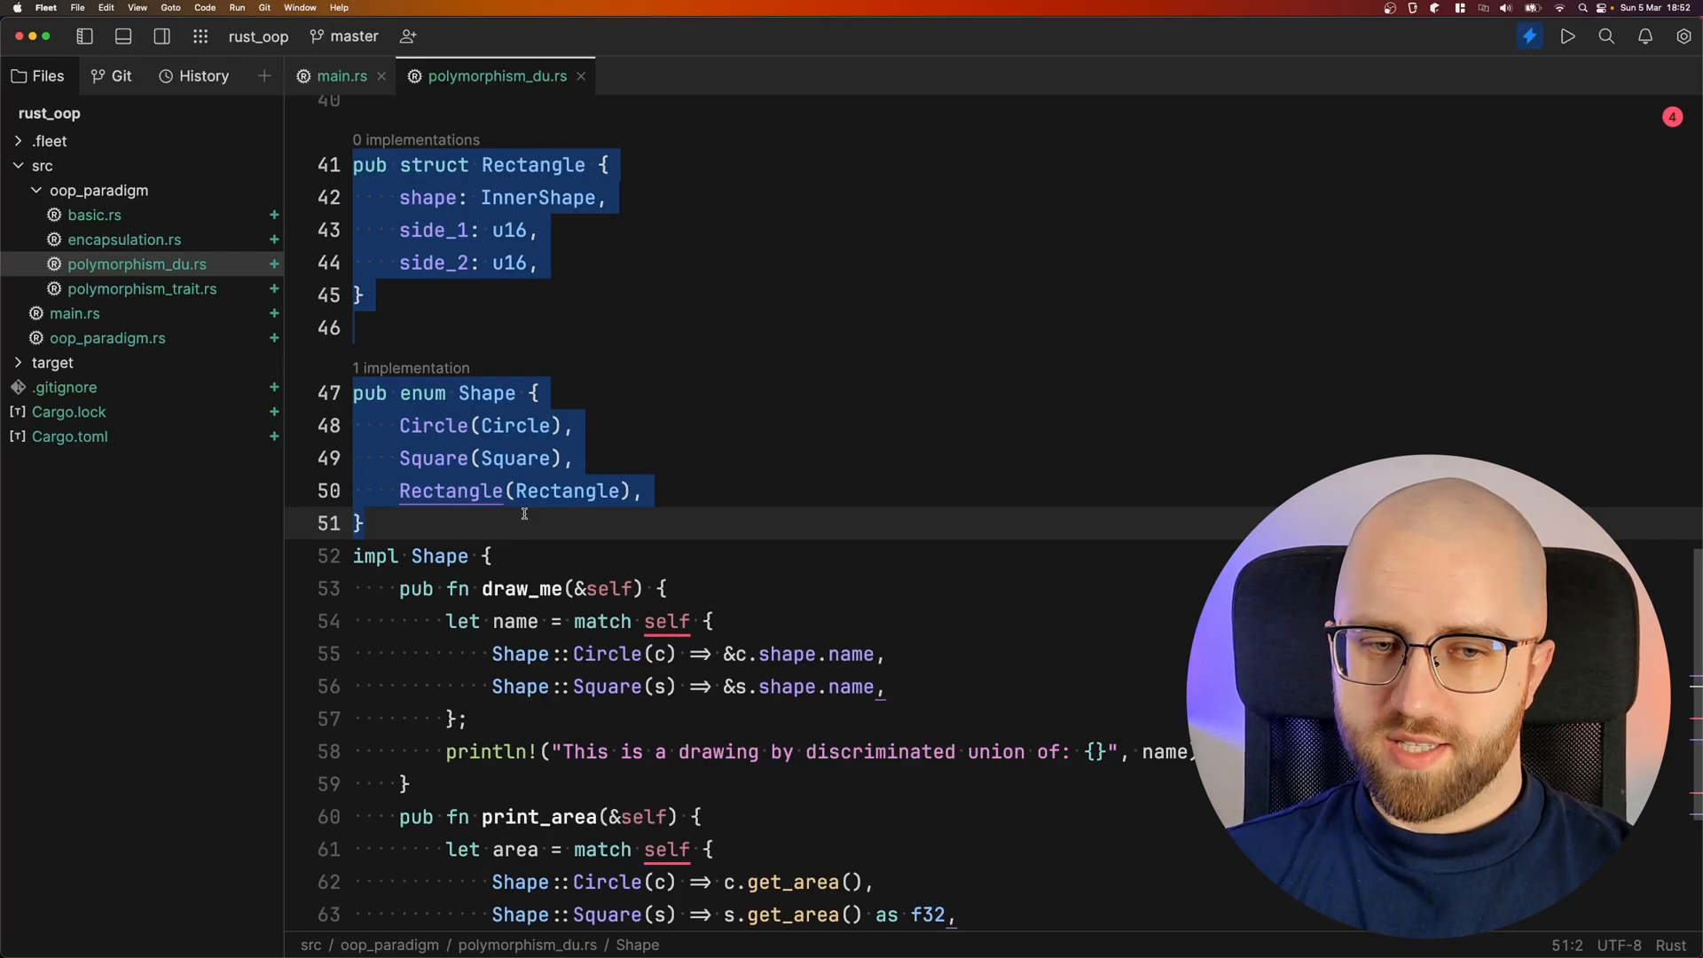
{"action": "left_click", "coordinate": [574, 458]}
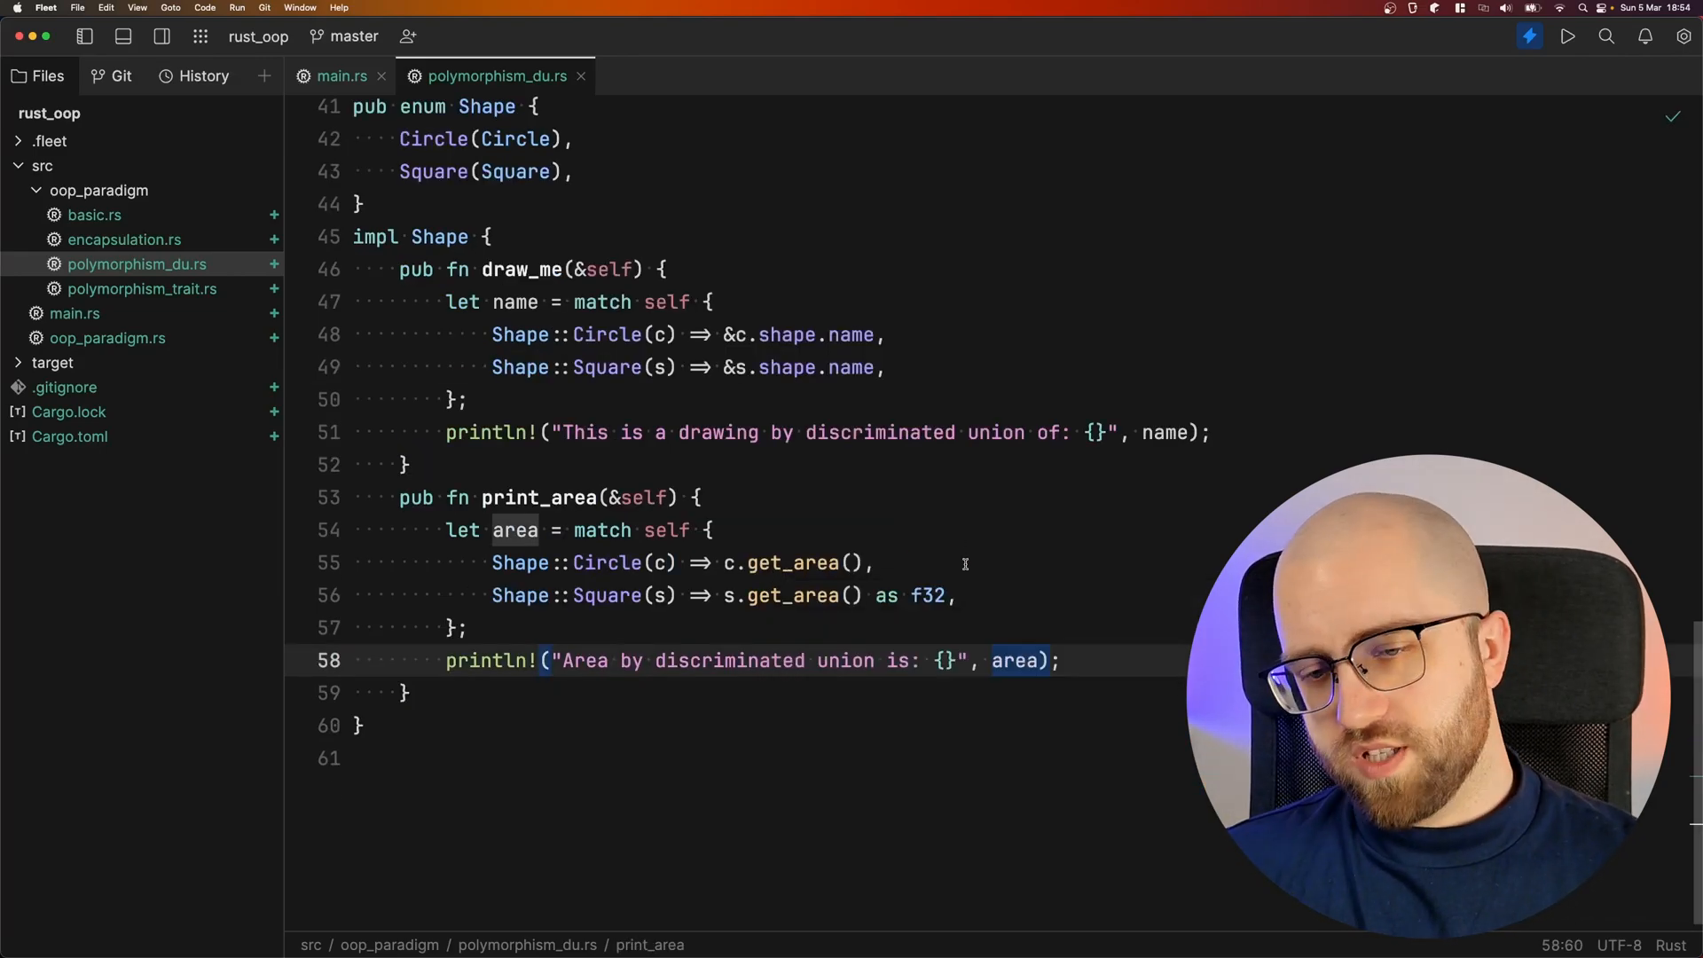
{"action": "mouse_move", "coordinate": [793, 562]}
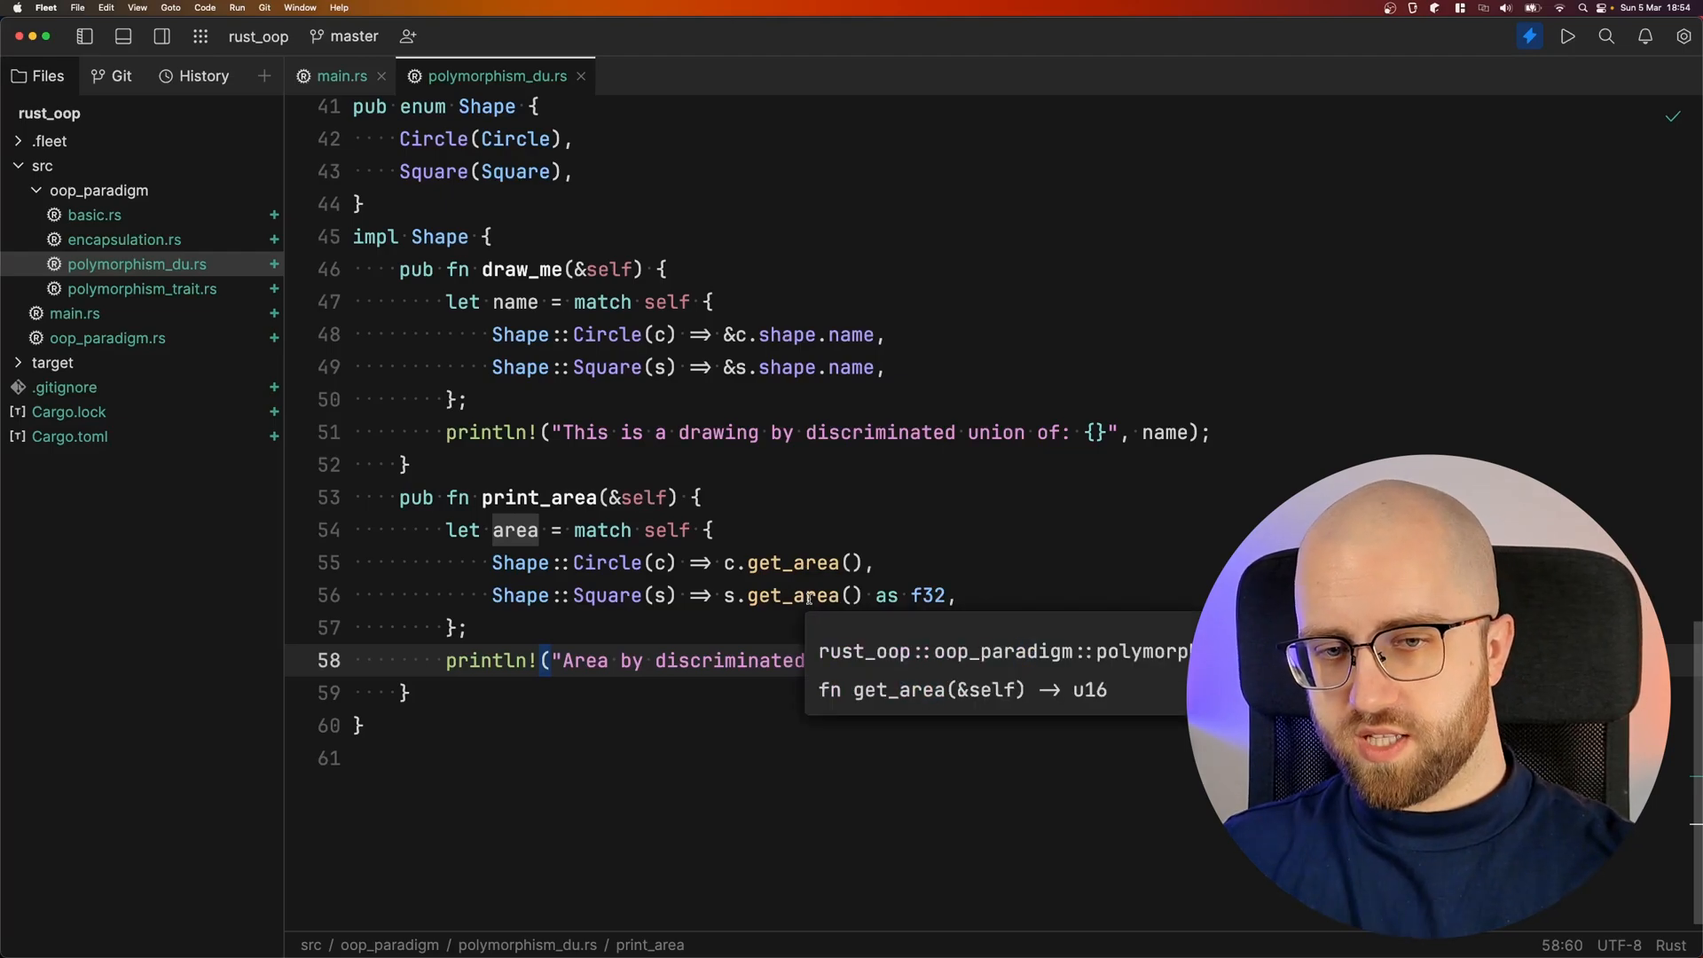
{"action": "left_click", "coordinate": [874, 597]}
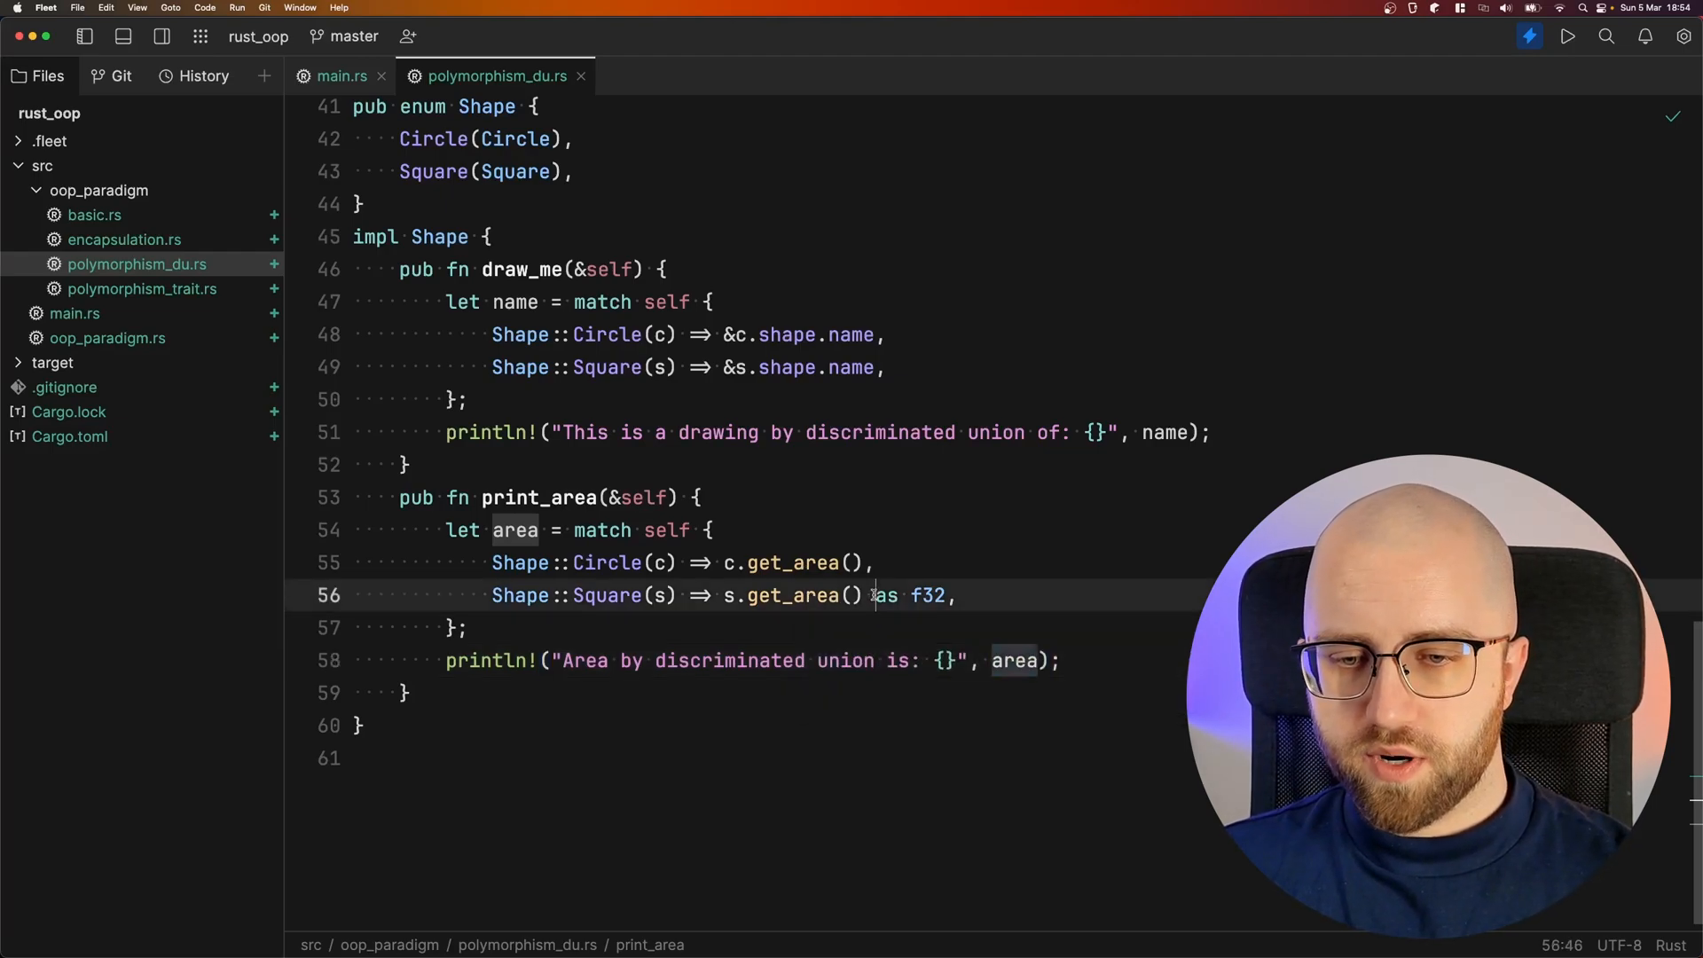
{"action": "double_click", "coordinate": [910, 596]}
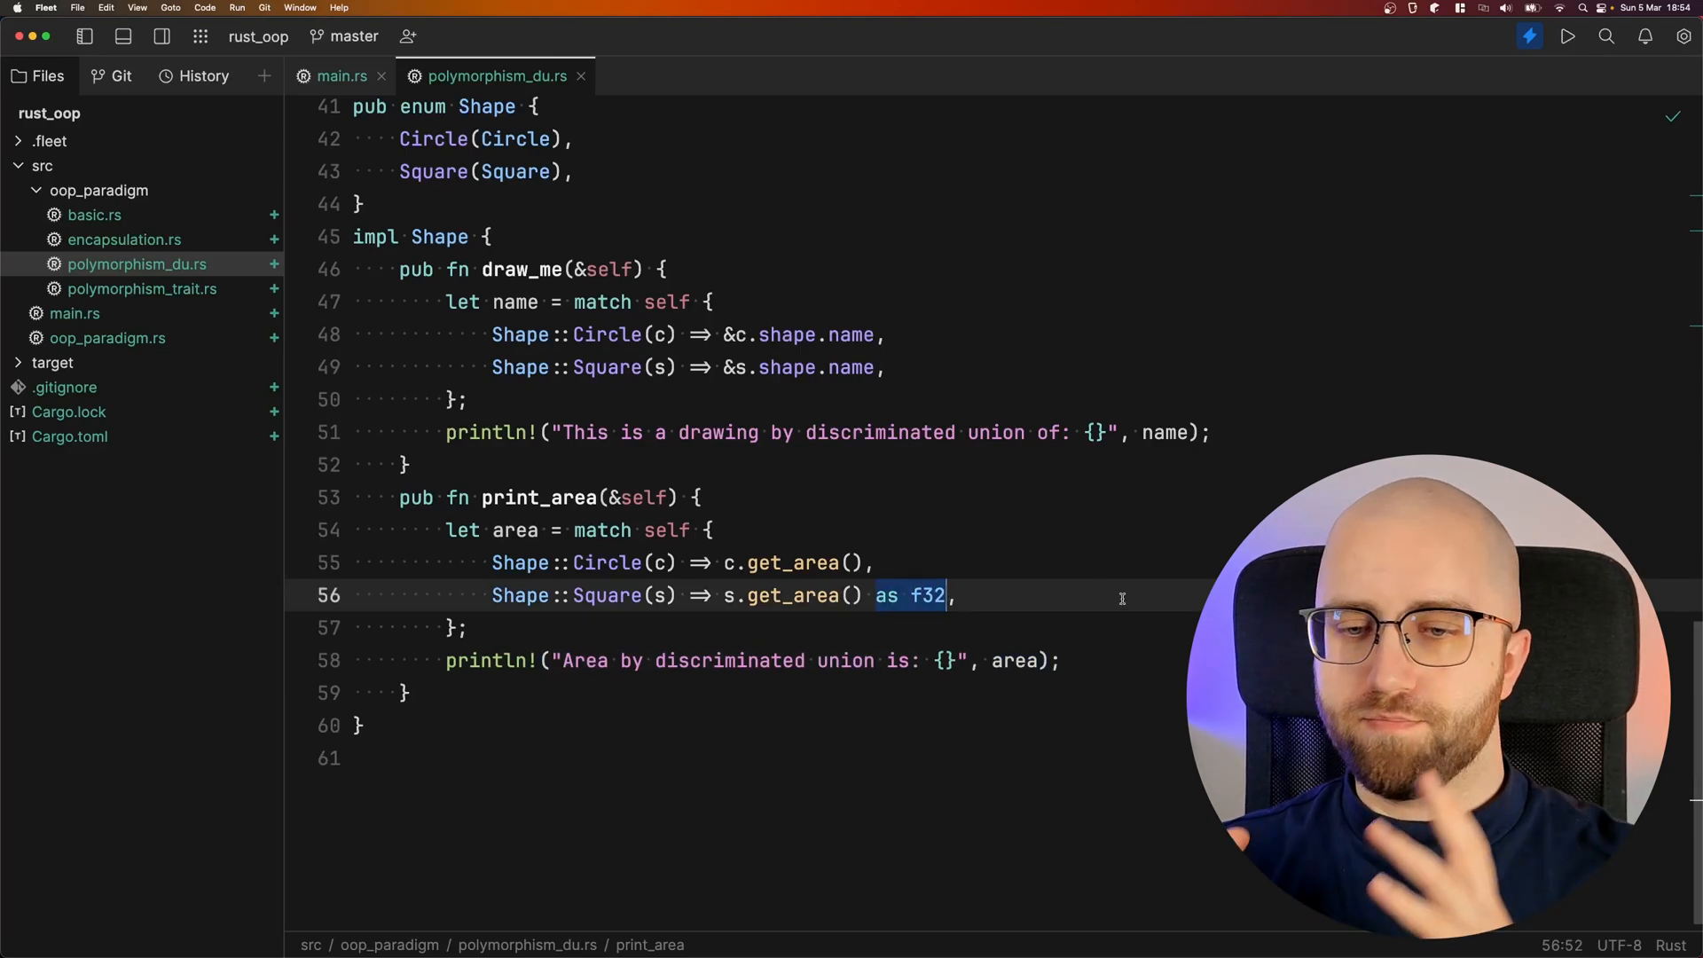
{"action": "mouse_move", "coordinate": [495, 532]}
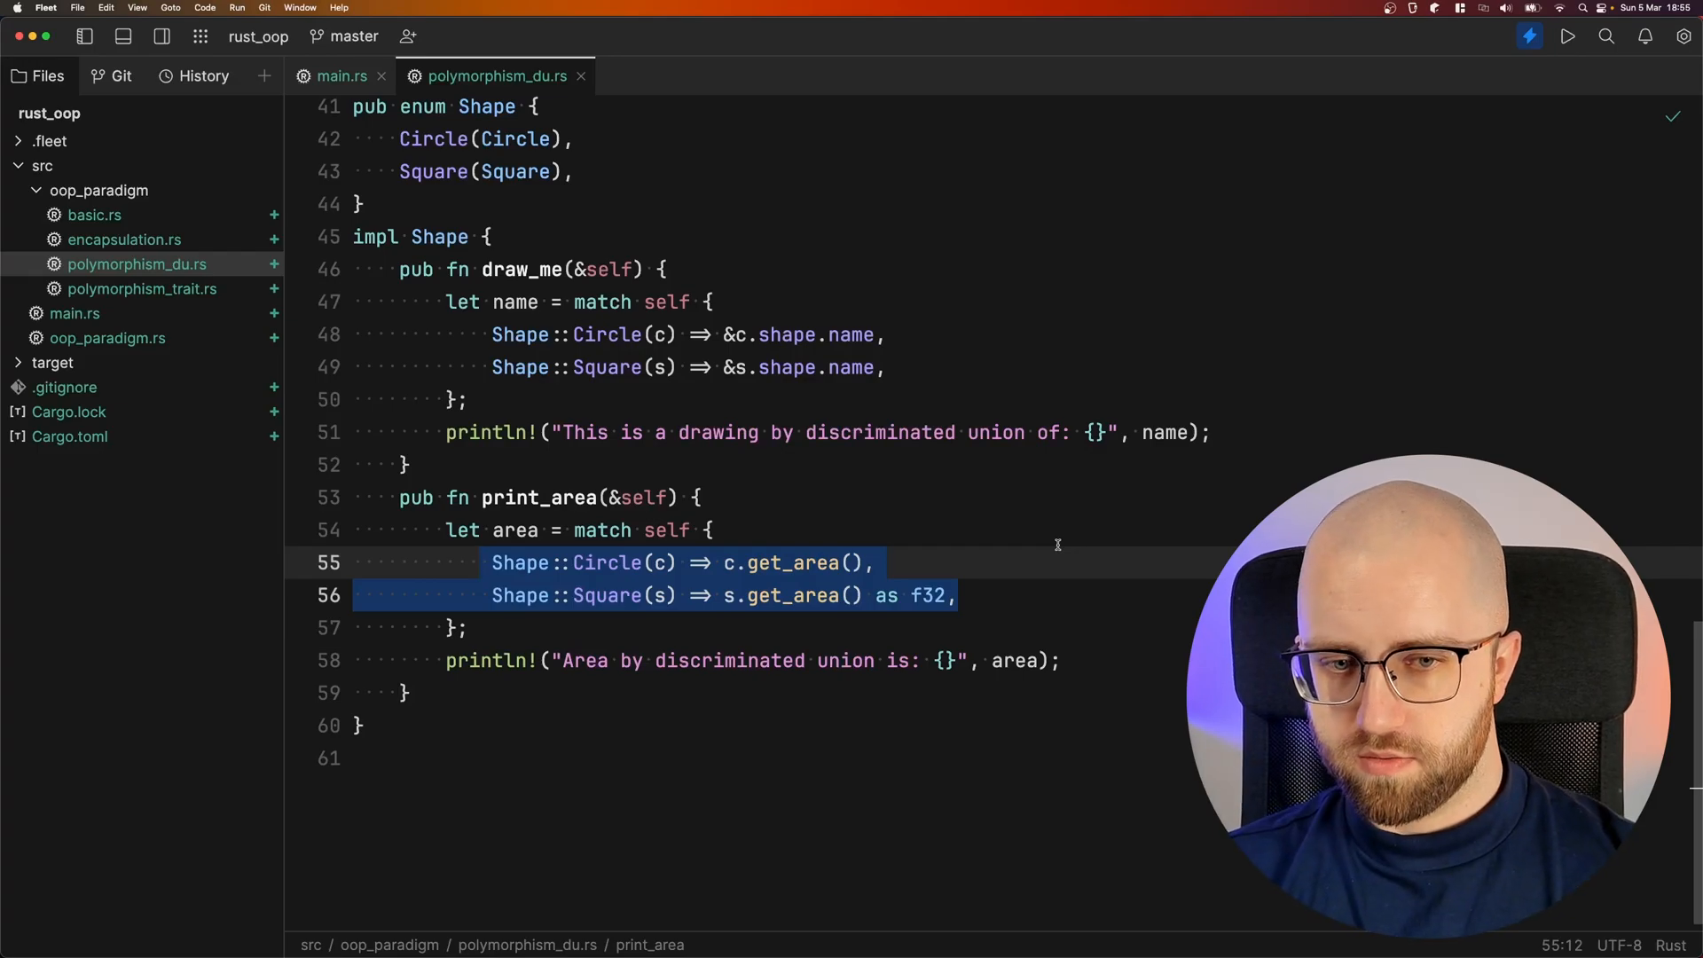
Review polymorphism_du() in main.rs, then open polymorphism_trait.rs with the GetName and GetArea traits
{"action": "left_click", "coordinate": [340, 77]}
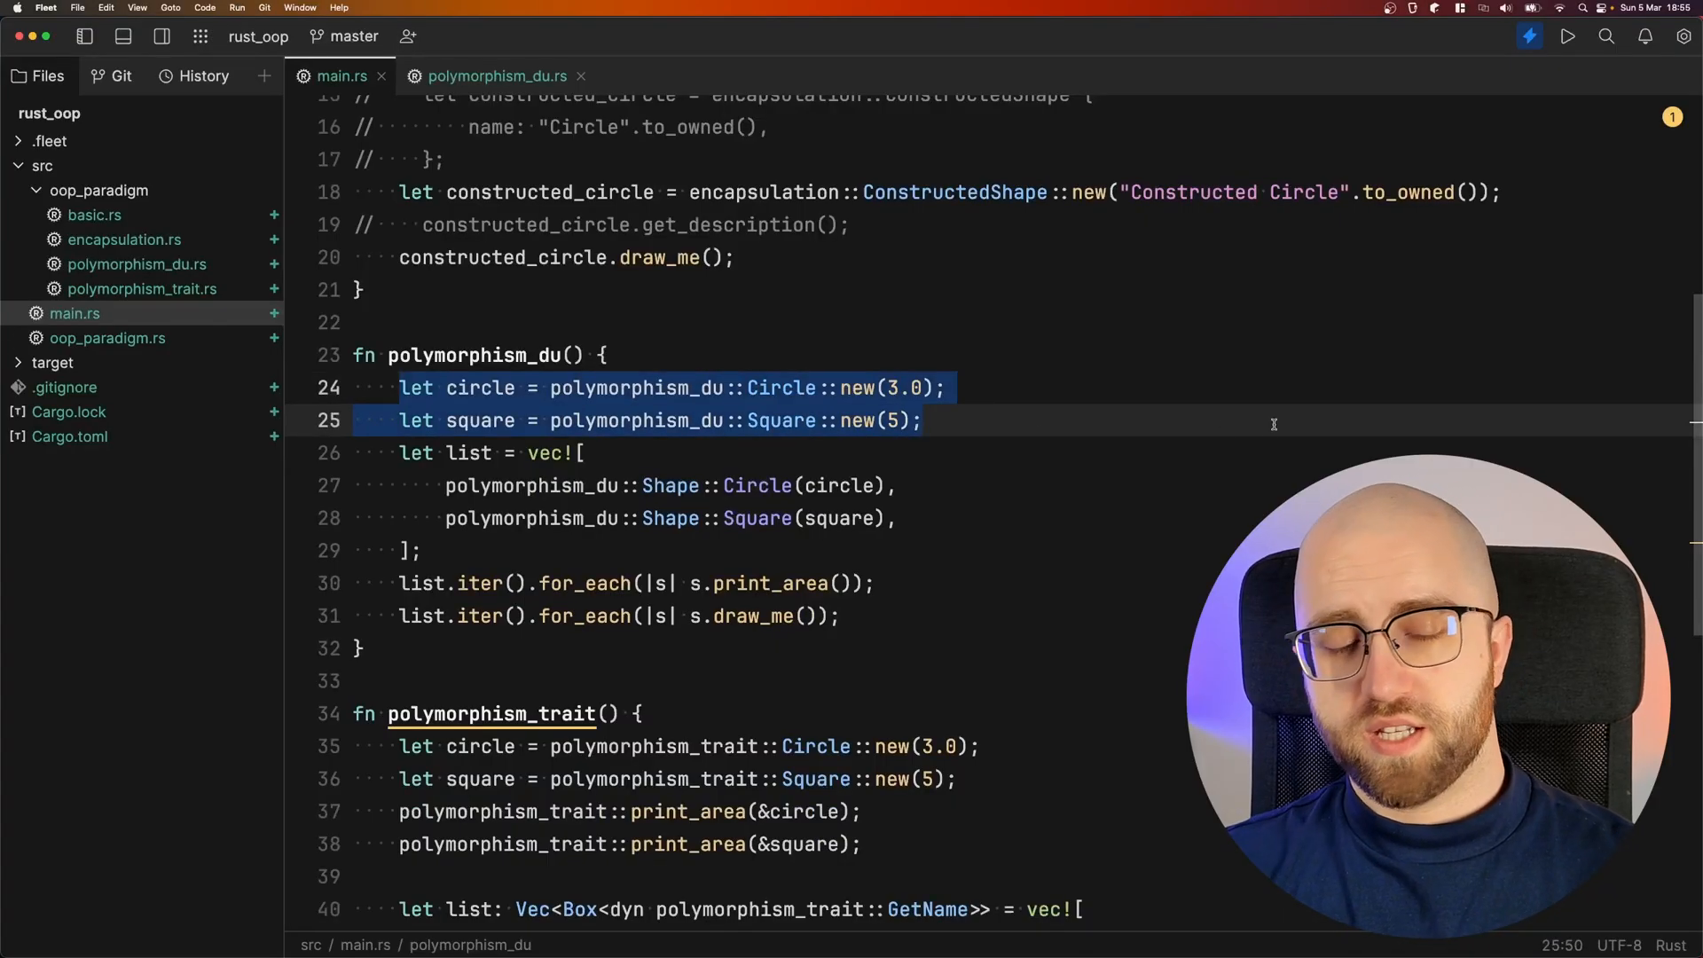
{"action": "mouse_move", "coordinate": [744, 463]}
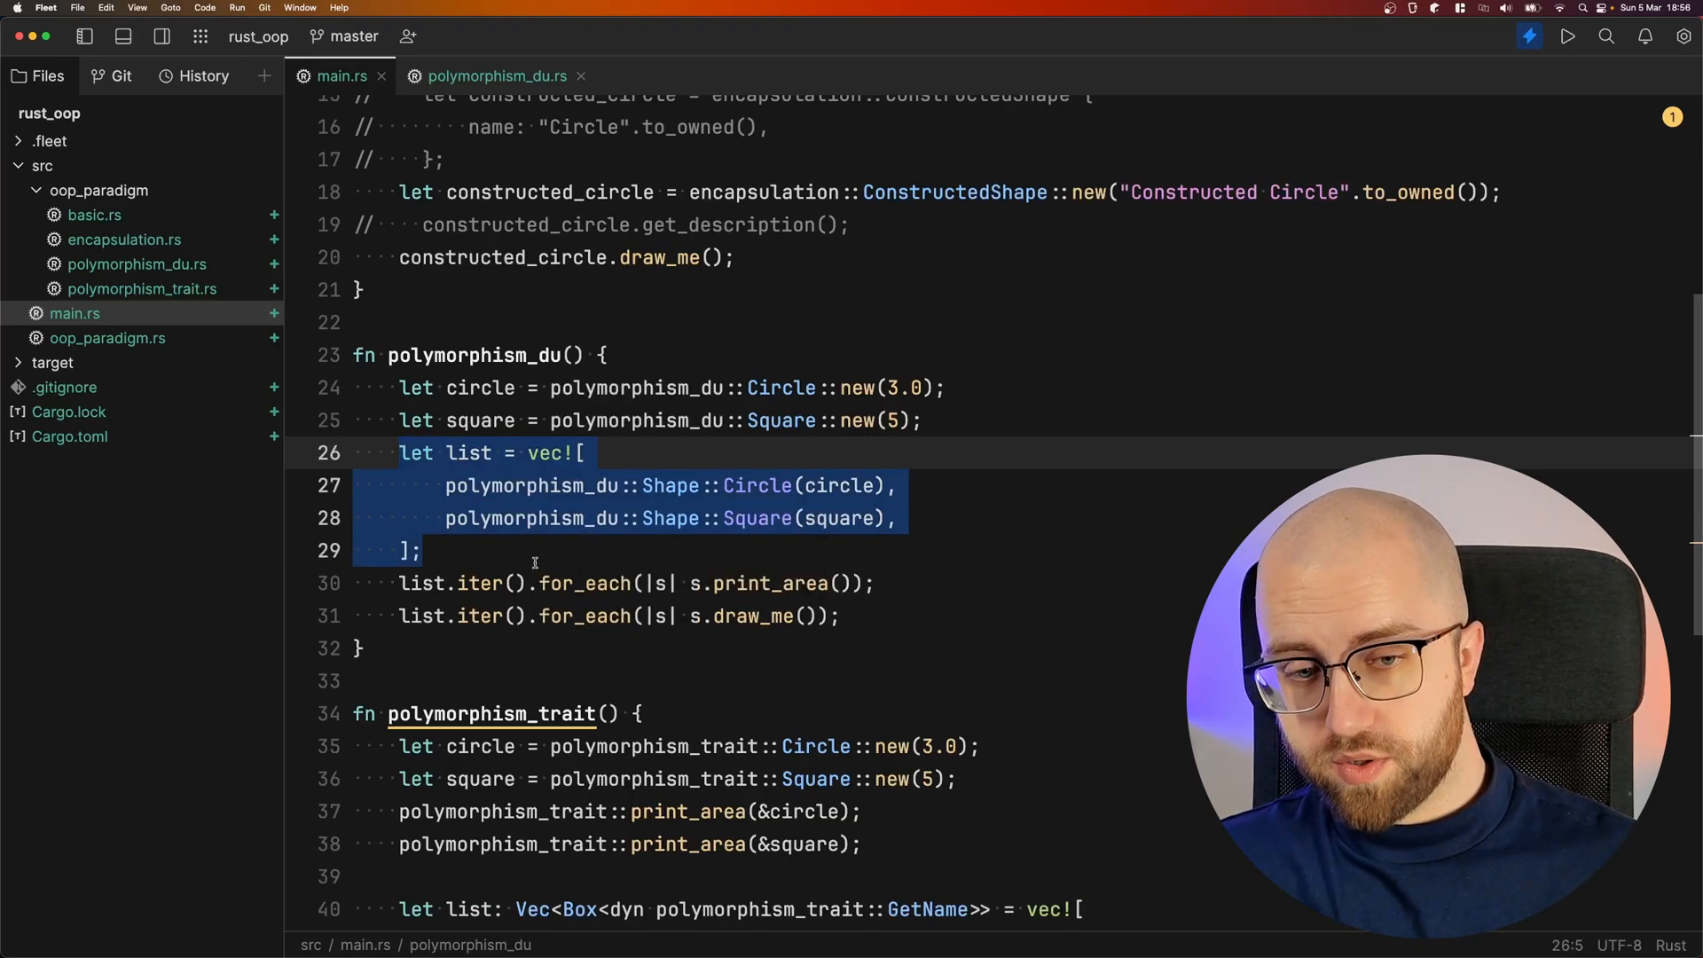
{"action": "left_click", "coordinate": [495, 584]}
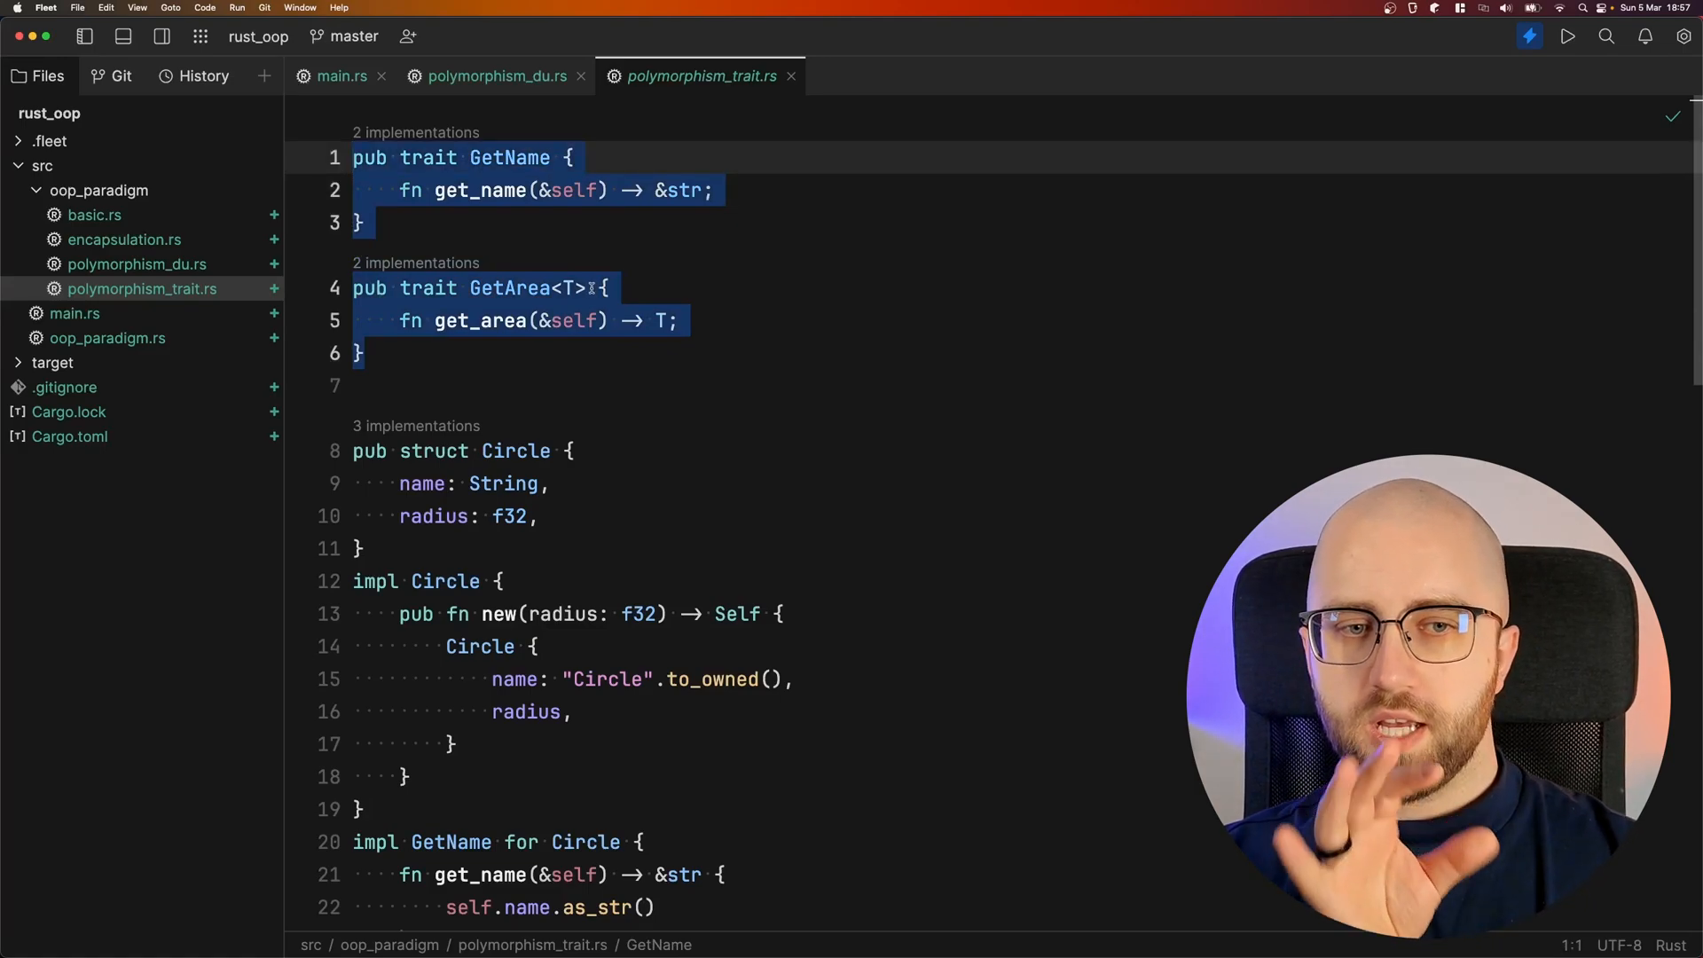
Give GetName's get_name a default body returning "always"
{"action": "left_click", "coordinate": [589, 287]}
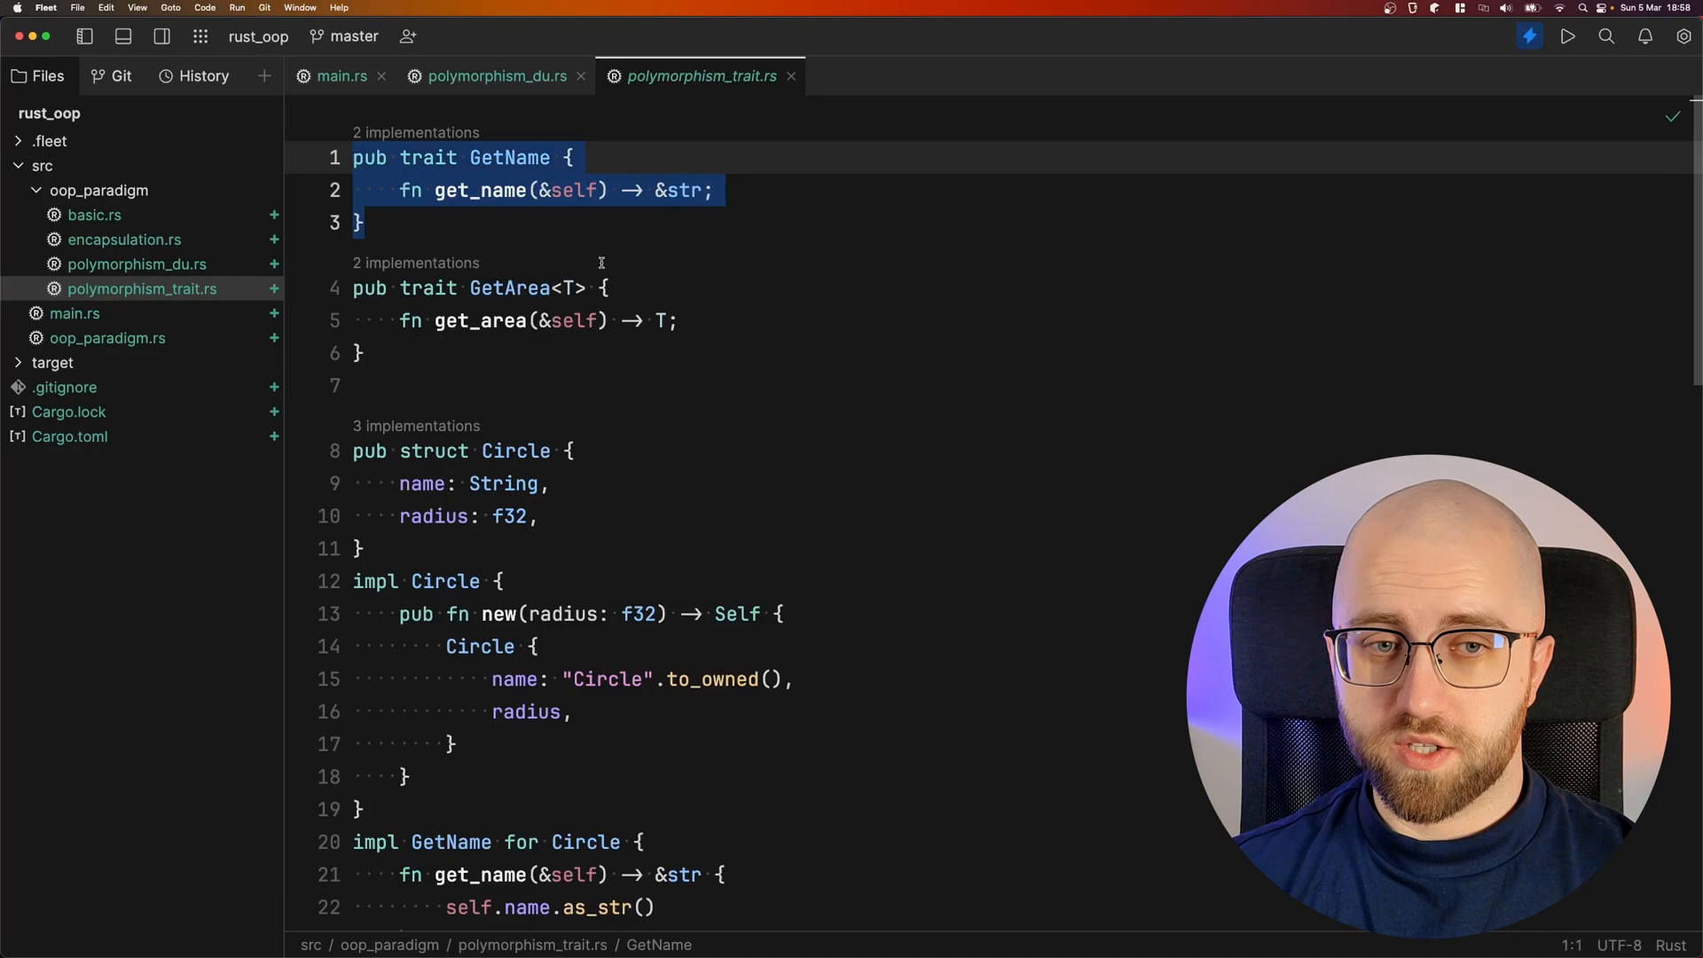
{"action": "left_click", "coordinate": [419, 190]}
{"action": "type", "text": "{"}
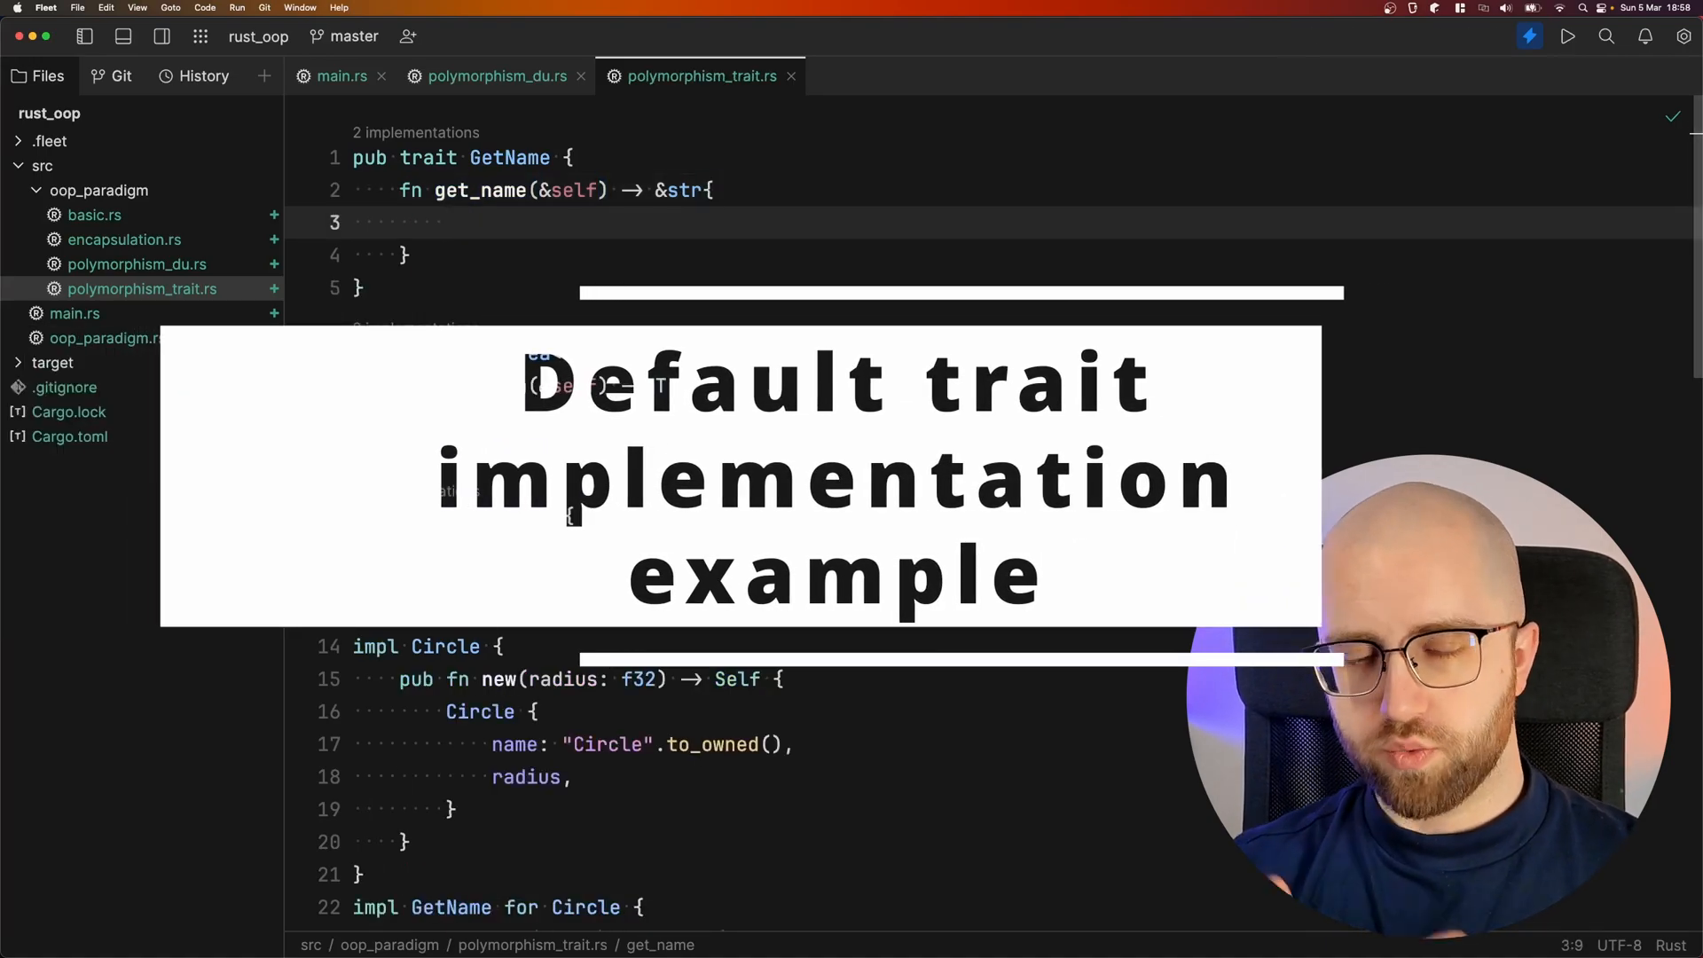
{"action": "type", "text": "\"always\""}
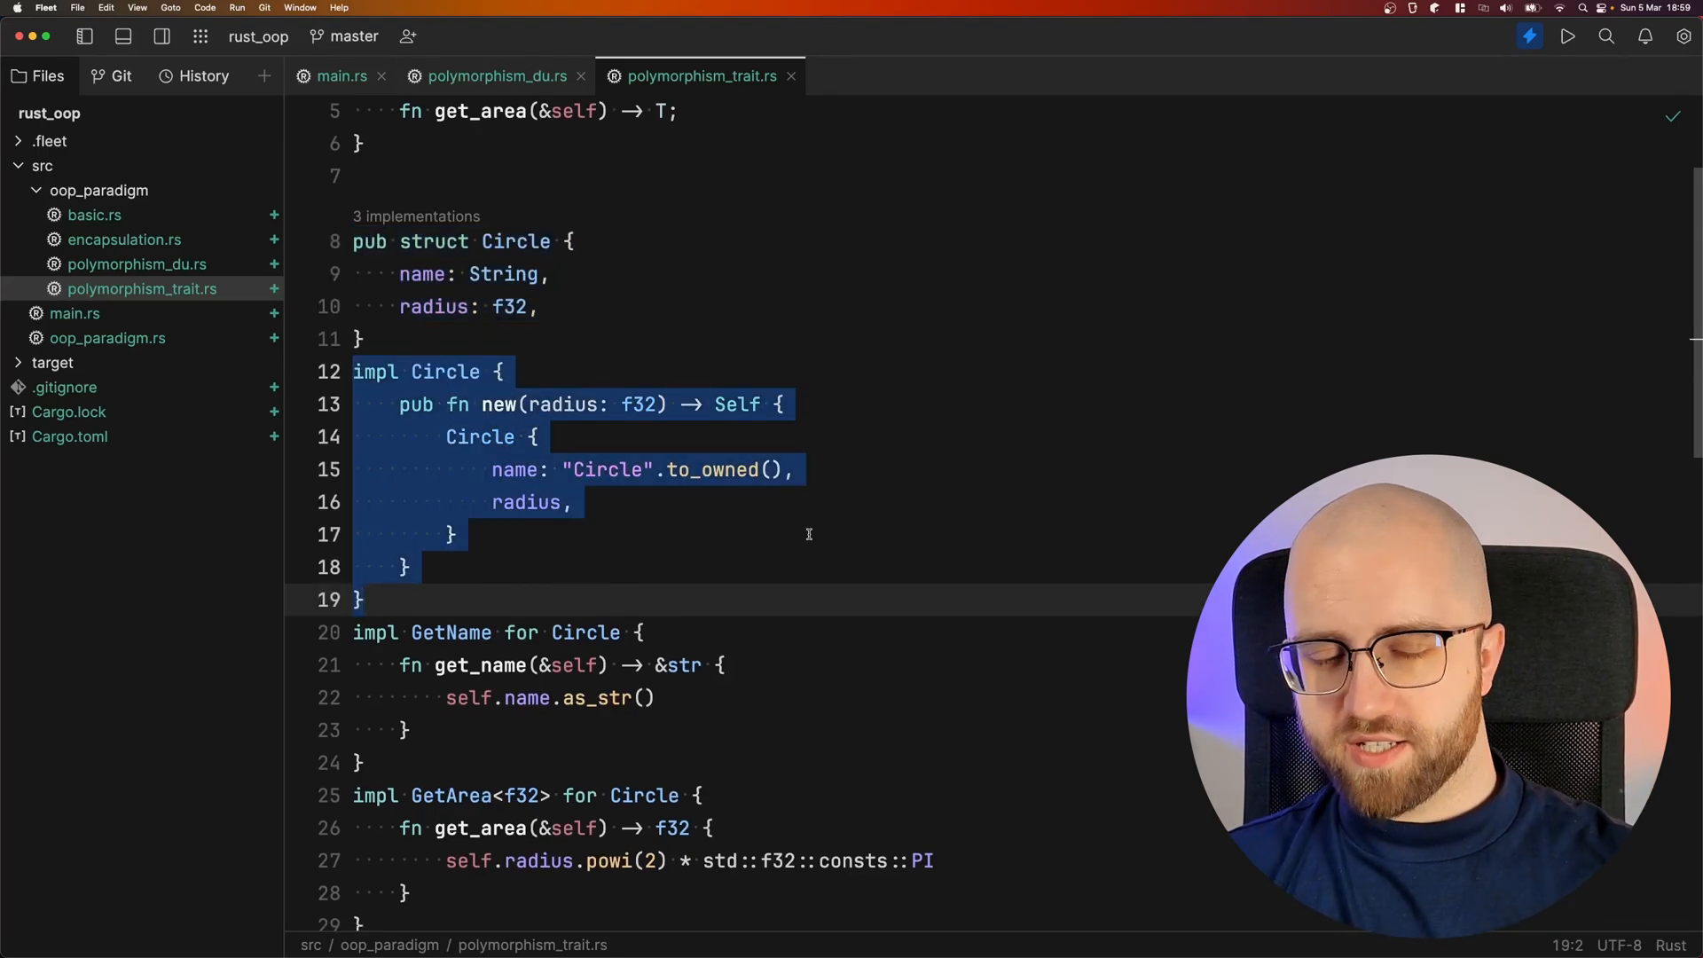
Remove the default body, restore Circle's get_name impl, and scroll to Square's impls and draw_shape
{"action": "scroll", "scroll_direction": "up", "scroll_amount": 3}
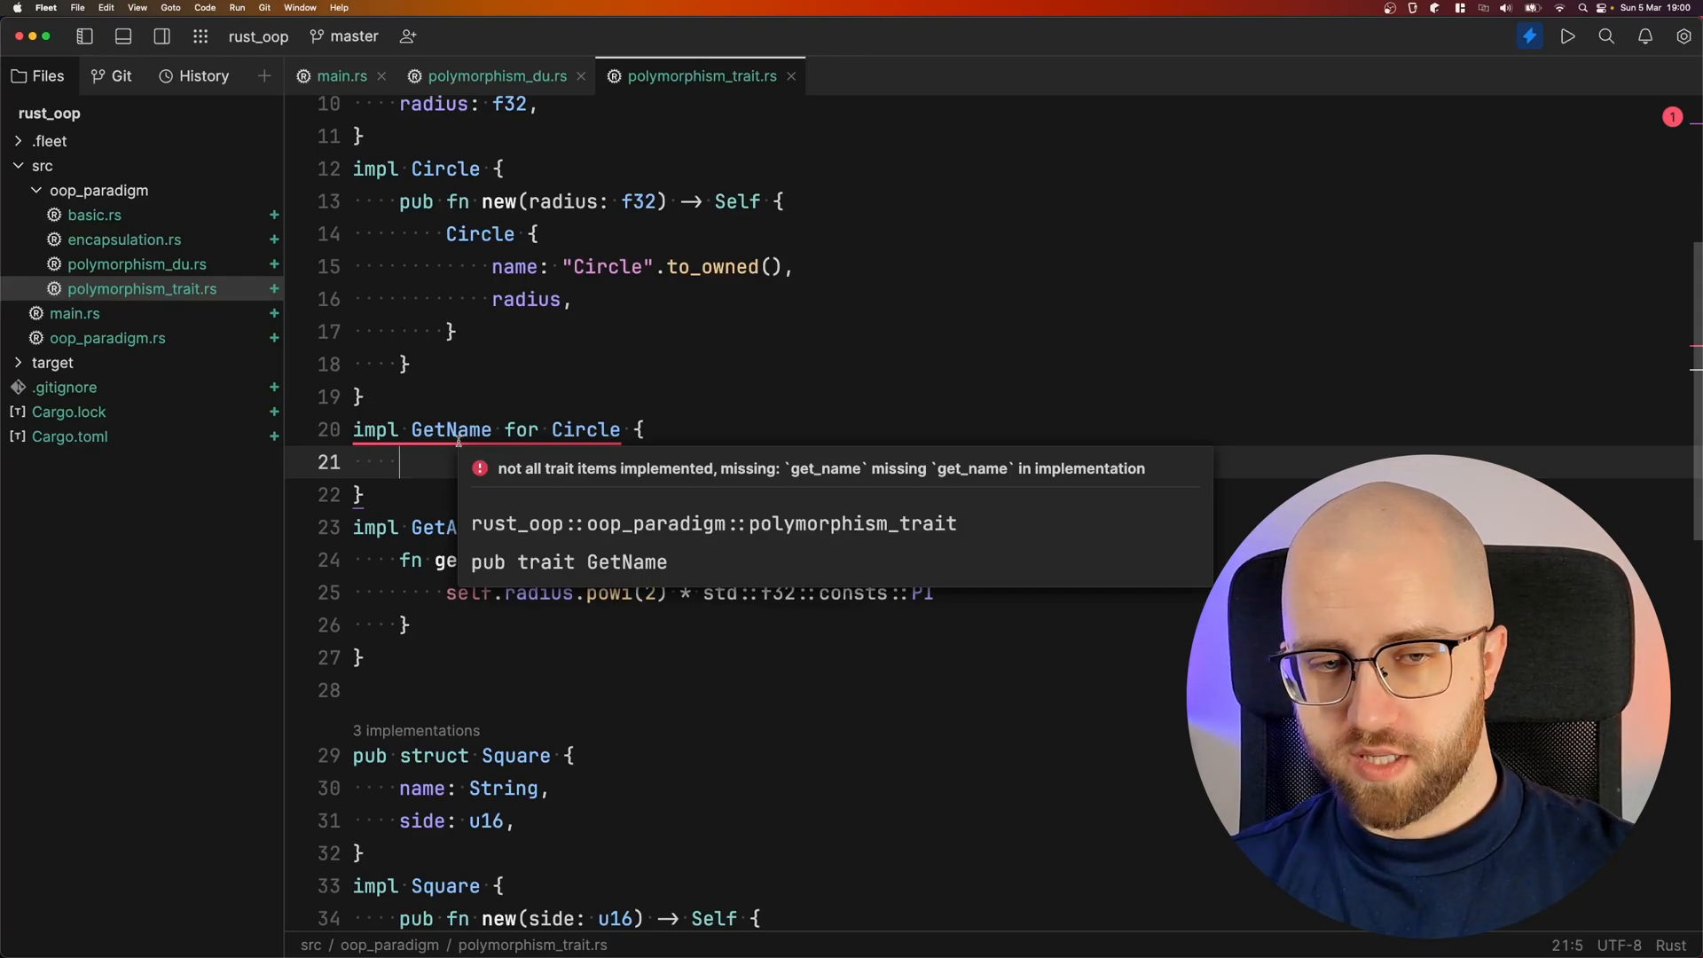
{"action": "key", "text": "cmd+s"}
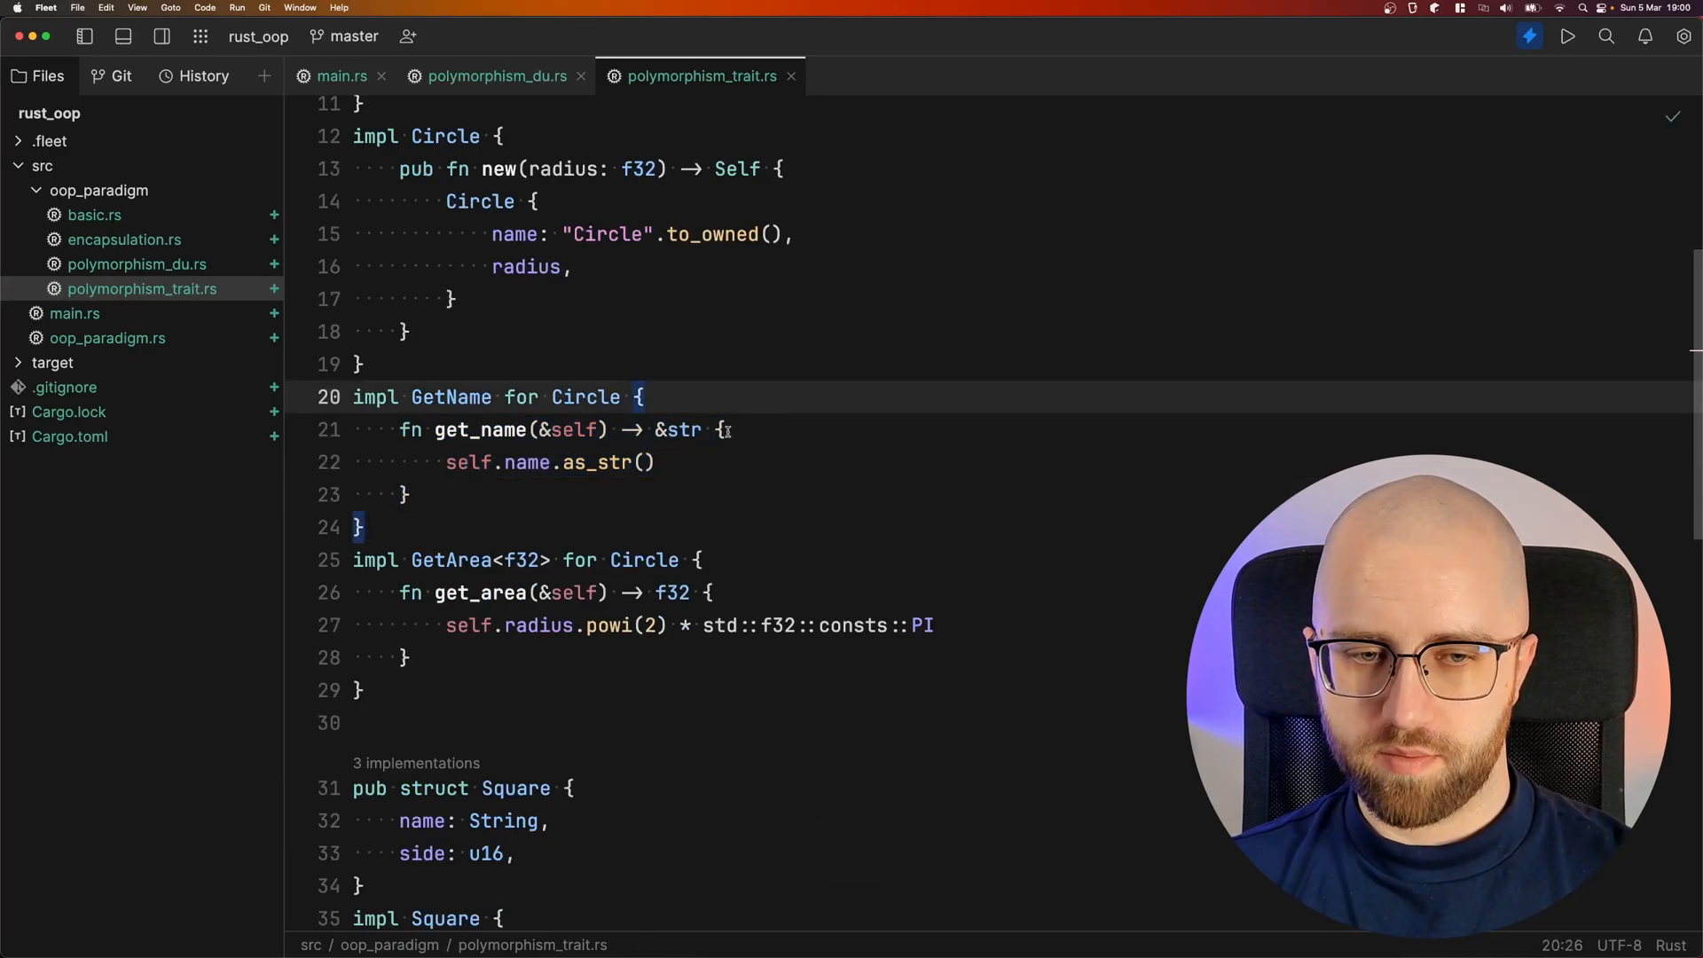
{"action": "scroll", "scroll_direction": "down", "scroll_amount": 3}
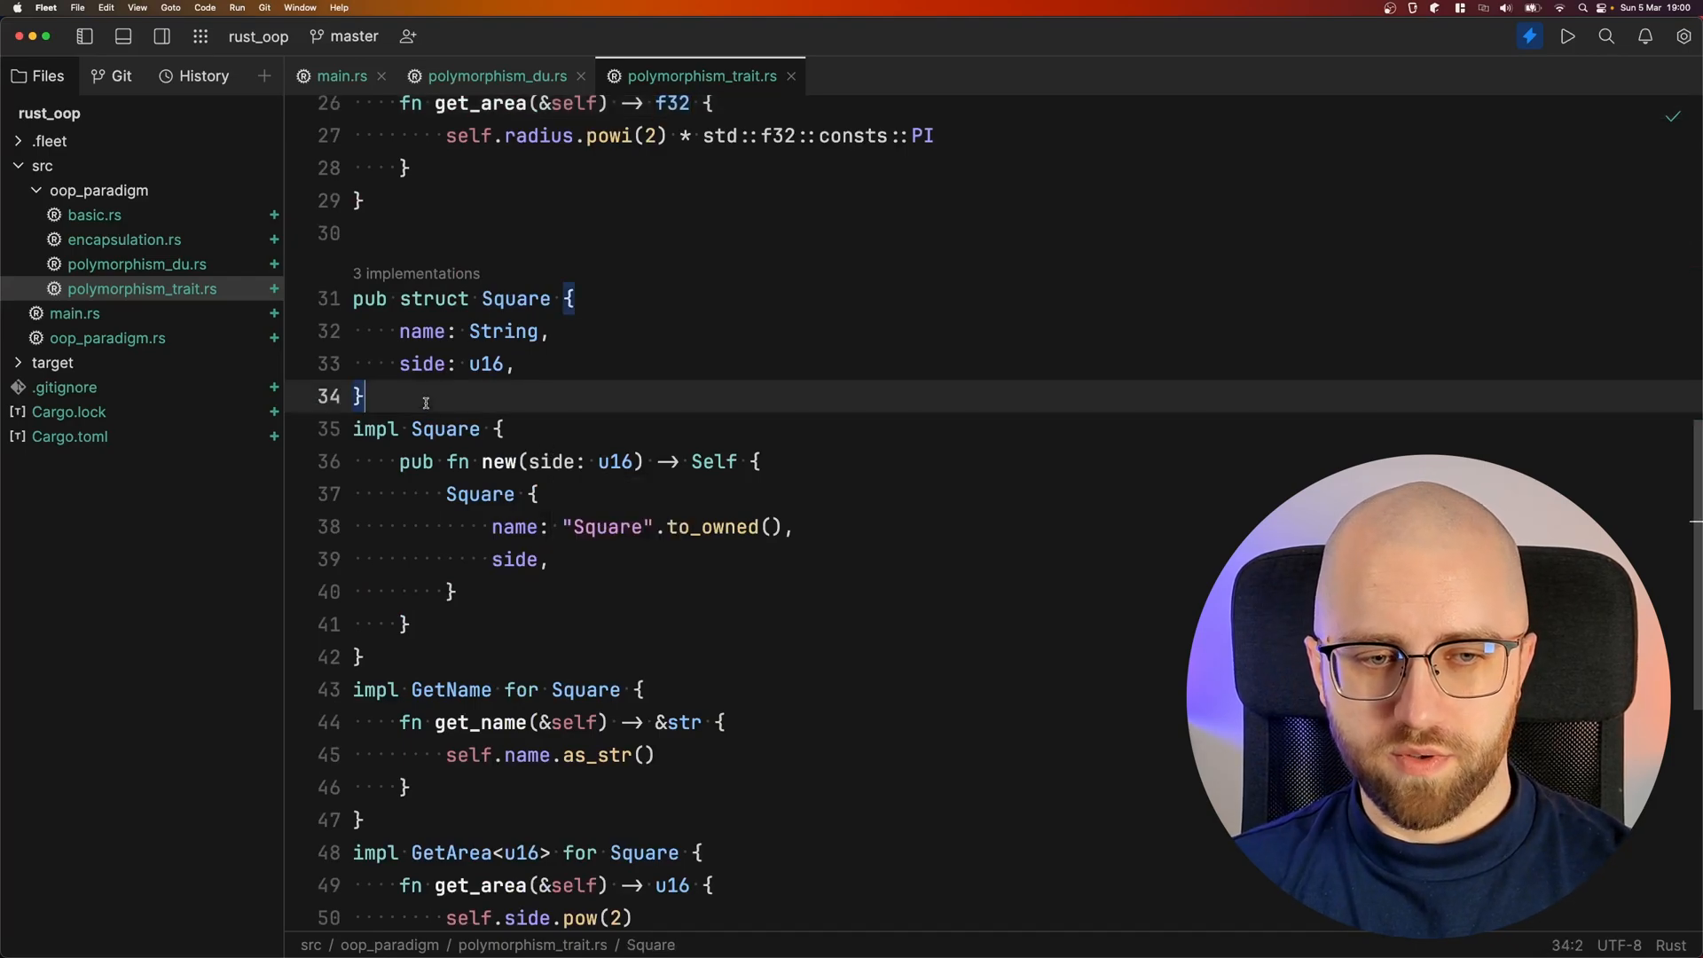
{"action": "scroll", "scroll_direction": "down", "scroll_amount": 3}
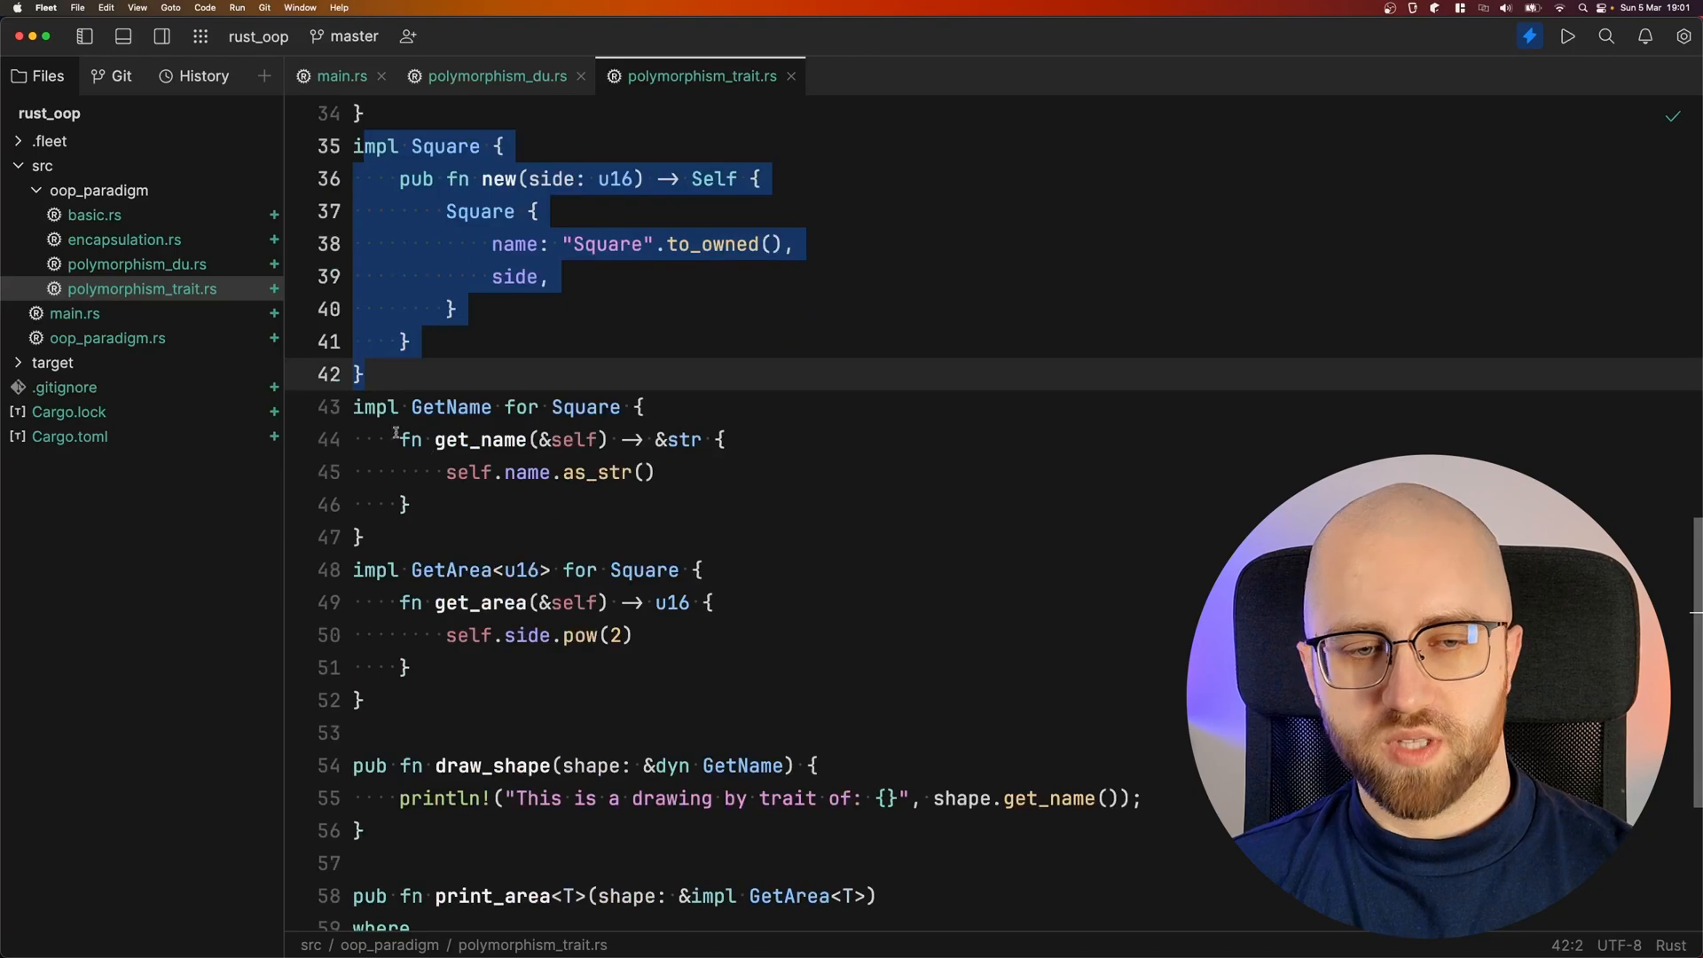
Highlight Square in its GetName impl, review draw_shape and print_area, then return to main.rs
{"action": "left_click", "coordinate": [453, 406]}
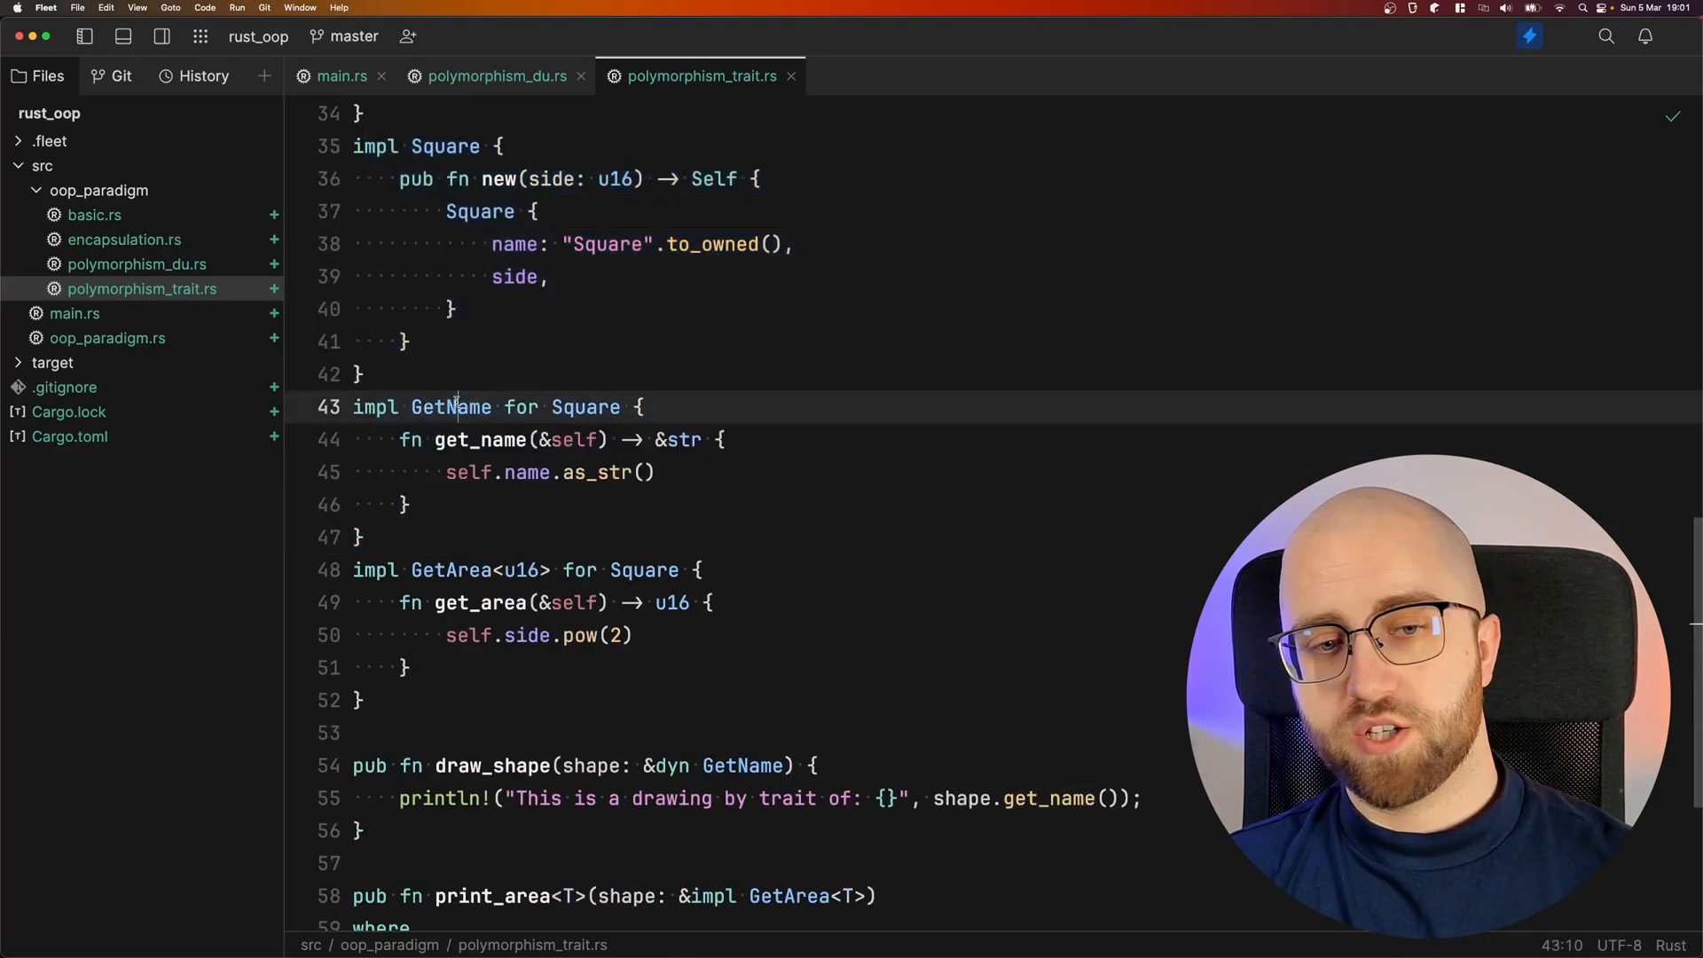
{"action": "double_click", "coordinate": [584, 406]}
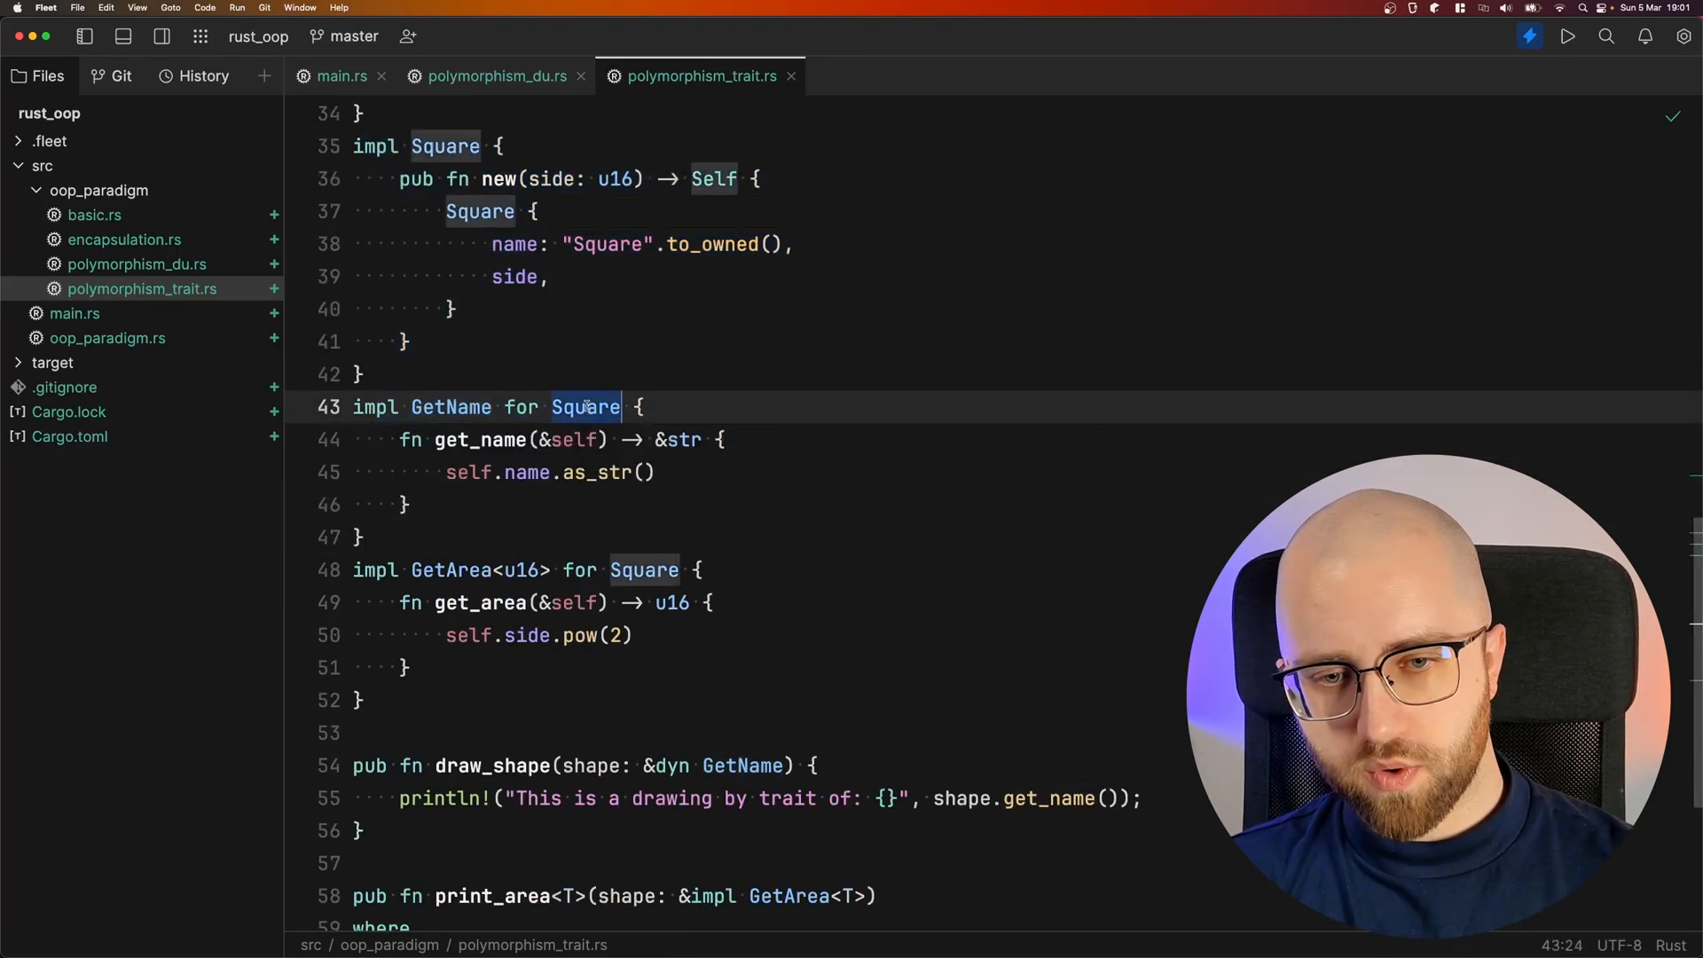
{"action": "scroll", "scroll_direction": "down", "scroll_amount": 3}
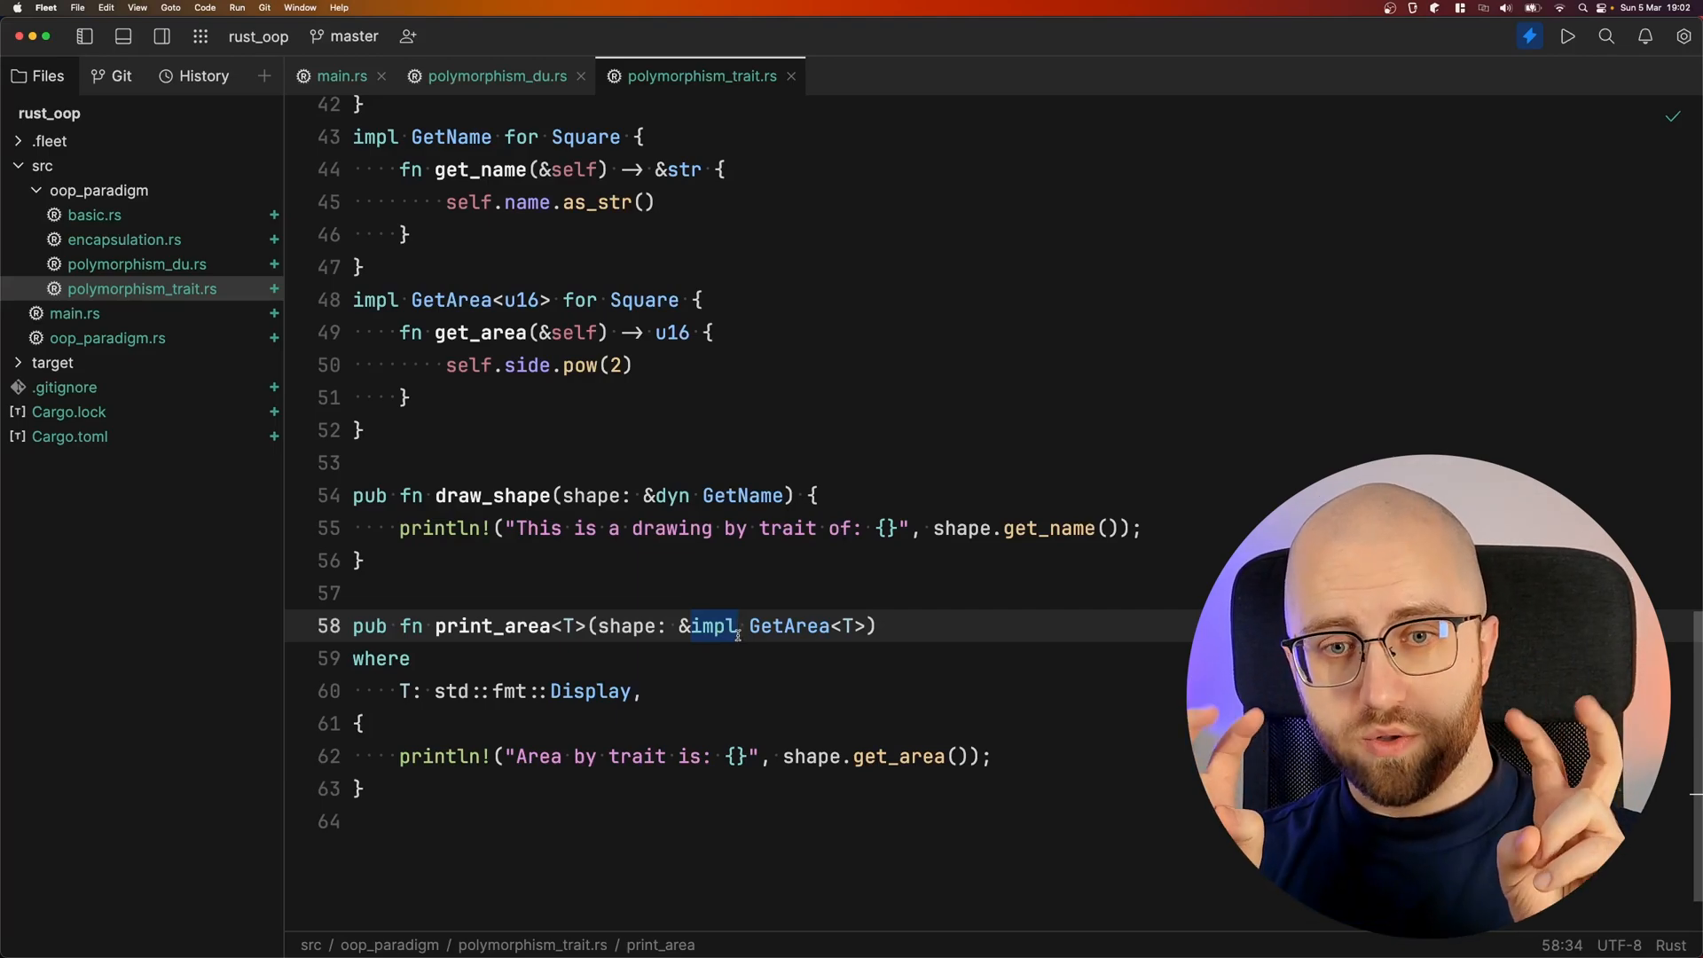
{"action": "left_click", "coordinate": [342, 76]}
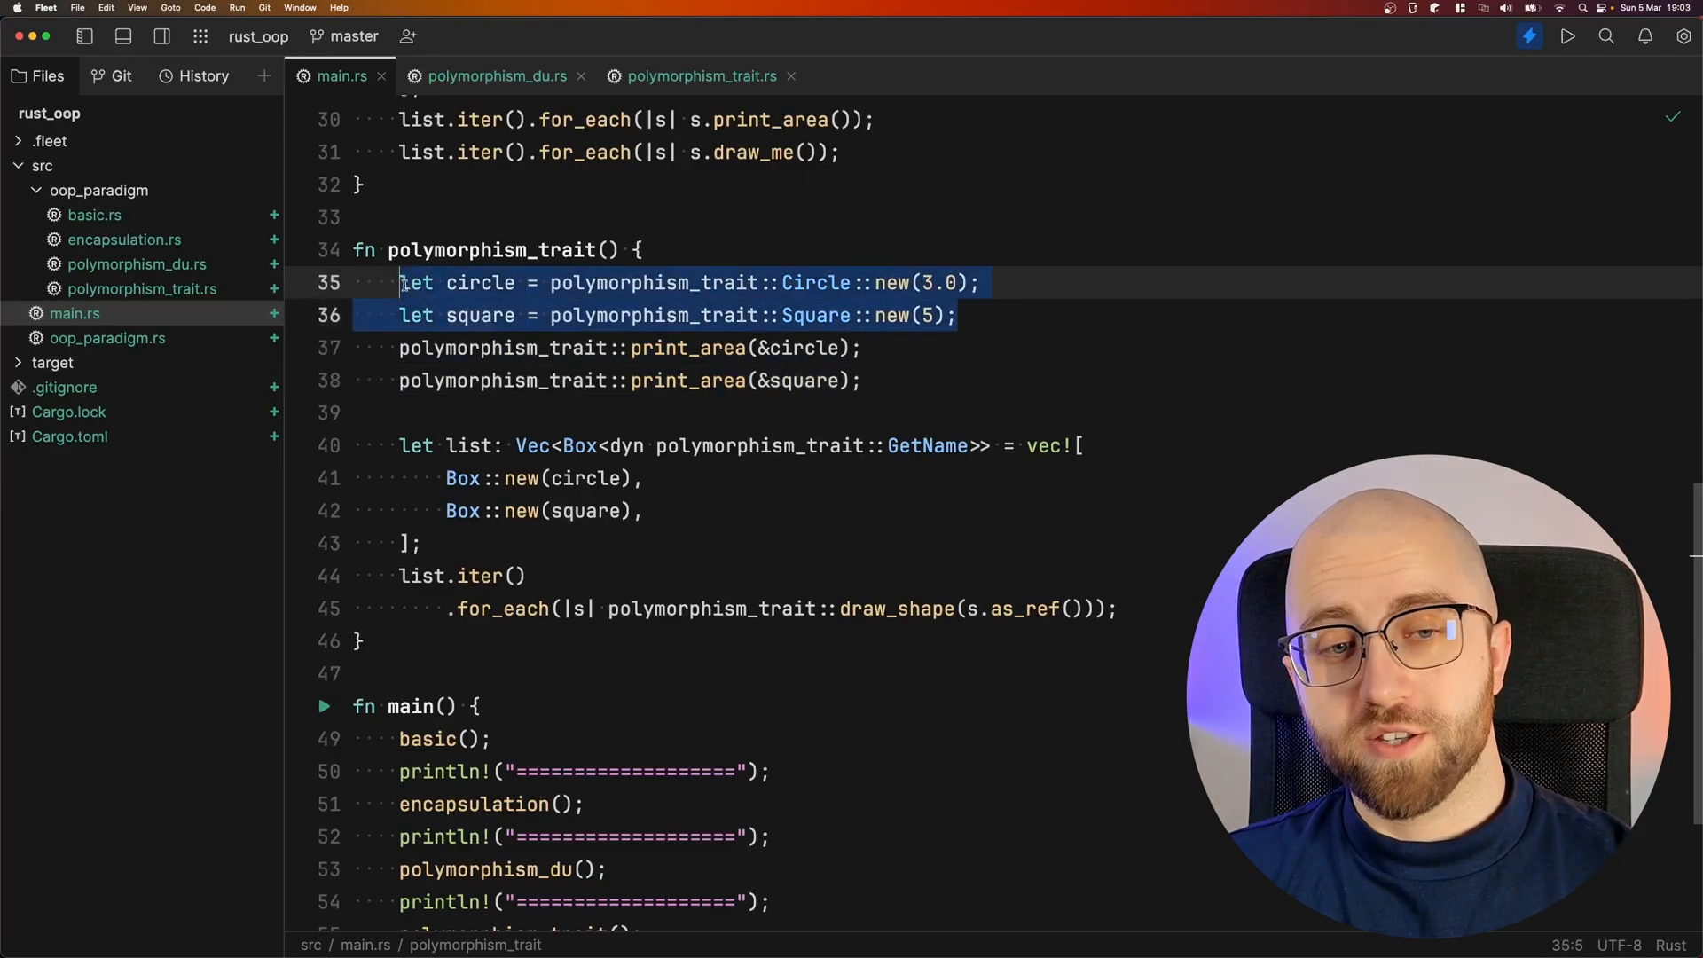
{"action": "mouse_move", "coordinate": [1202, 304]}
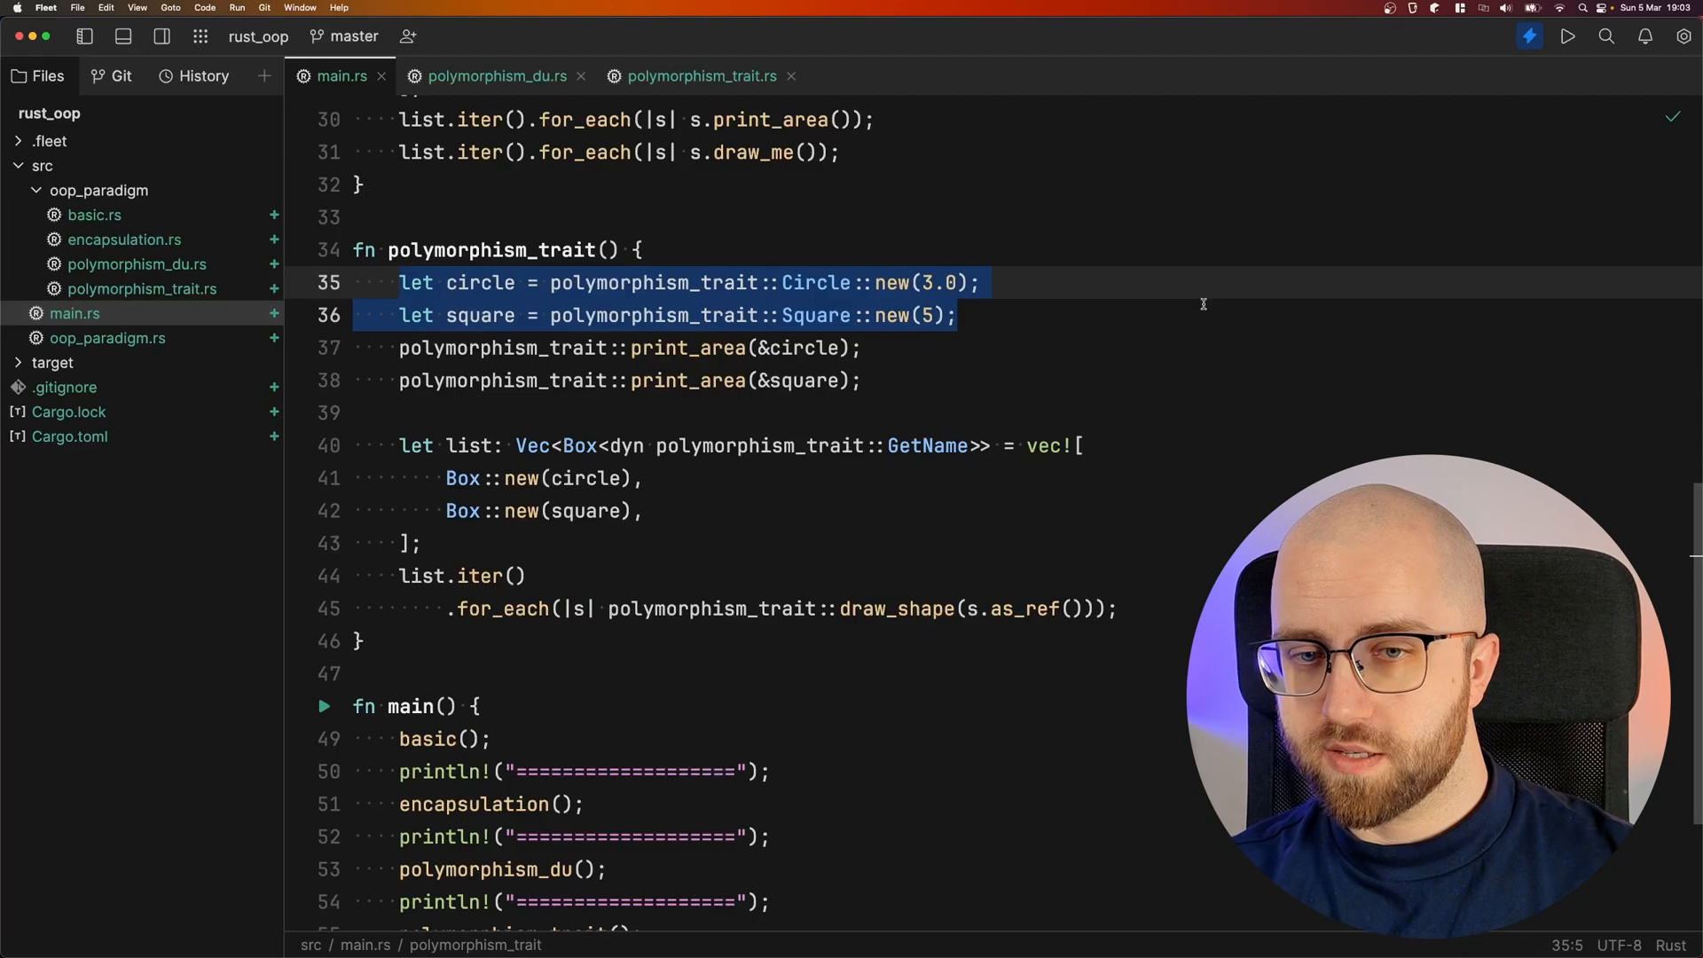
{"action": "left_click", "coordinate": [628, 445]}
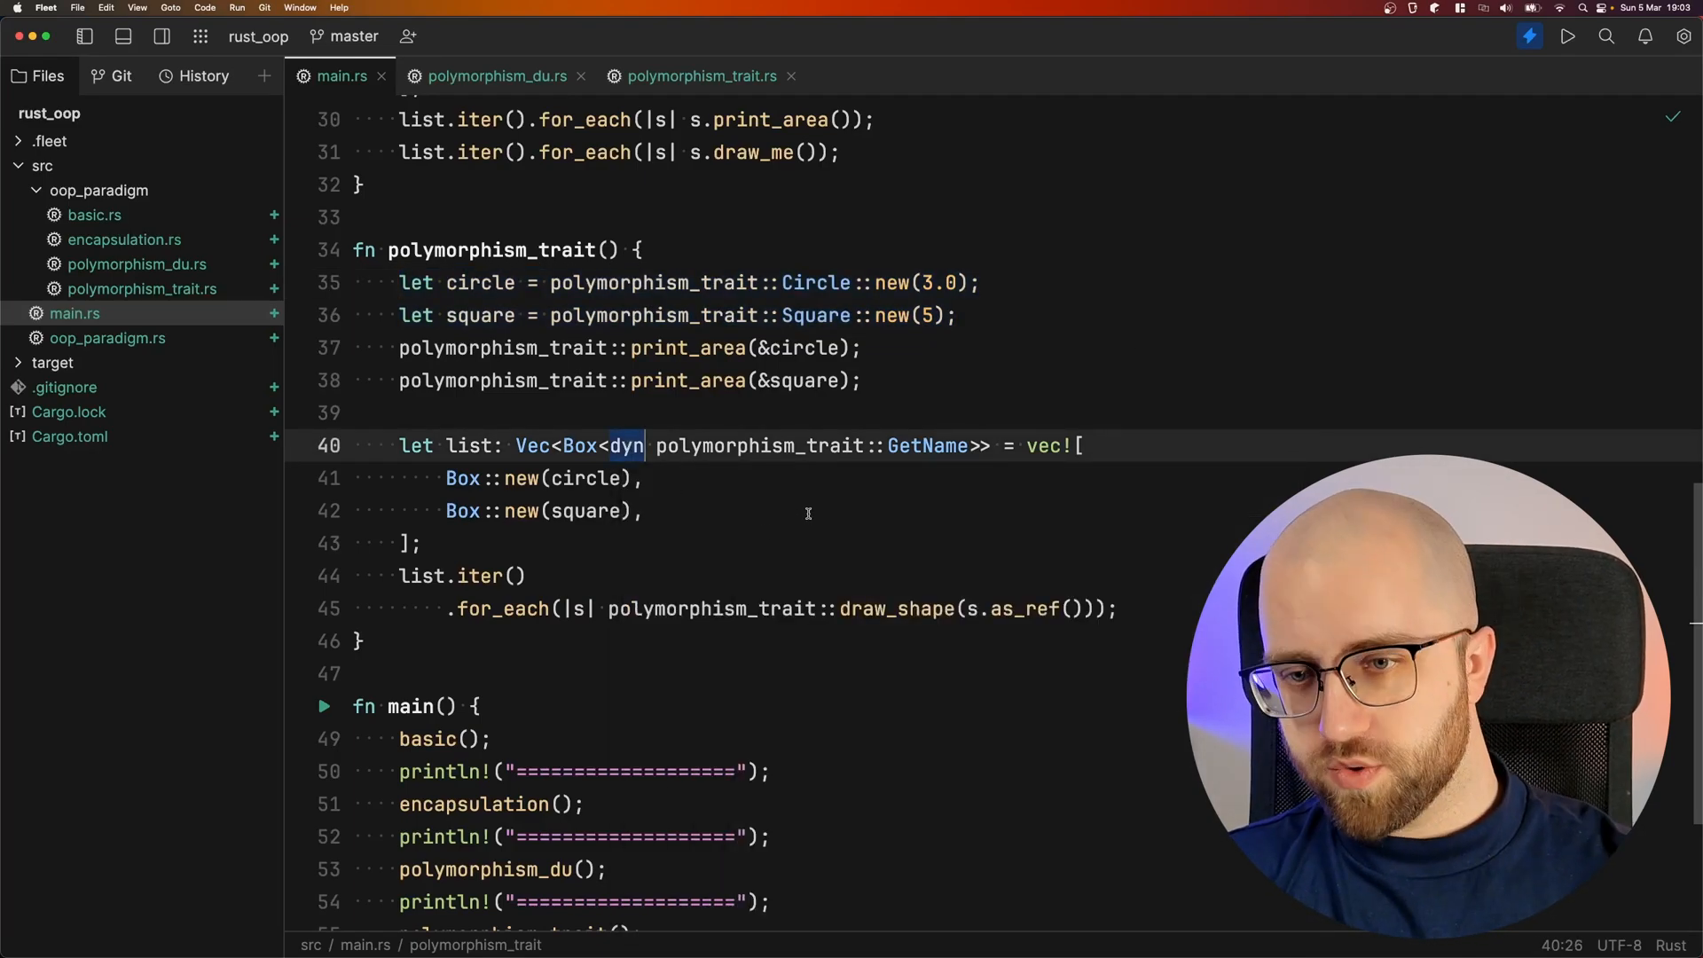
{"action": "mouse_move", "coordinate": [674, 470]}
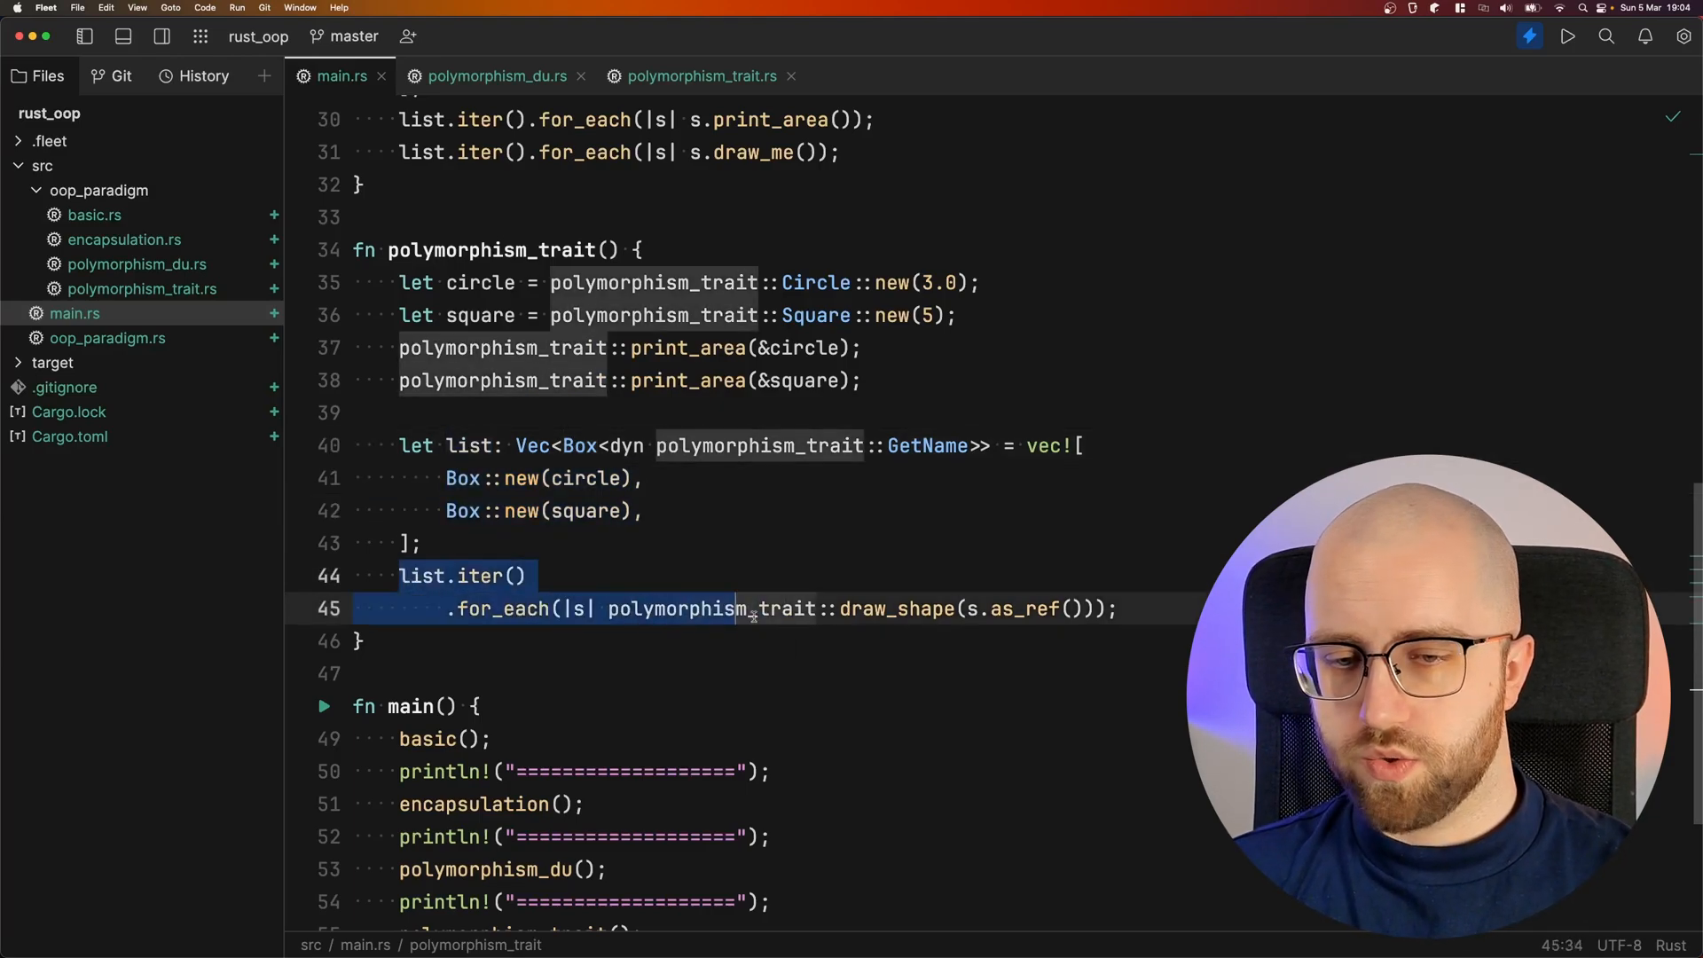
{"action": "key", "text": "cmd+b"}
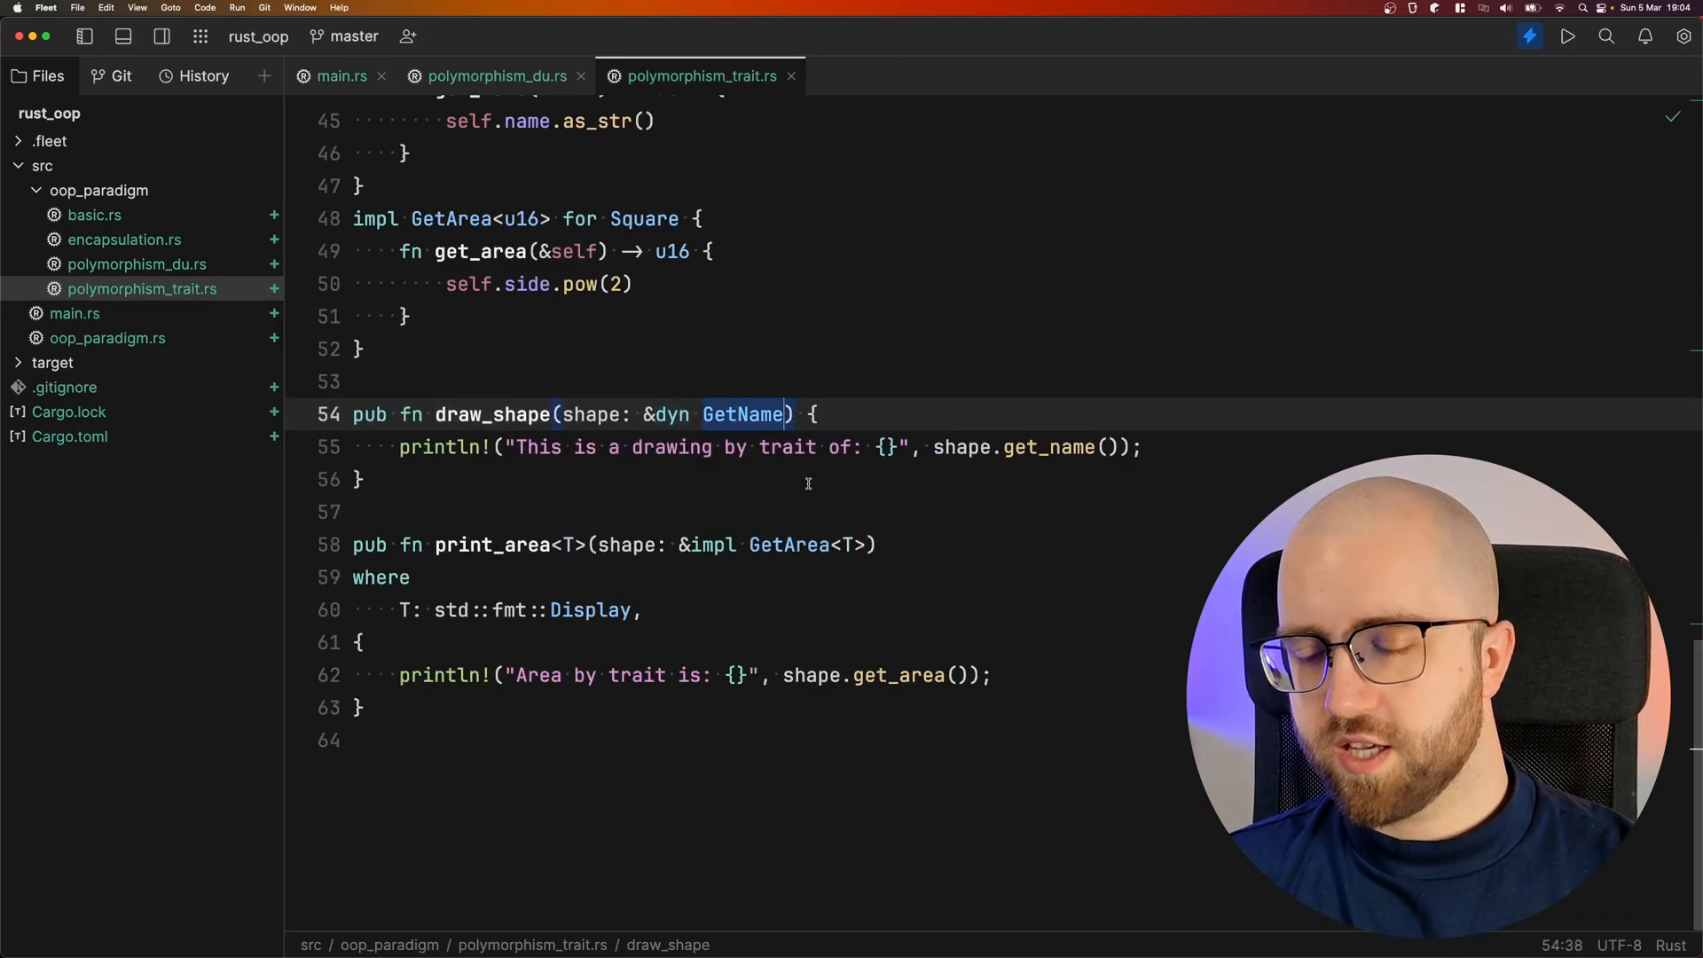
{"action": "left_click", "coordinate": [343, 76]}
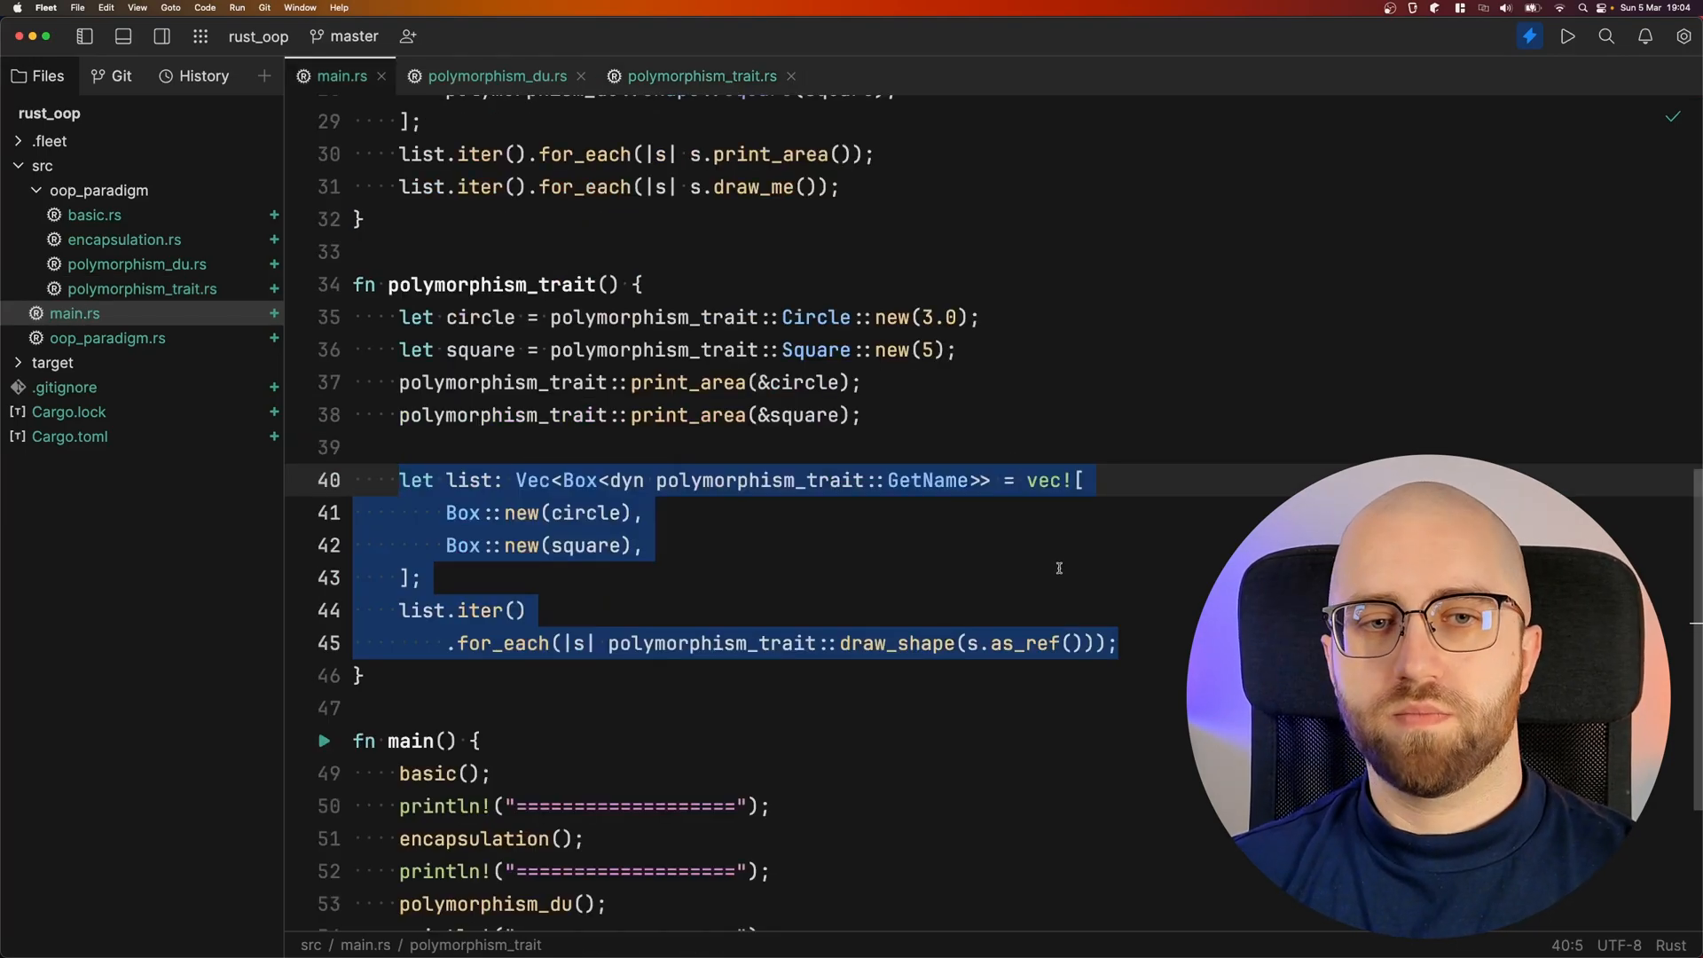
Review both polymorphism functions in main.rs, then bring polymorphism_trait.rs back into view
{"action": "scroll", "scroll_direction": "up", "scroll_amount": 3}
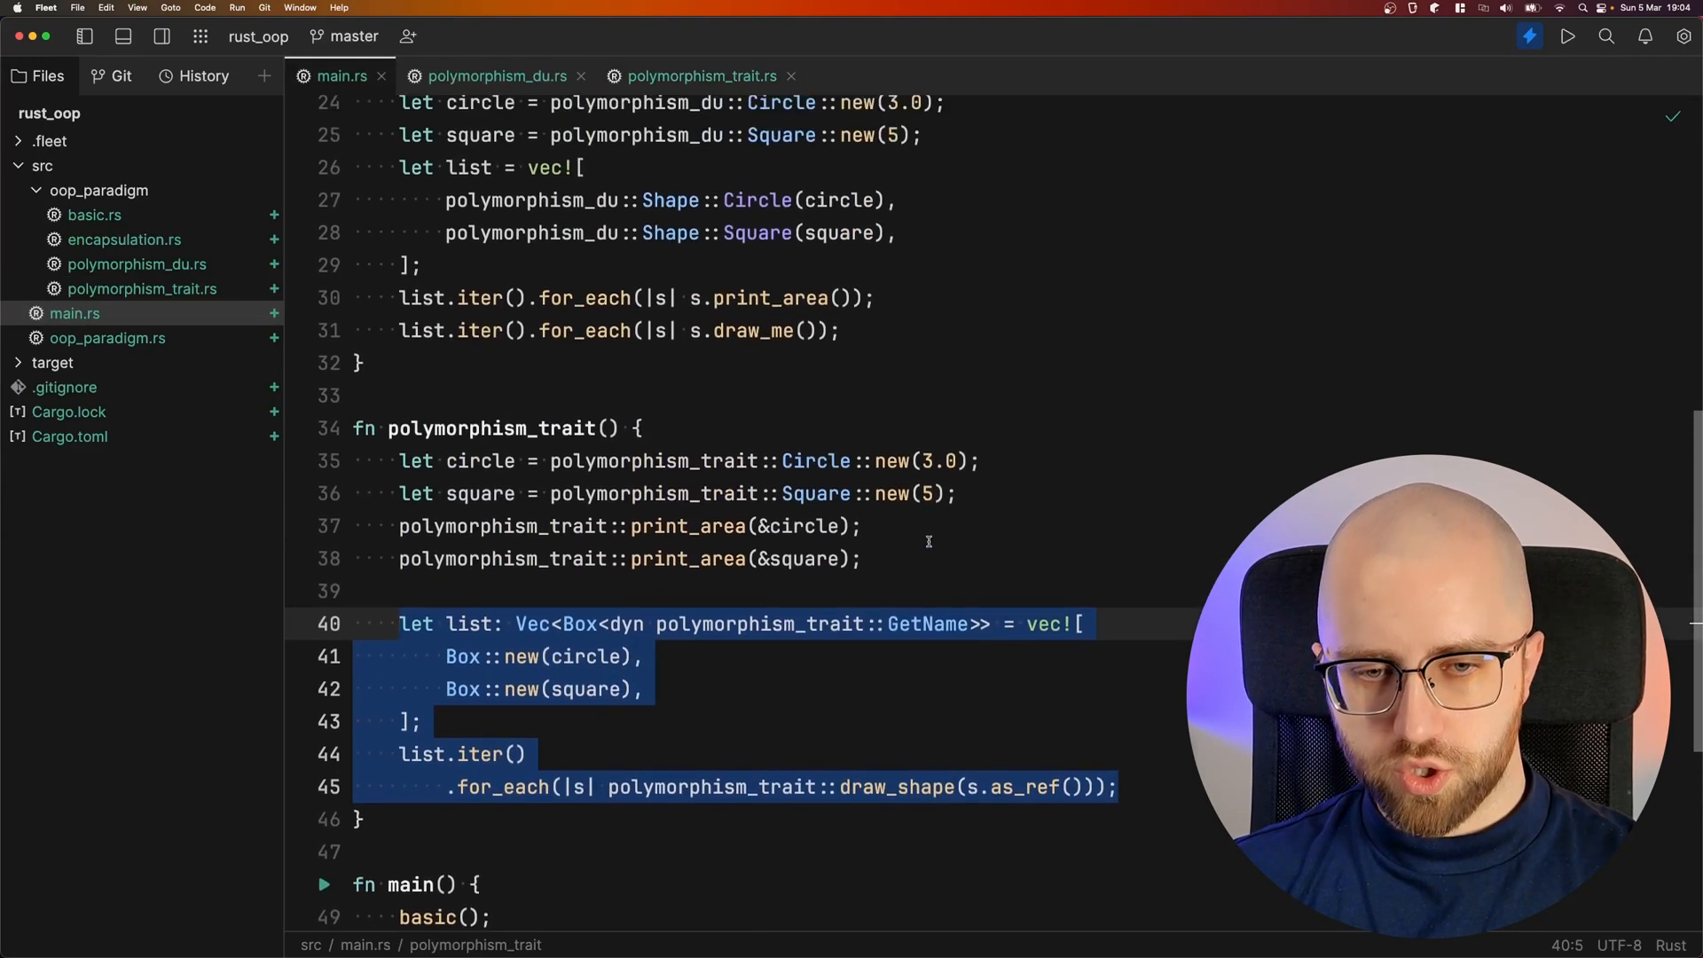
{"action": "scroll", "scroll_direction": "up", "scroll_amount": 3}
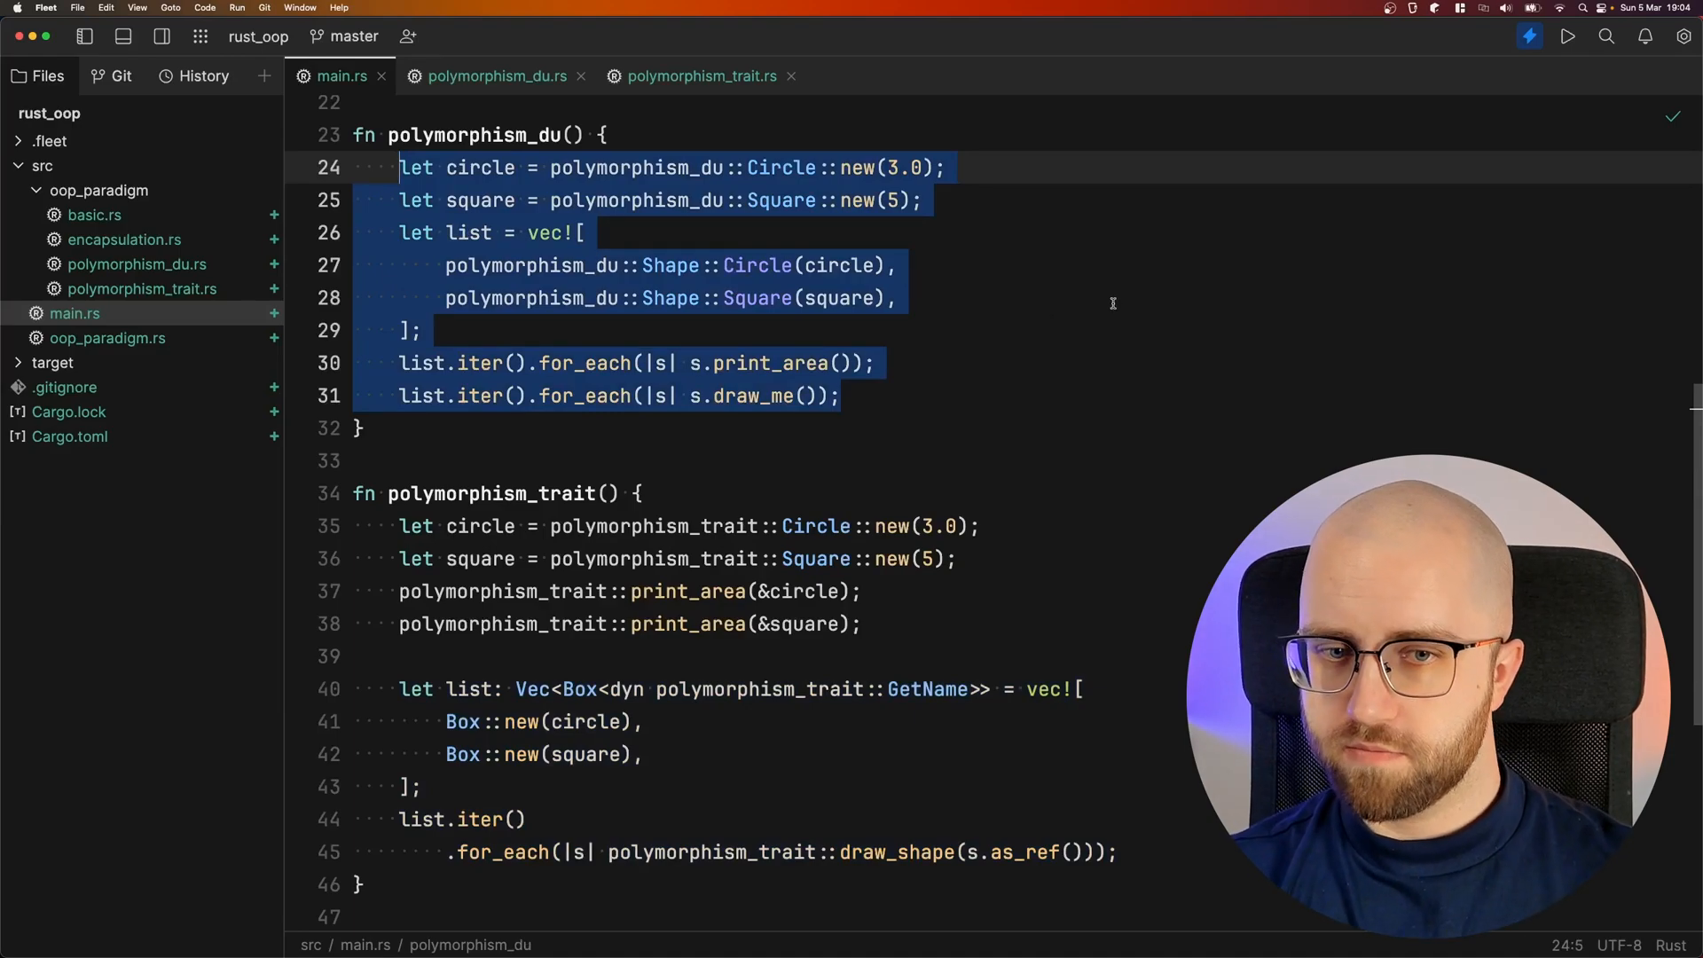
{"action": "left_click", "coordinate": [703, 76]}
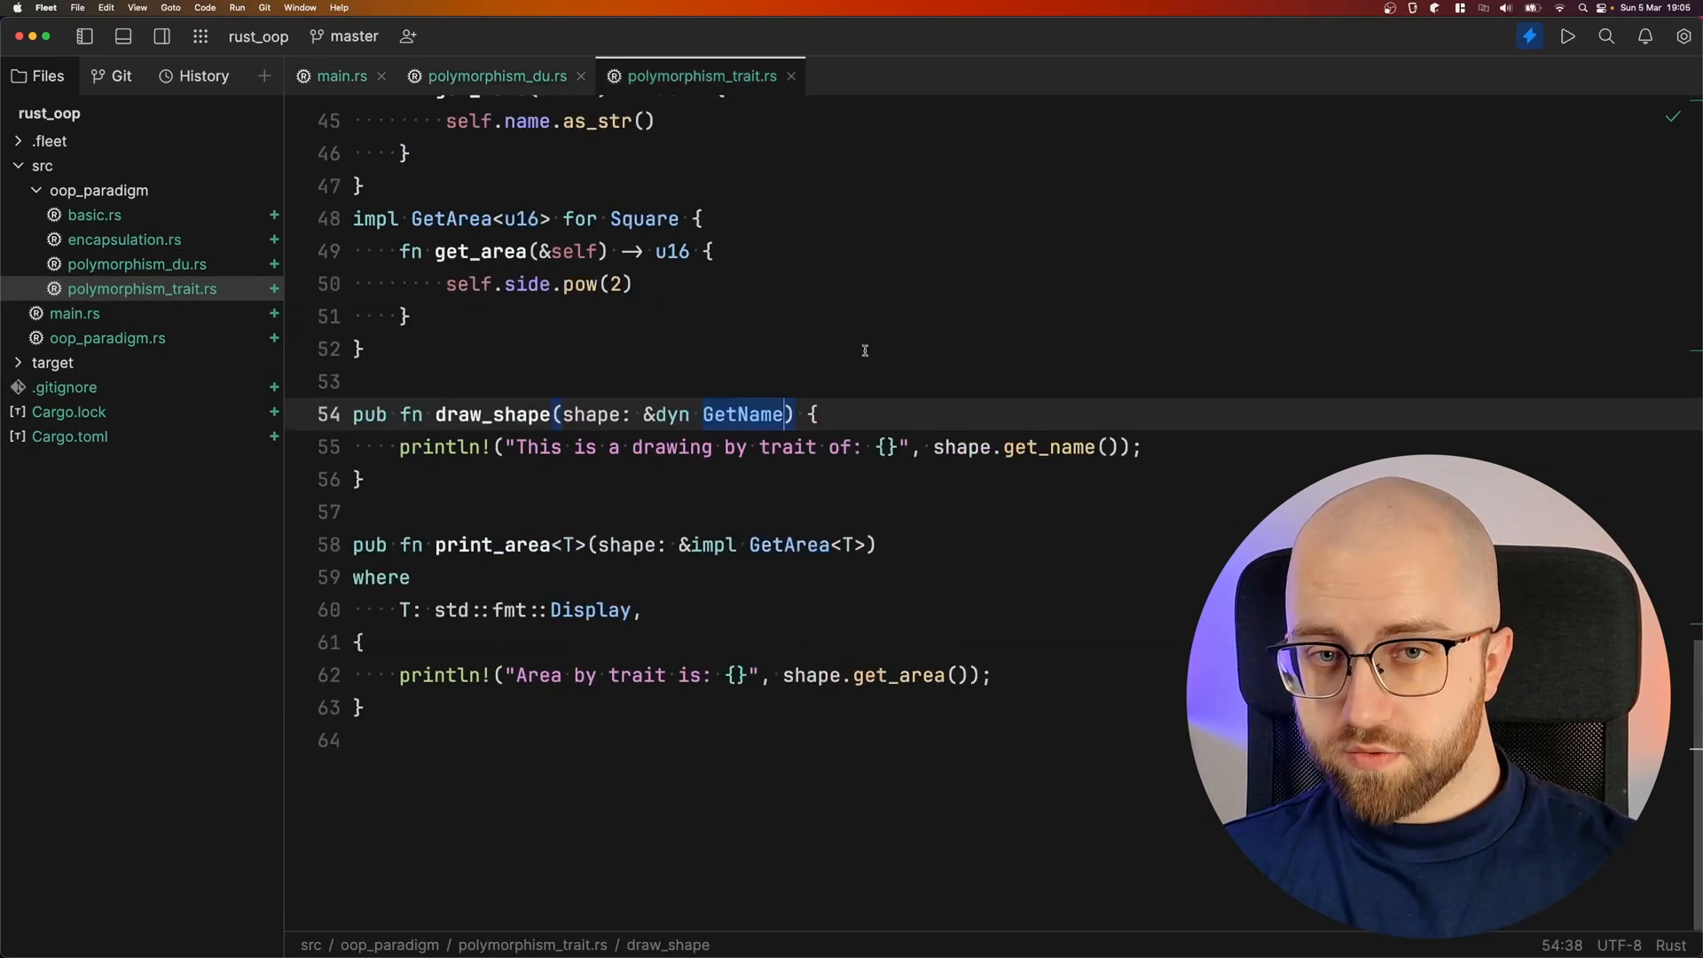
Locate draw_shape and single out GetArea in print_area's impl parameter
{"action": "scroll", "scroll_direction": "up", "scroll_amount": 3}
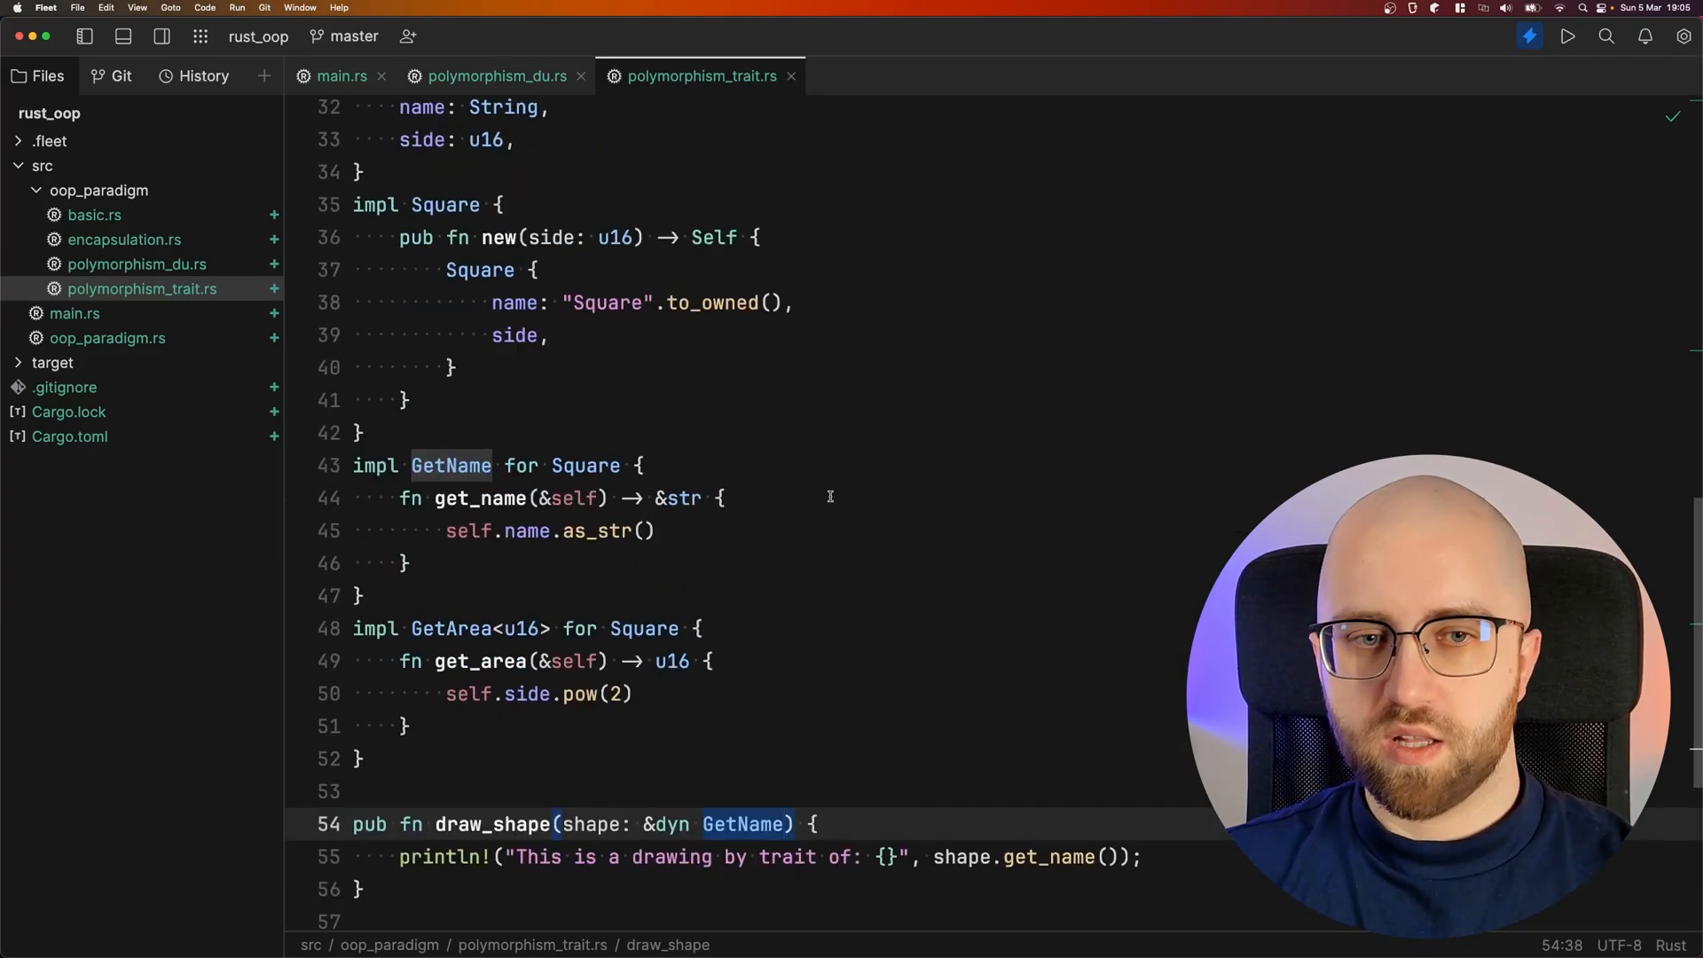
{"action": "scroll", "scroll_direction": "down", "scroll_amount": 3}
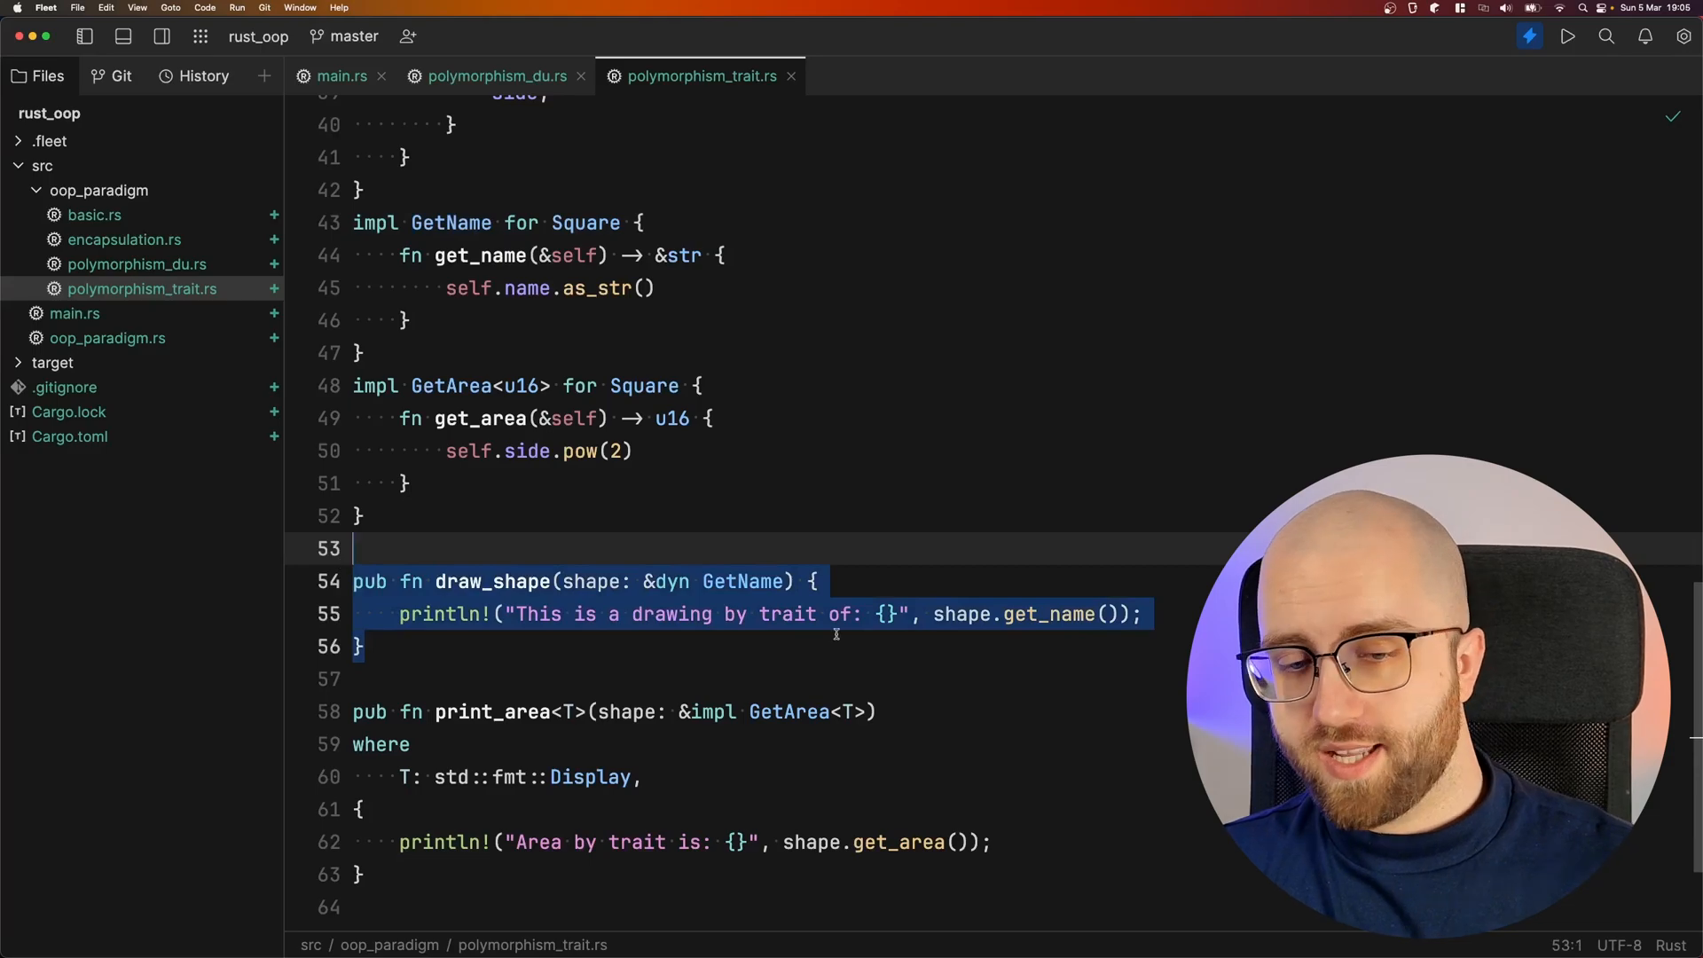
{"action": "left_click", "coordinate": [799, 711]}
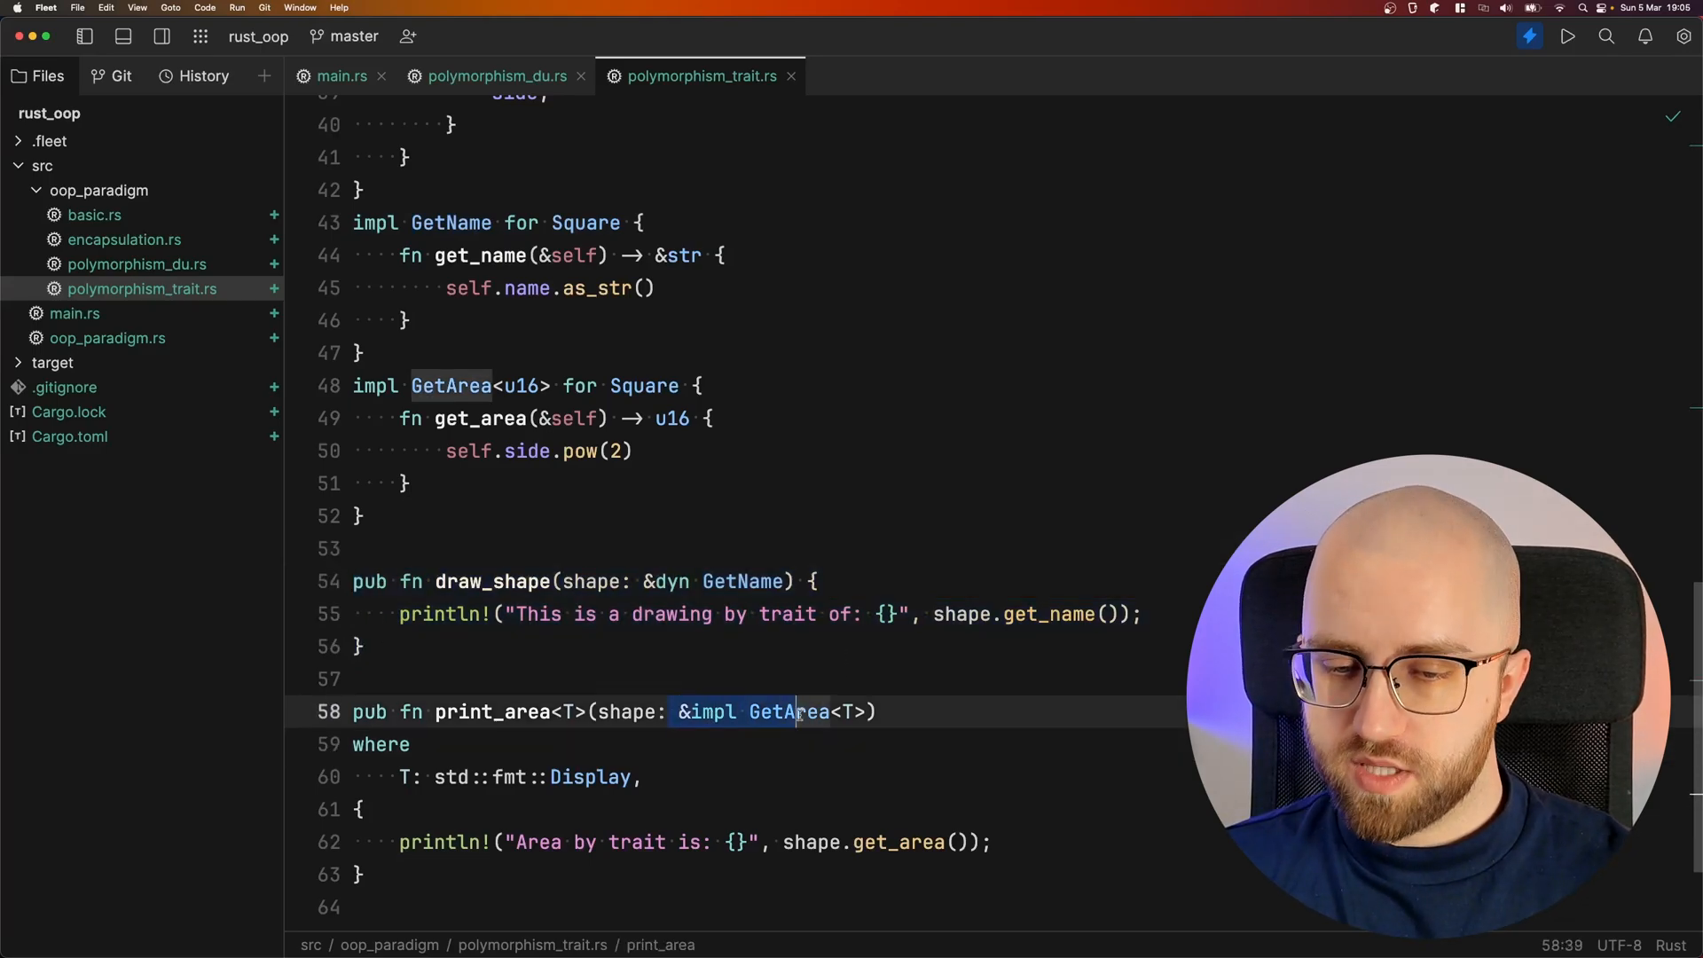